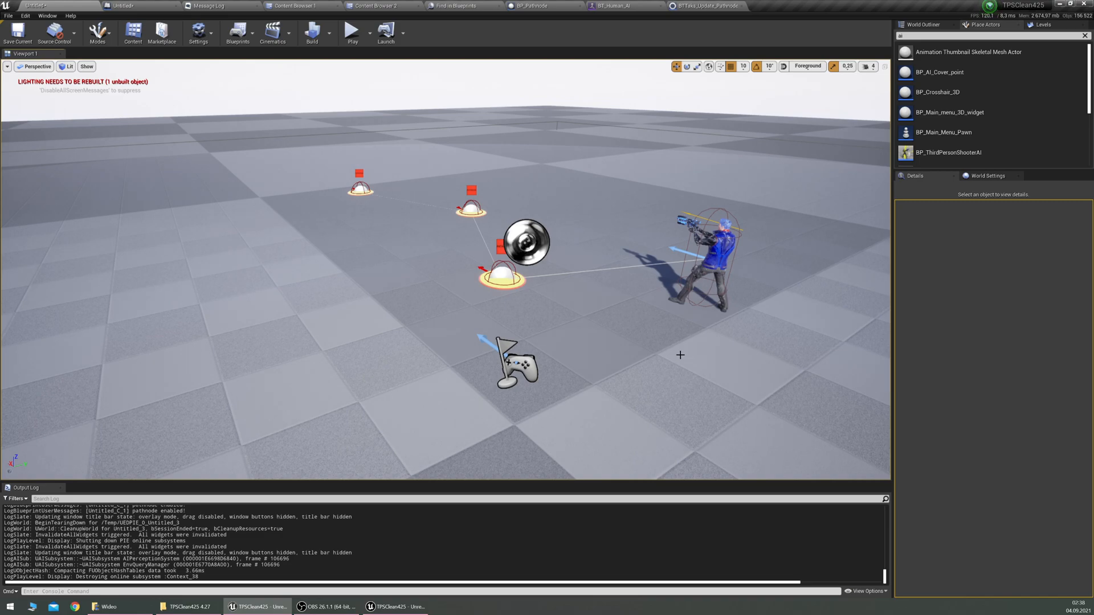
mouse_move(668, 322)
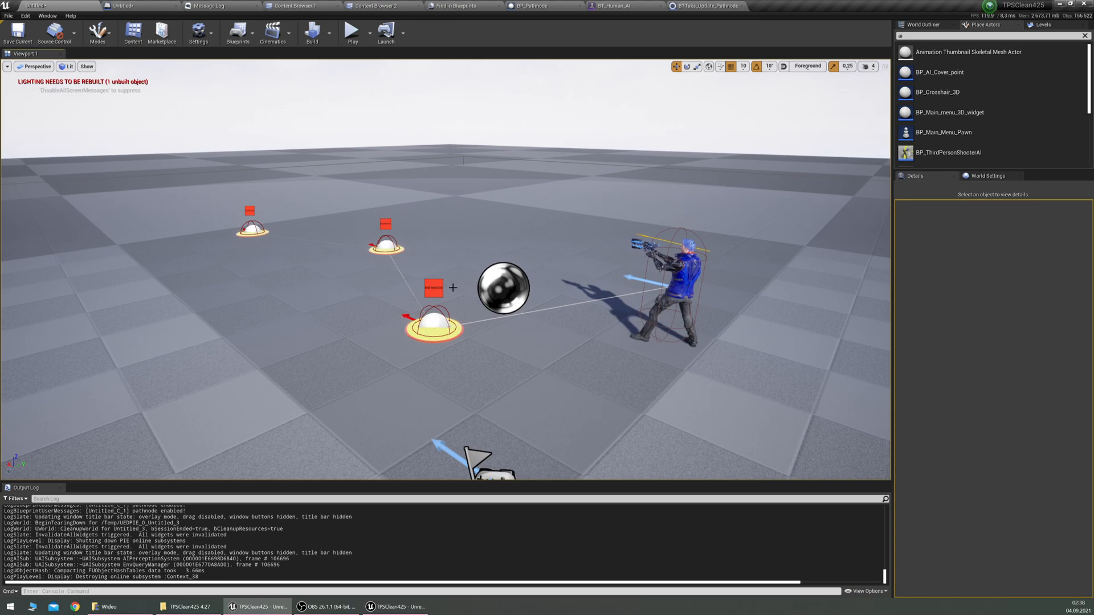
Step: Select the front BP_Pathnode to show its Pathnode Enabled setting in Details
click(433, 318)
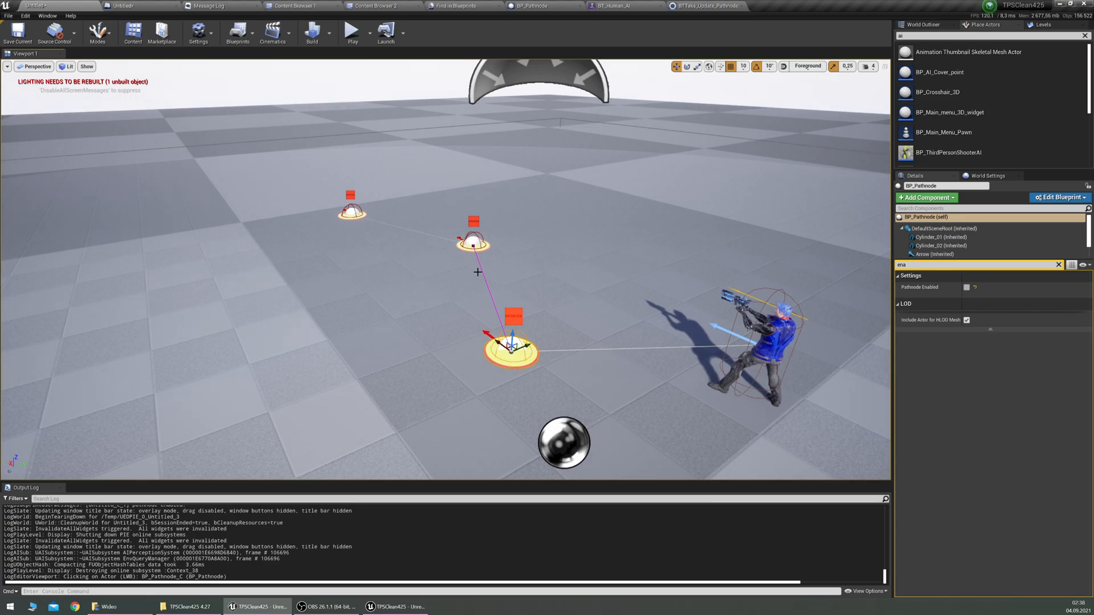
mouse_move(352, 32)
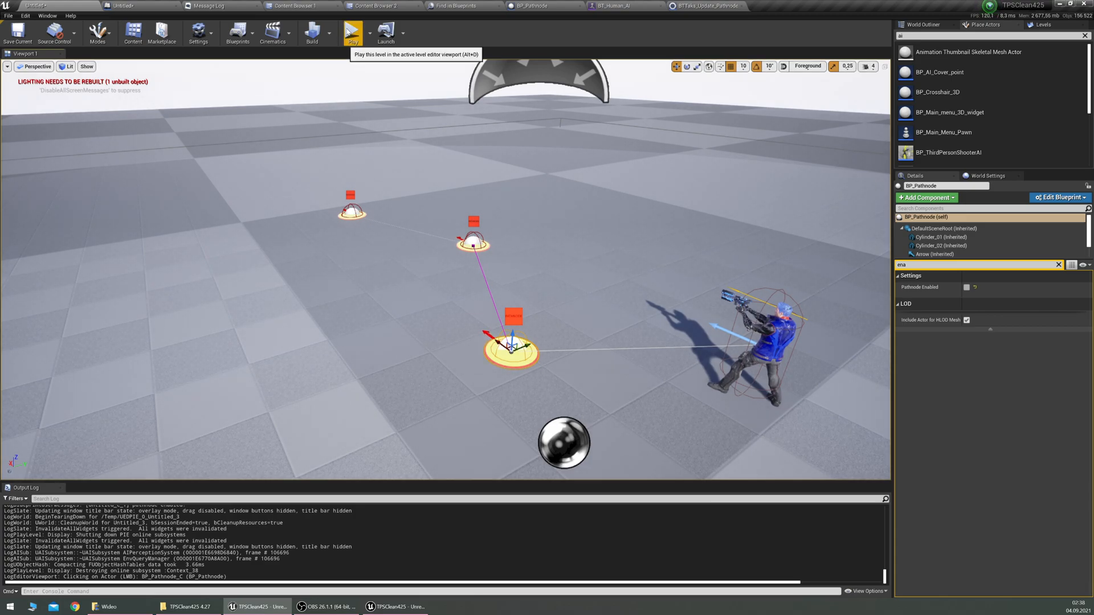
Step: Run a play session watching the AI move between pathnodes, then stop it
click(353, 32)
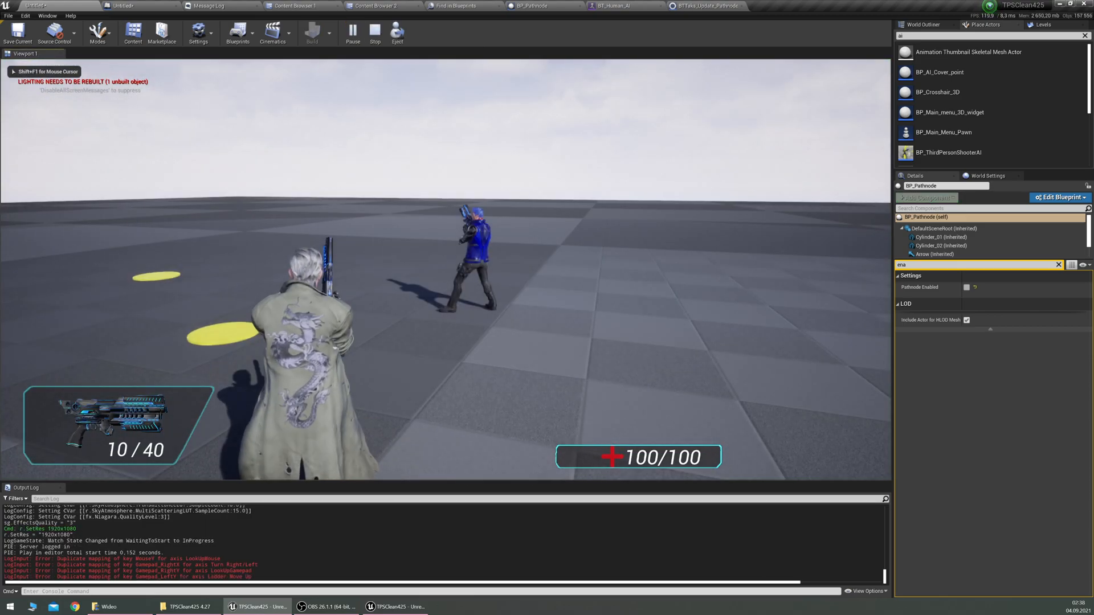
click(353, 32)
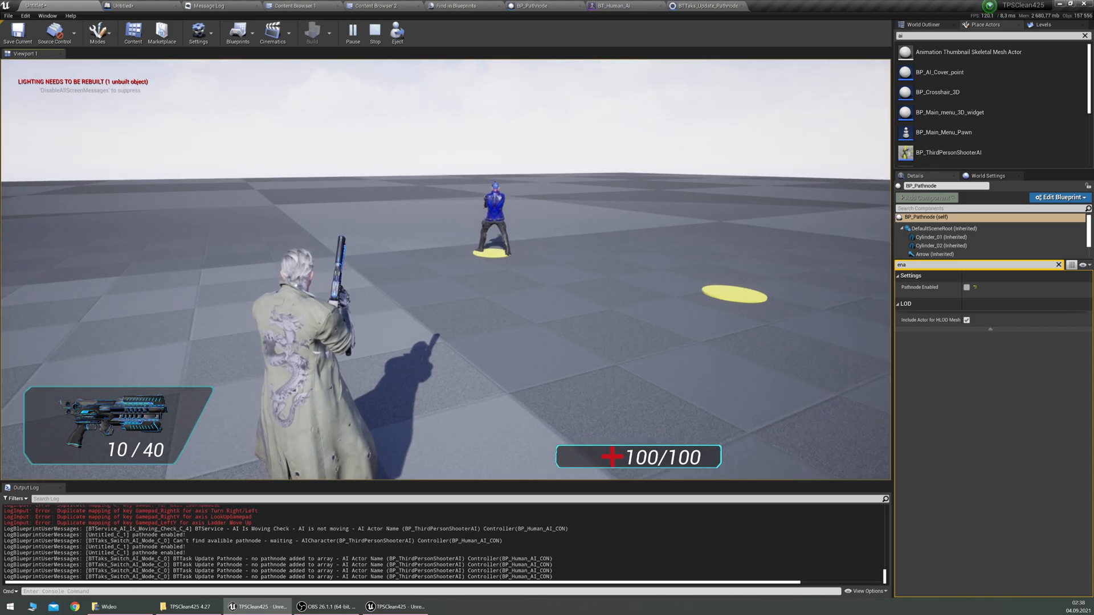
click(375, 32)
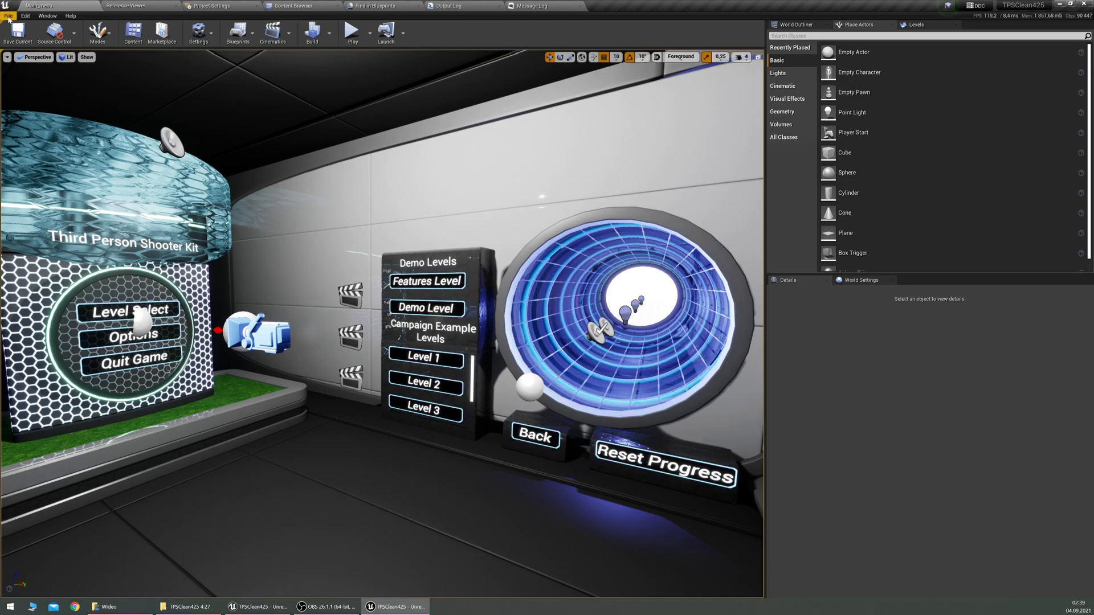
Step: Create a new level from the Default template via File > New Level
click(8, 14)
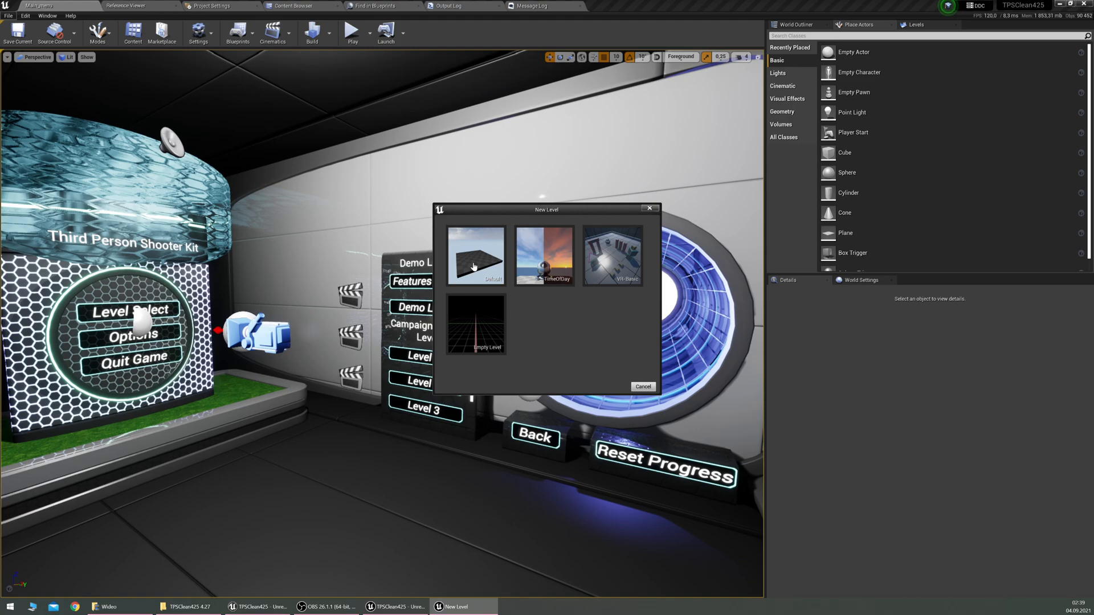
double_click(474, 255)
text(path)
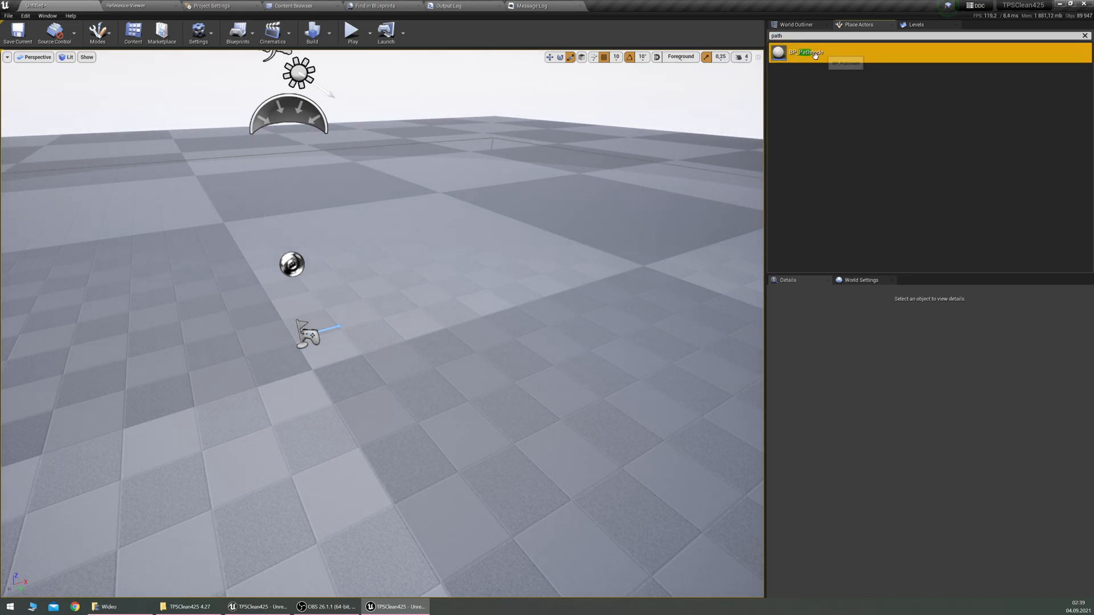
Step: Place pathnodes and the AI character, then filter Details by 'fact' to check Character Faction
click(805, 52)
text(ai)
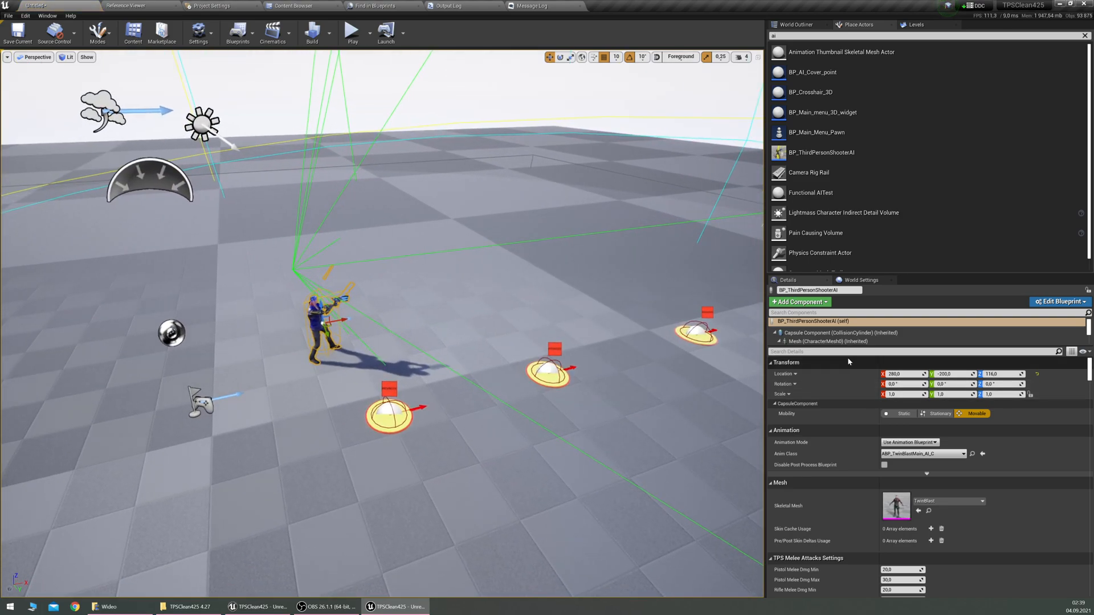
text(fact)
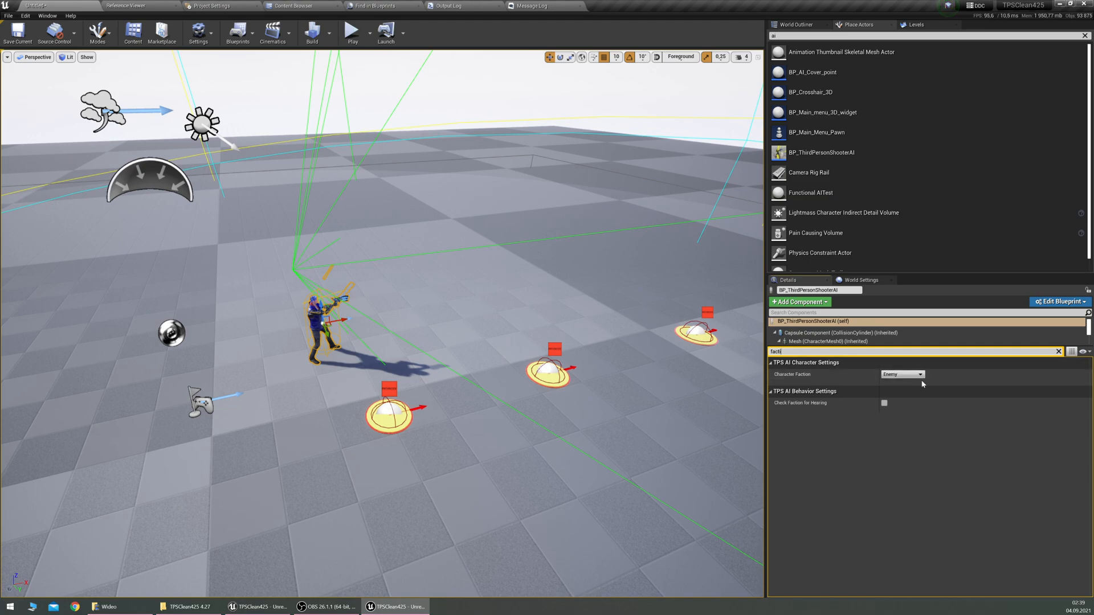
click(900, 373)
text(init)
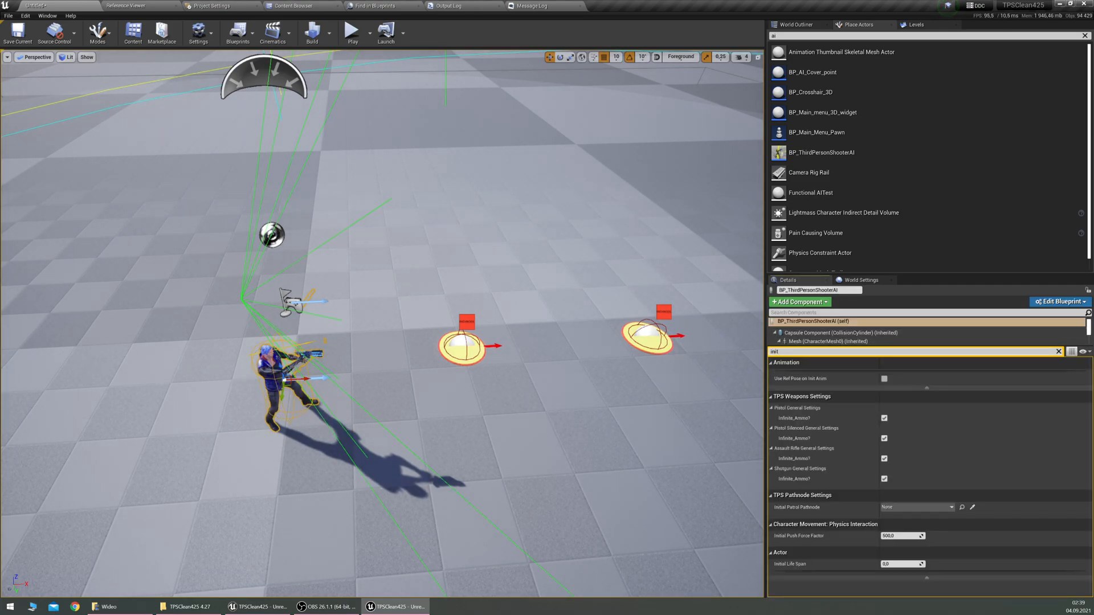
mouse_move(455, 341)
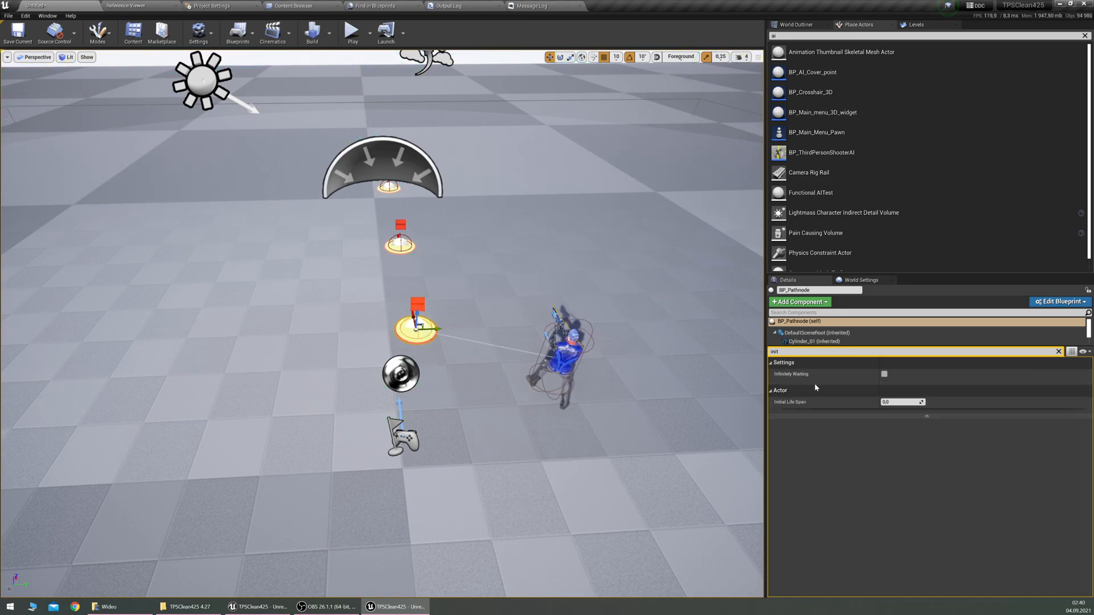
Step: Clear the Details search and add a Next Pathnode Array entry pointing to the next BP_Pathnode
click(1058, 351)
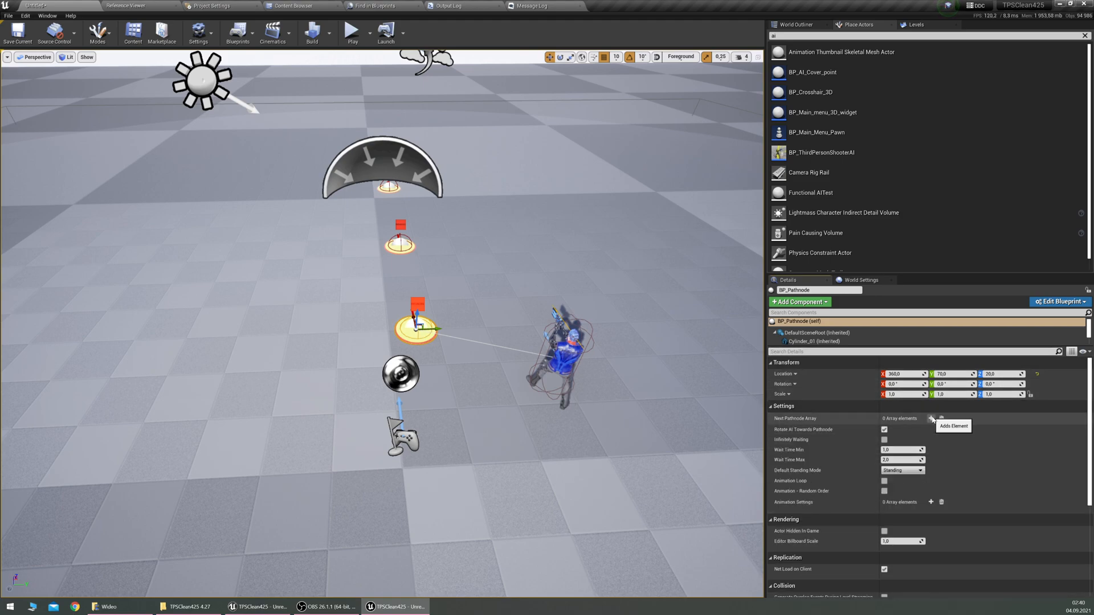
click(931, 418)
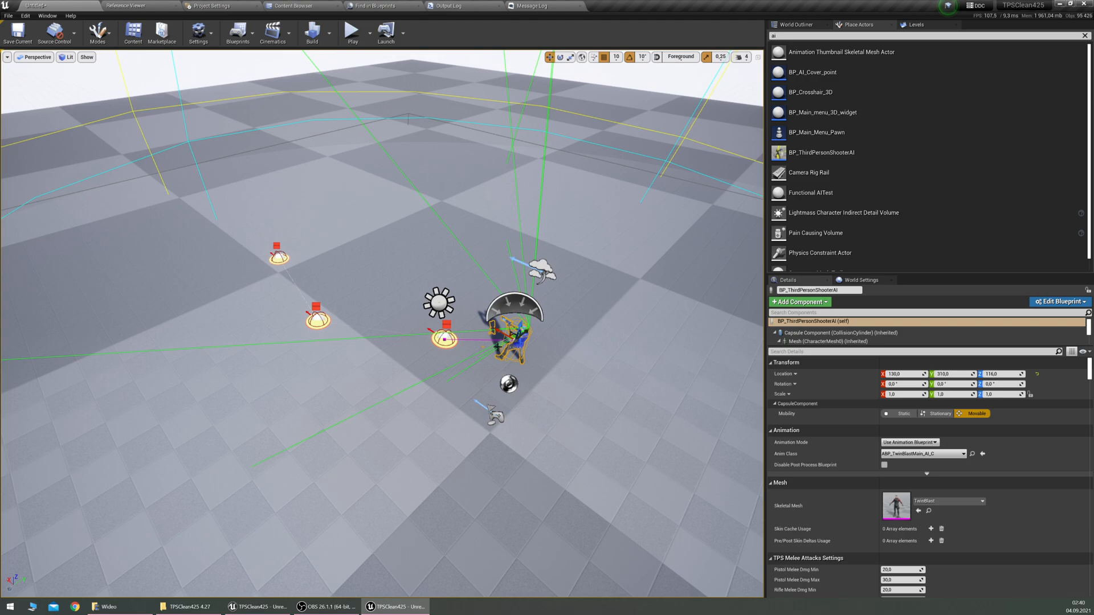
Step: Play-test the new level, stop, and select the pathnode next to the AI character
click(352, 32)
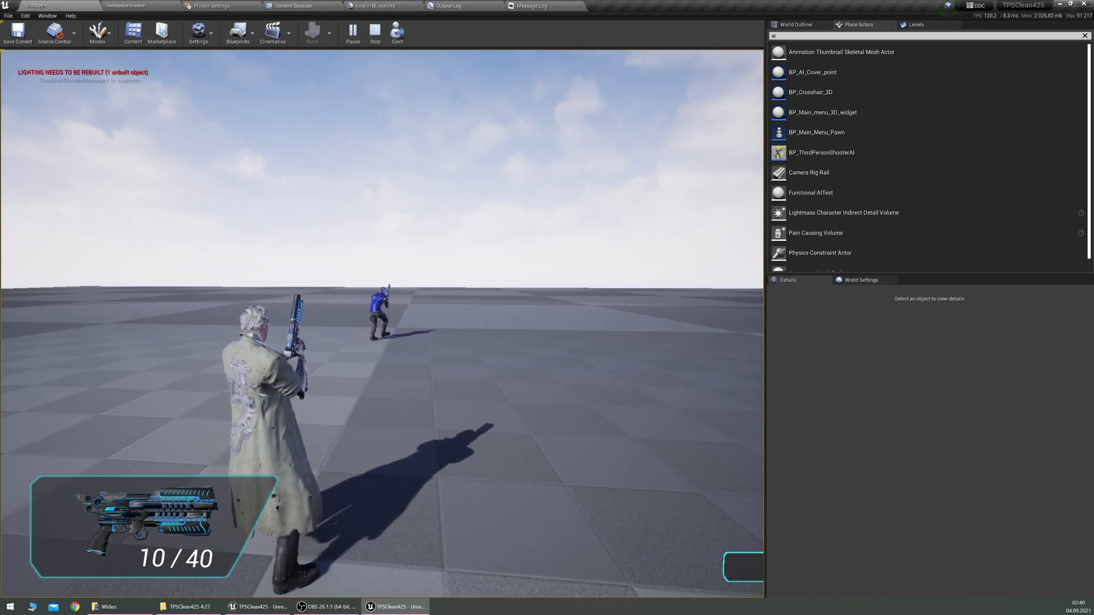
click(375, 34)
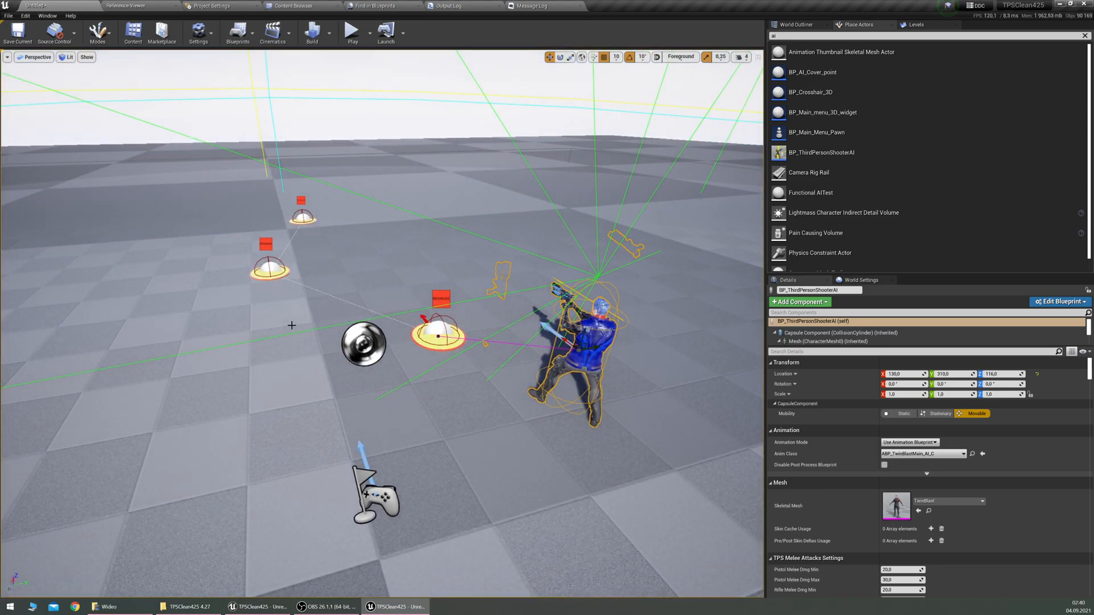
click(437, 335)
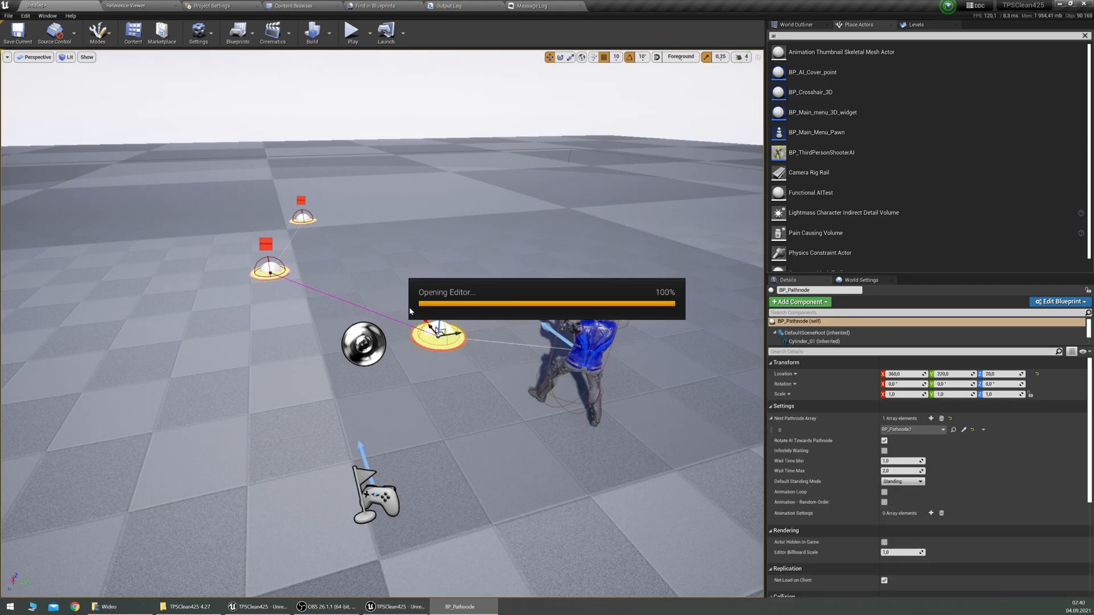
Step: Add Boolean variable PathnodeEnabled: Instance Editable, Category Settings, default value true
click(1057, 301)
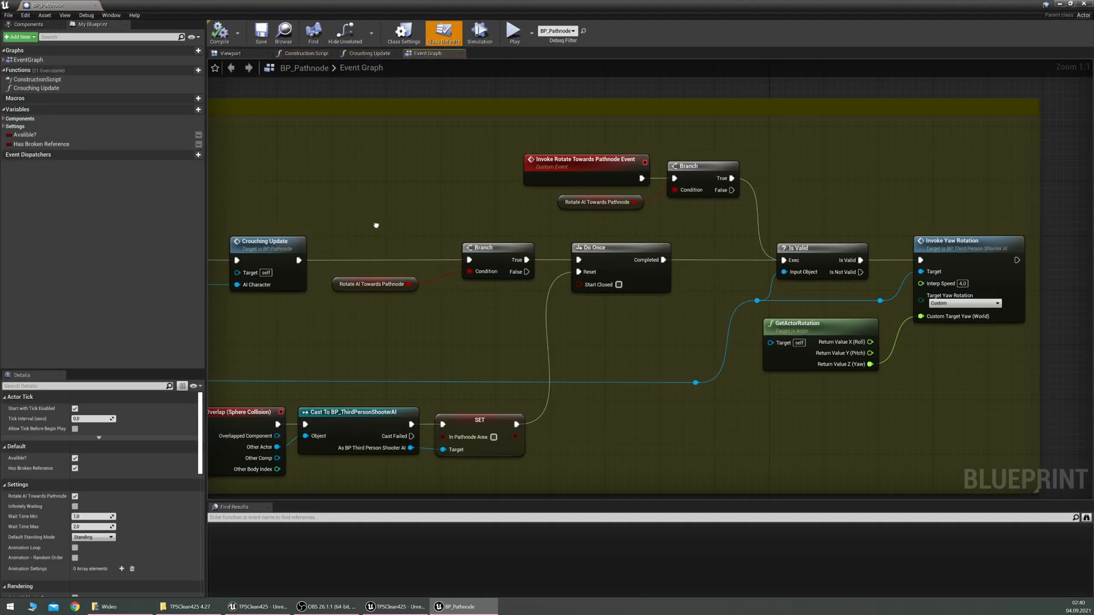
click(20, 37)
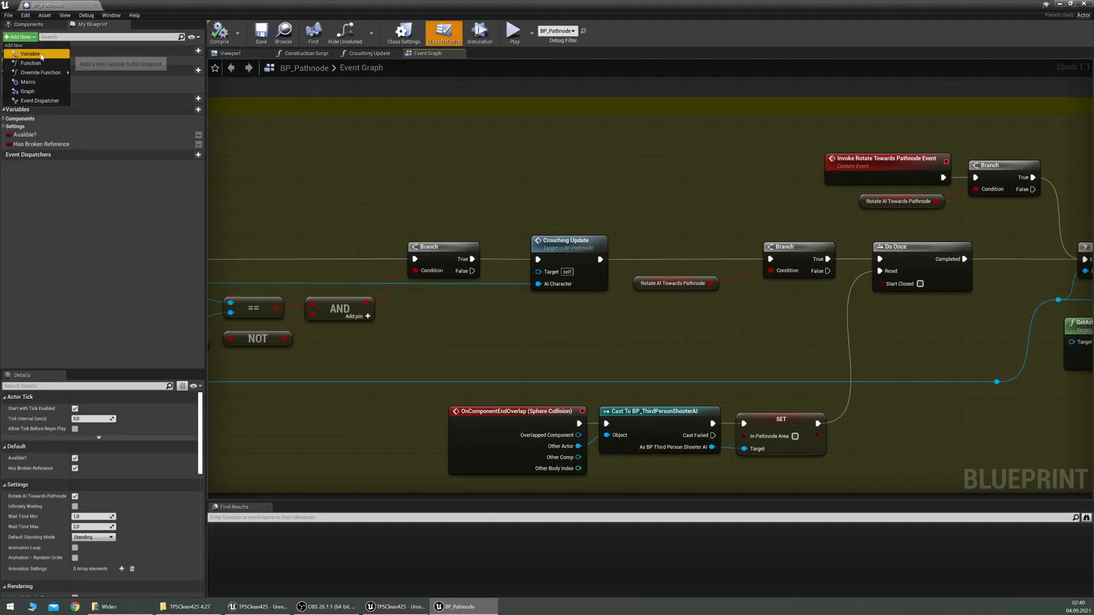
click(31, 54)
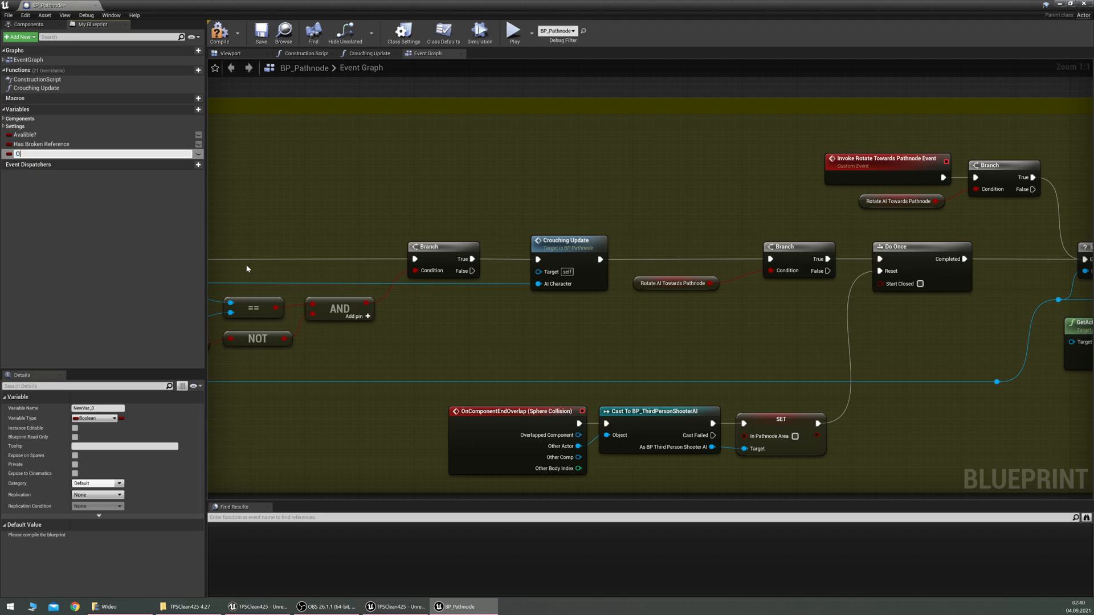
text(PathnodeEnabled)
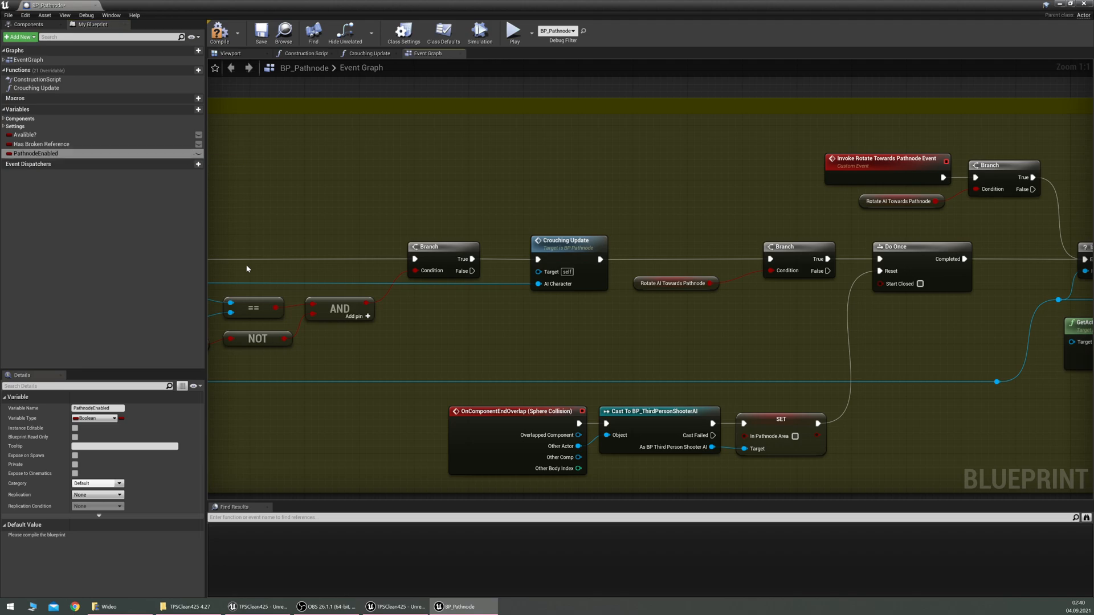
click(75, 428)
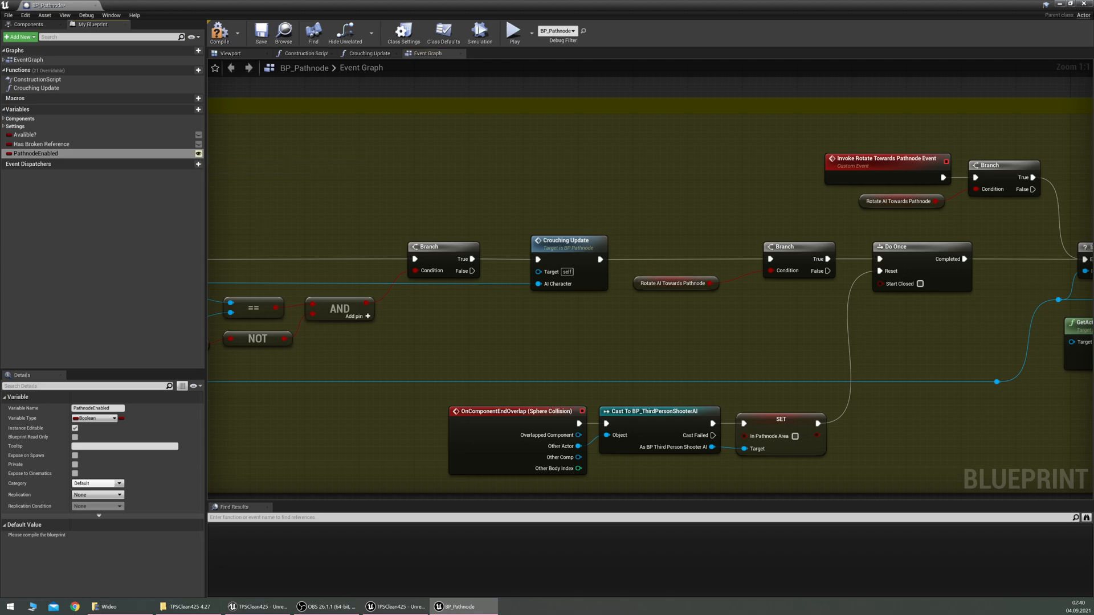
click(98, 494)
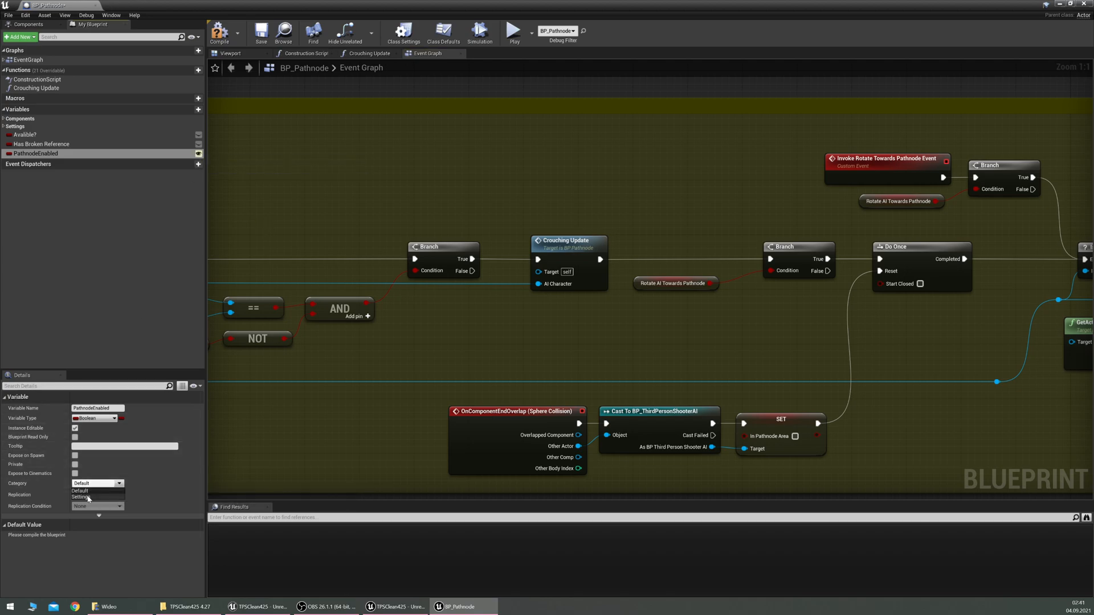
click(79, 490)
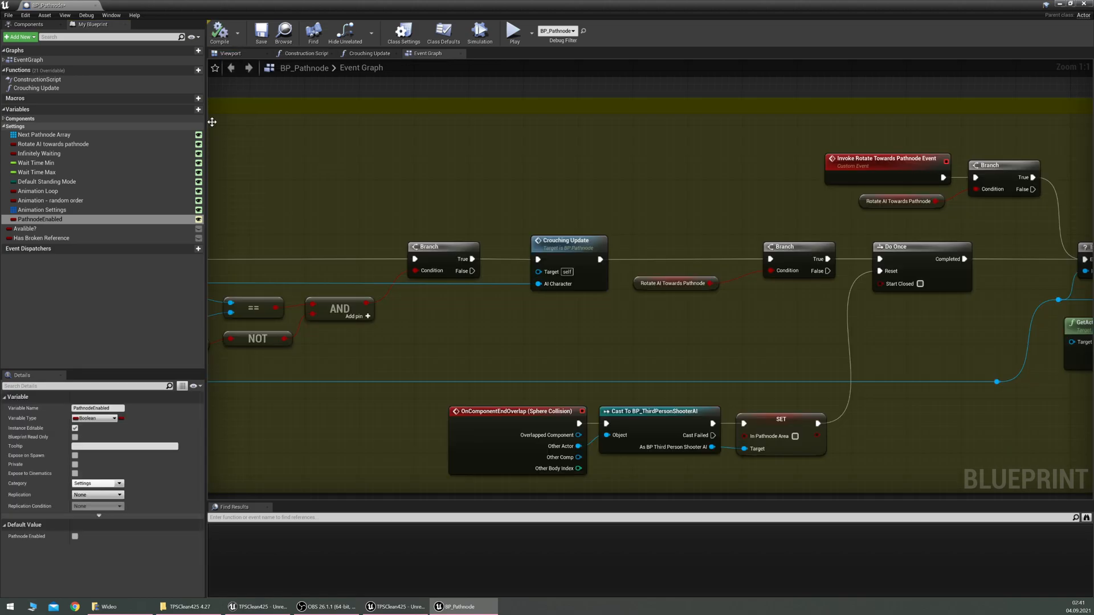
click(75, 537)
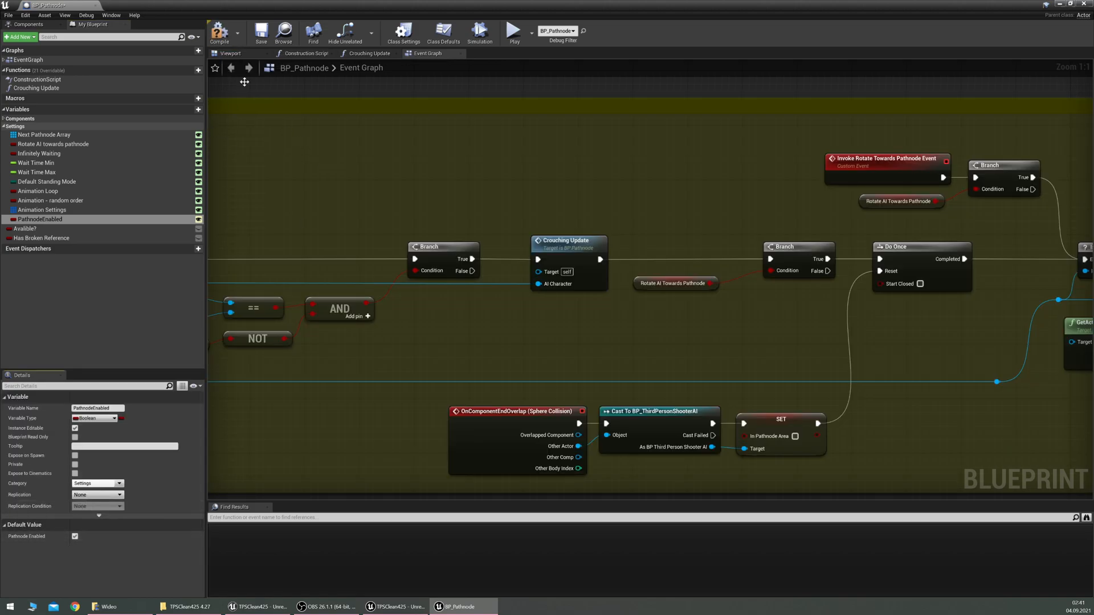
mouse_move(42, 6)
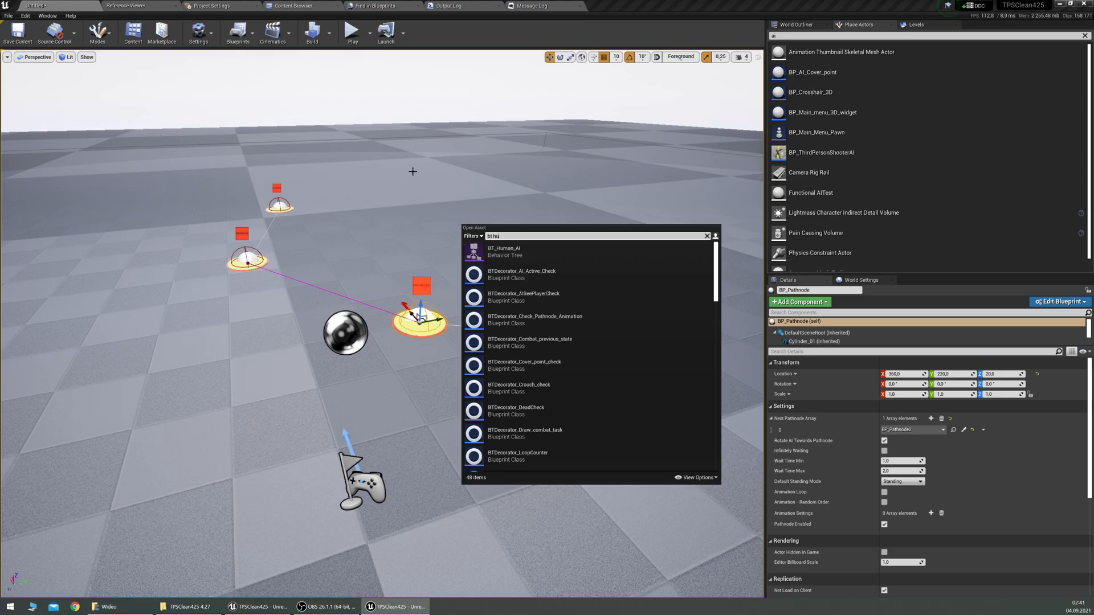
Step: Open BT_Human_AI and its BTTaks_Update_Pathnode task under Patroling
double_click(504, 251)
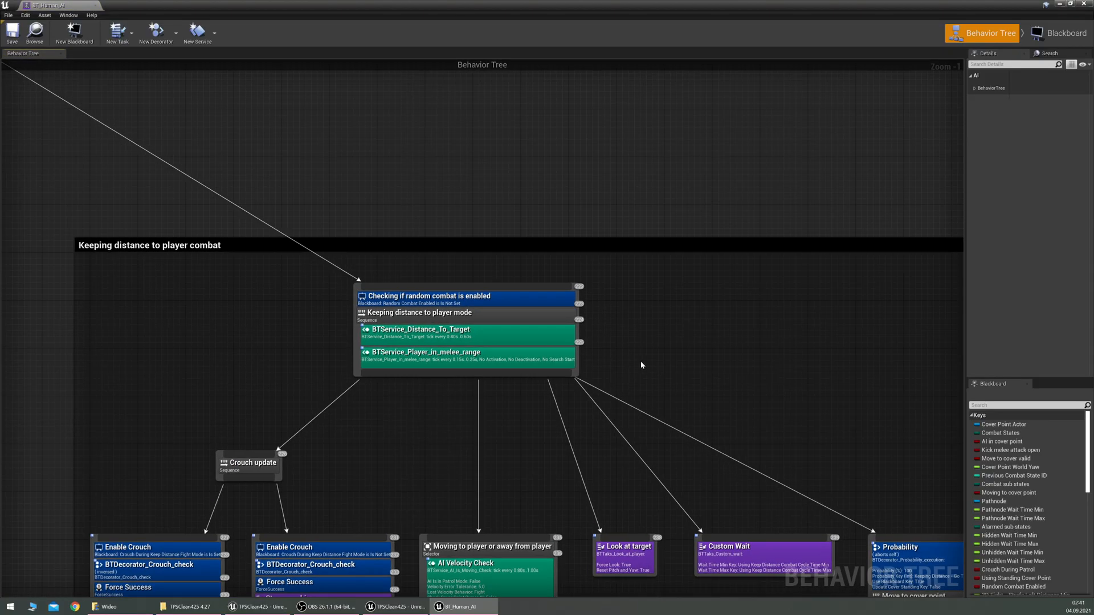
scroll(down, 3)
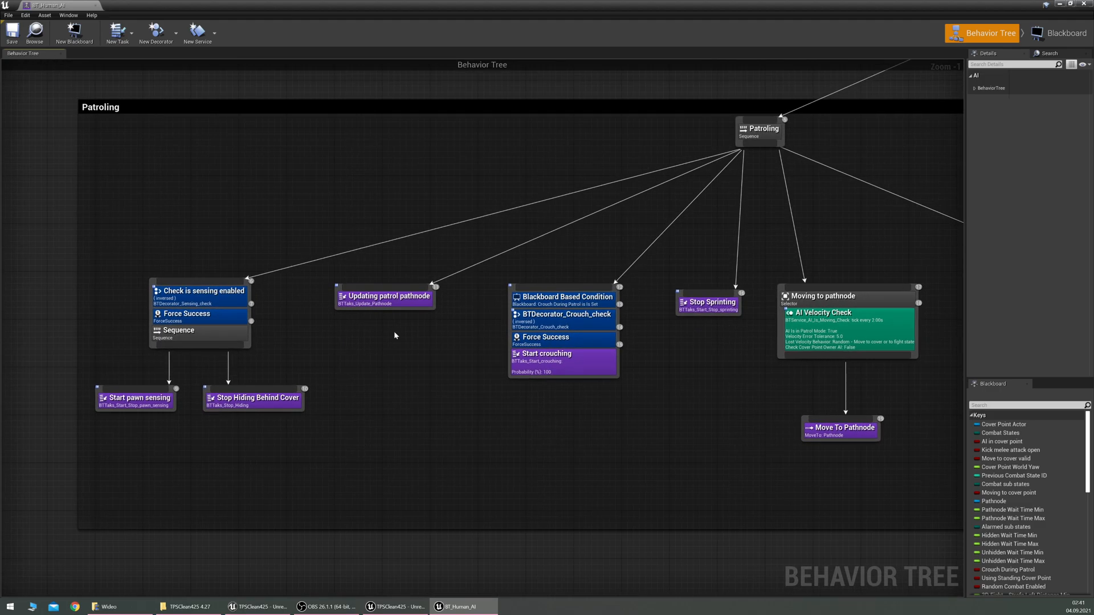
click(384, 296)
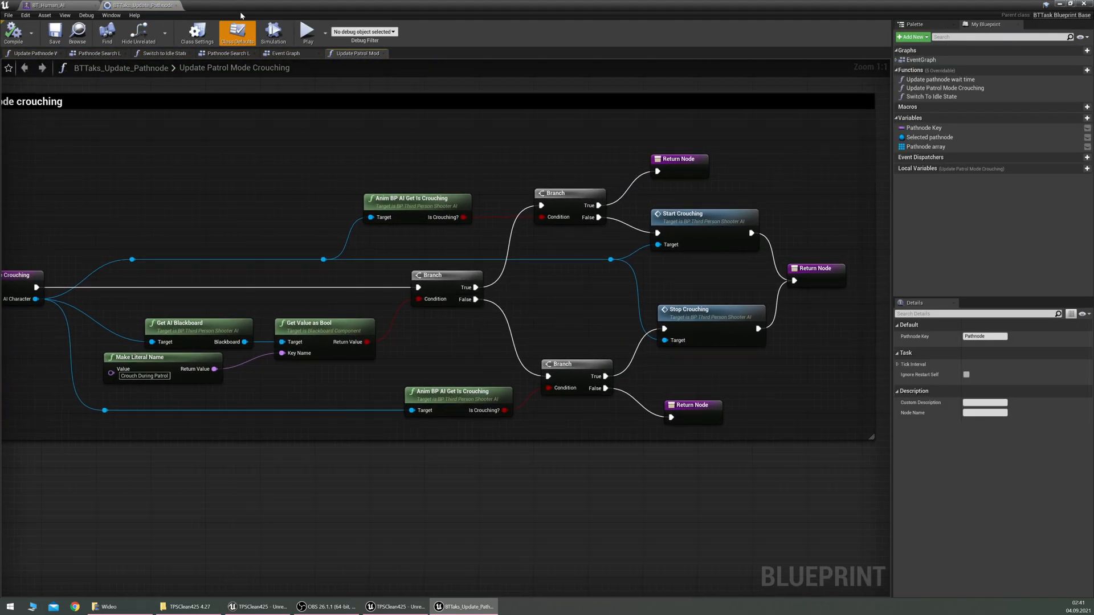
Step: Add a Branch fed by Initial Patrol Pathnode's Get Pathnode Enabled as its Condition
click(285, 54)
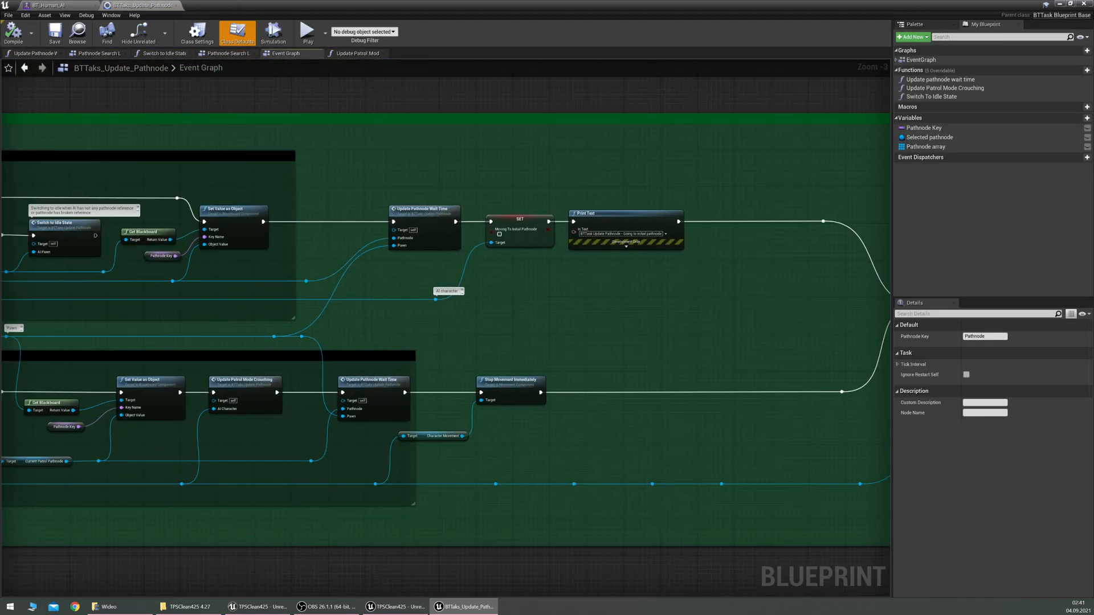
scroll(down, 3)
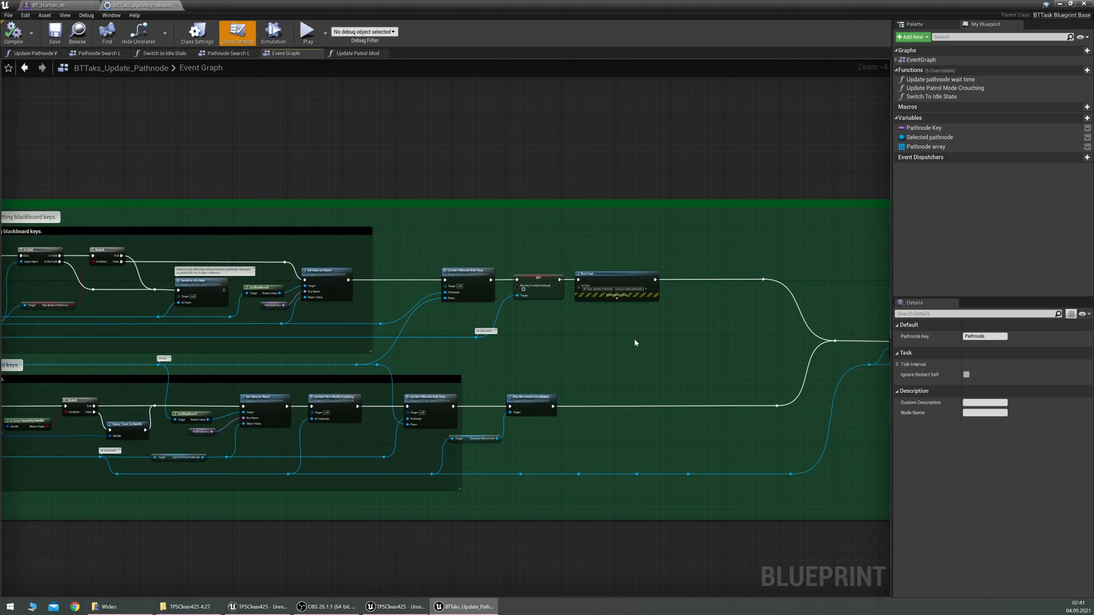
scroll(down, 3)
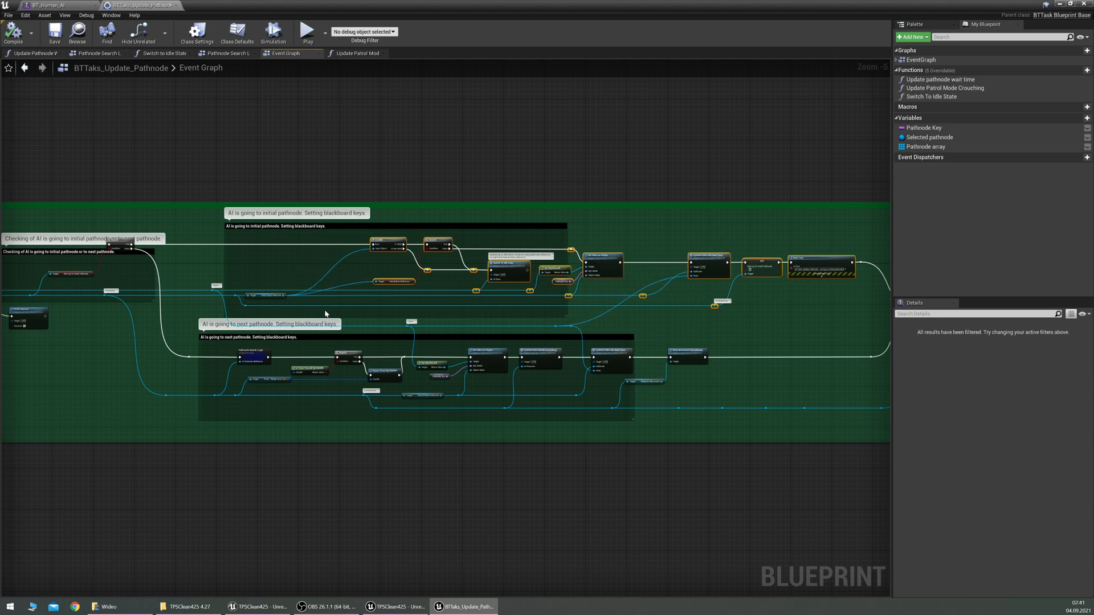
scroll(up, 3)
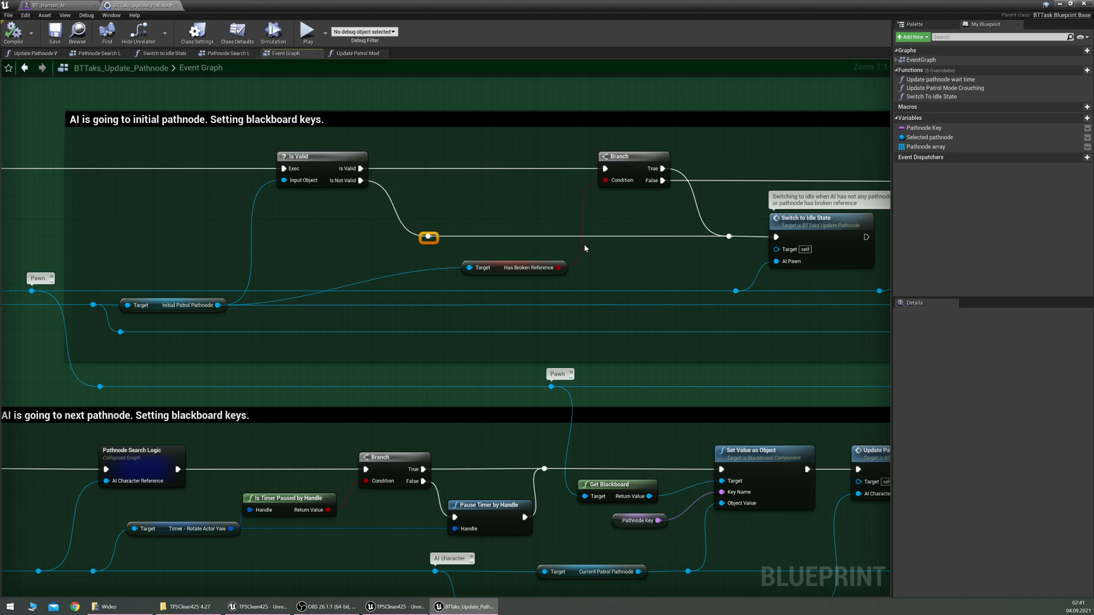
mouse_move(430, 307)
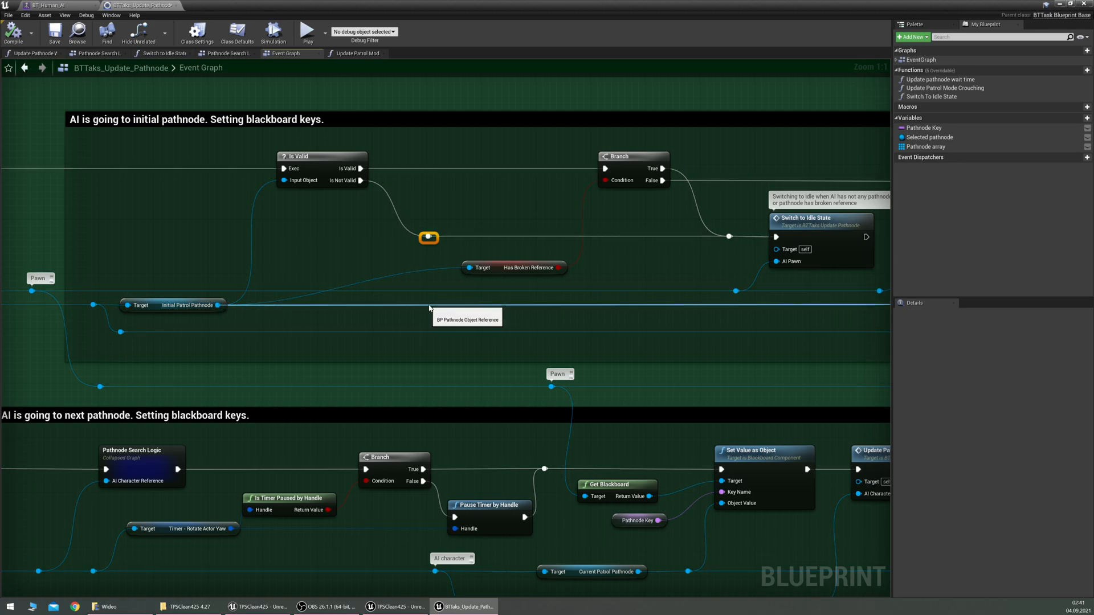
mouse_move(382, 306)
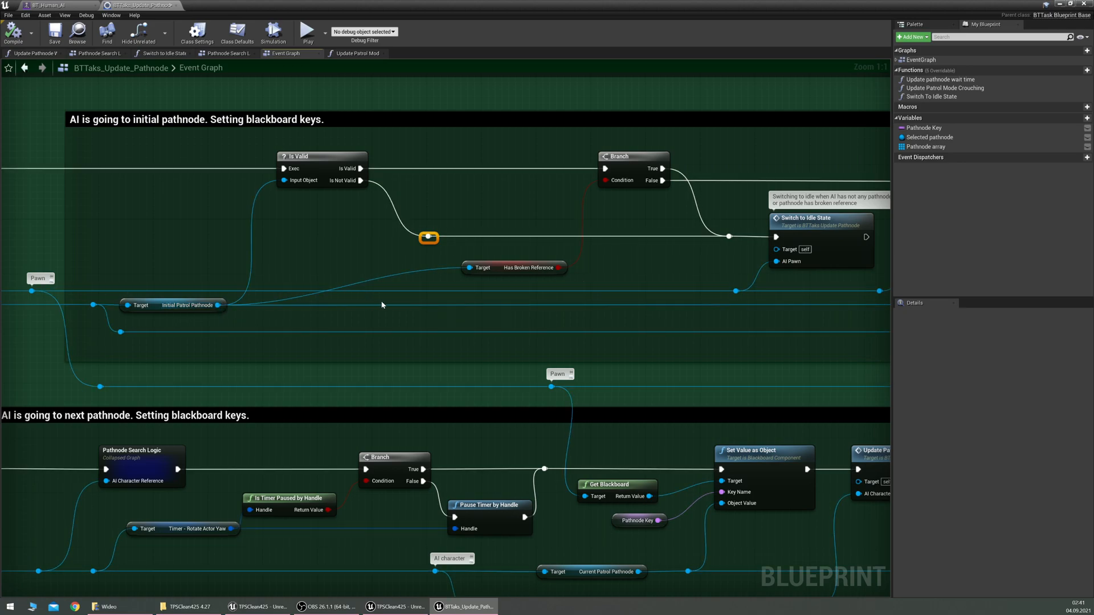
mouse_move(565, 282)
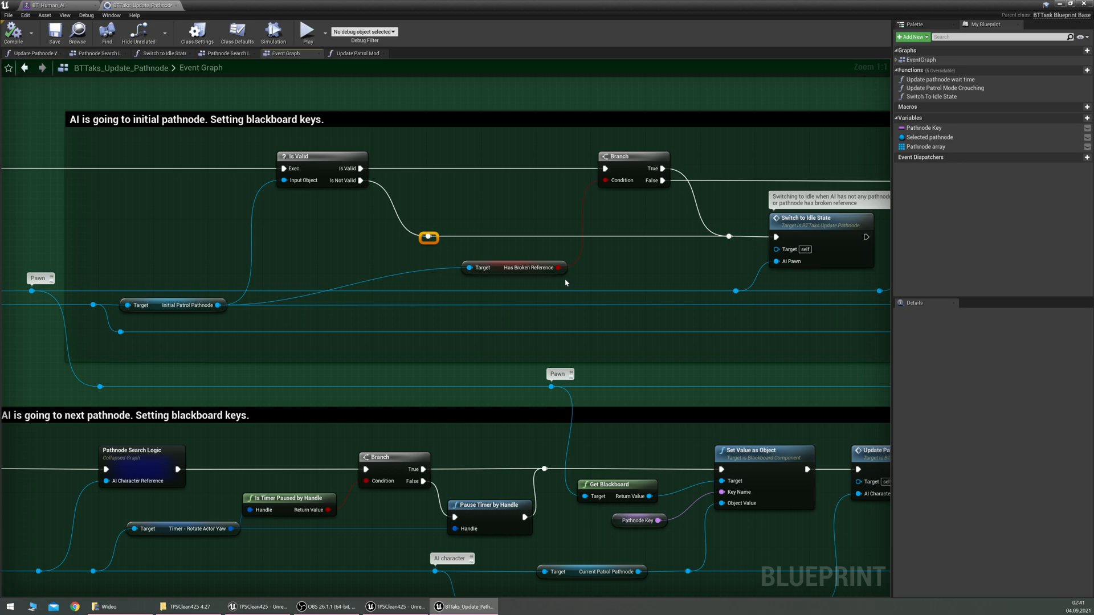
mouse_move(489, 280)
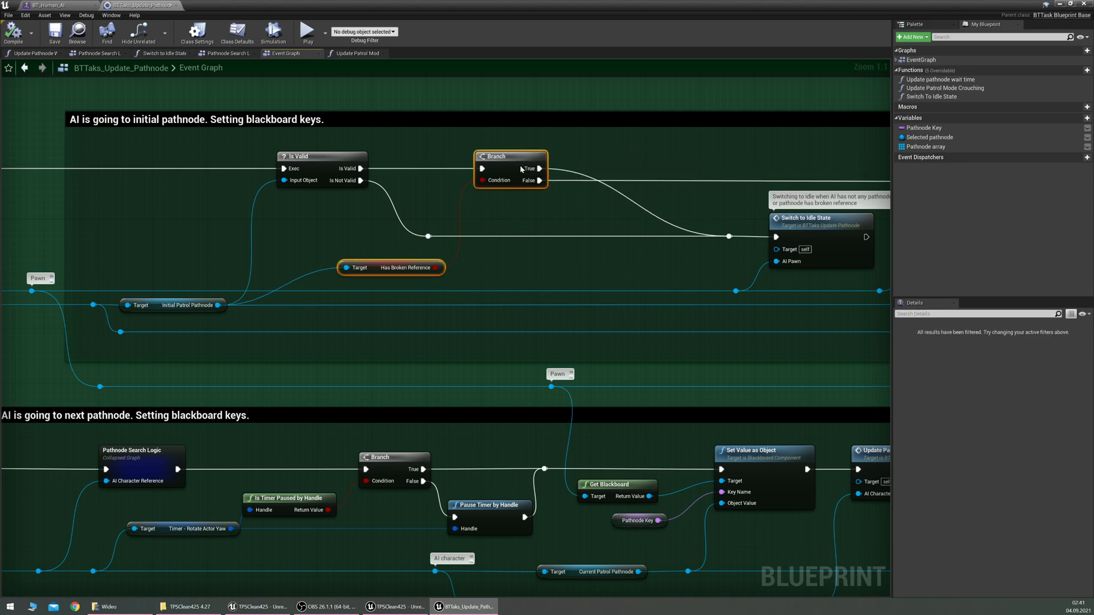
mouse_move(554, 242)
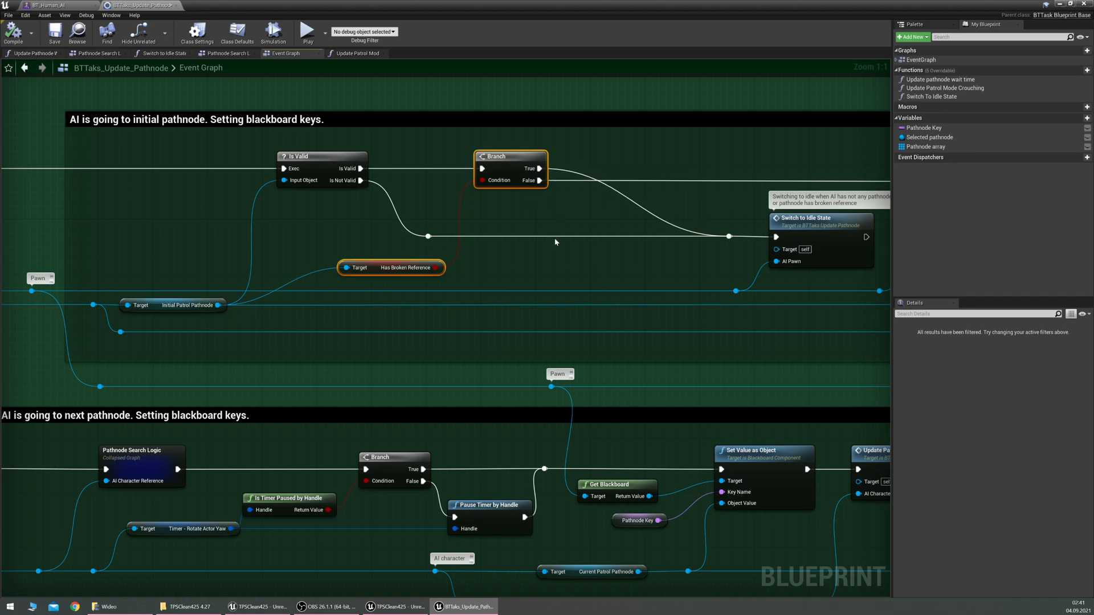
mouse_move(588, 186)
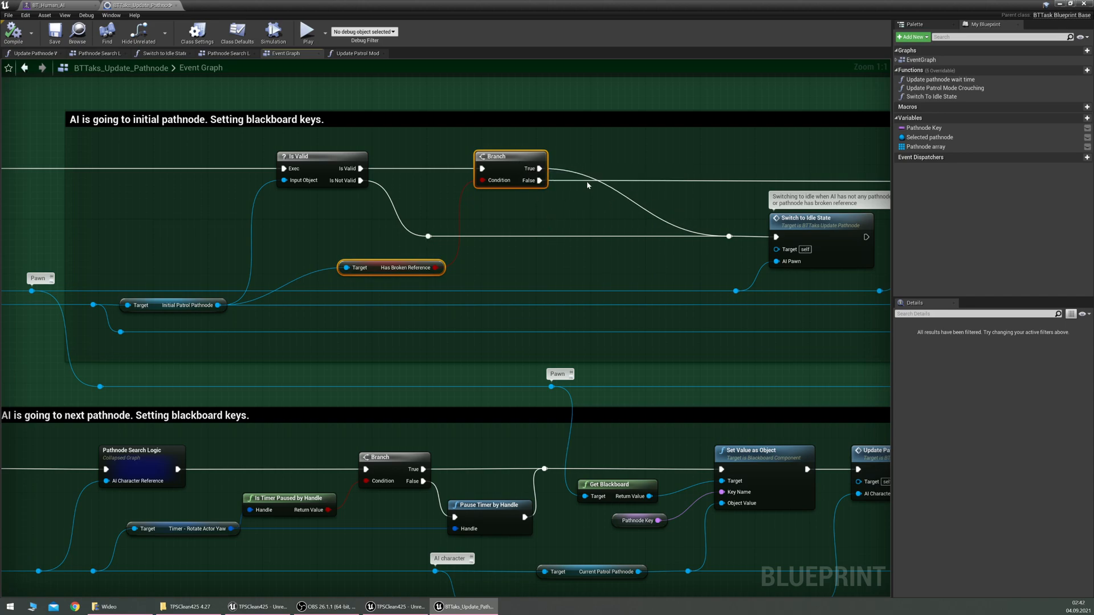
mouse_move(737, 236)
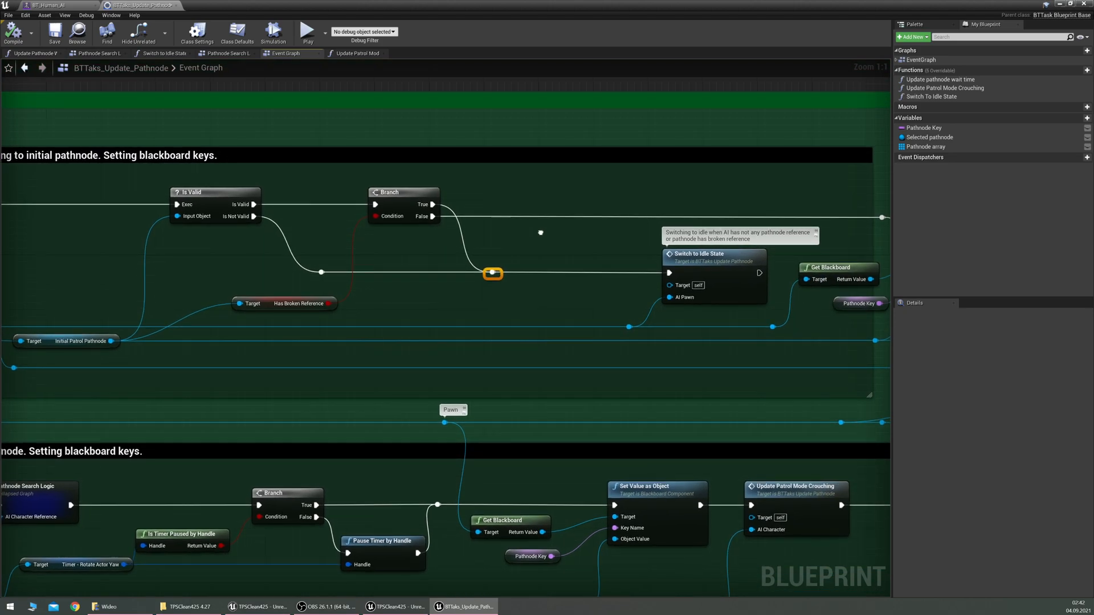
mouse_move(536, 219)
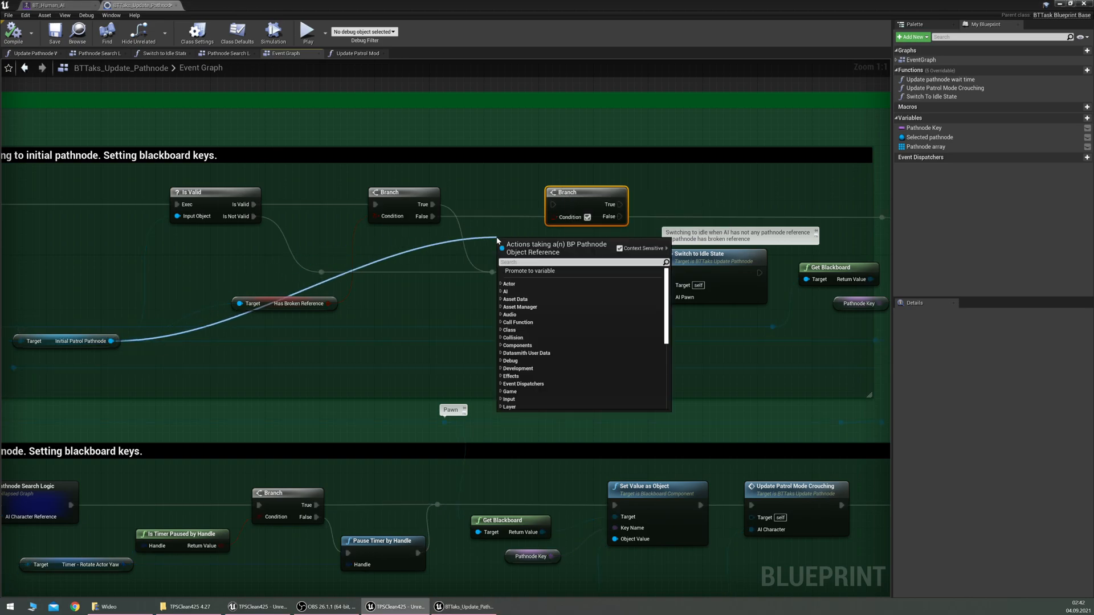
text(get pathno)
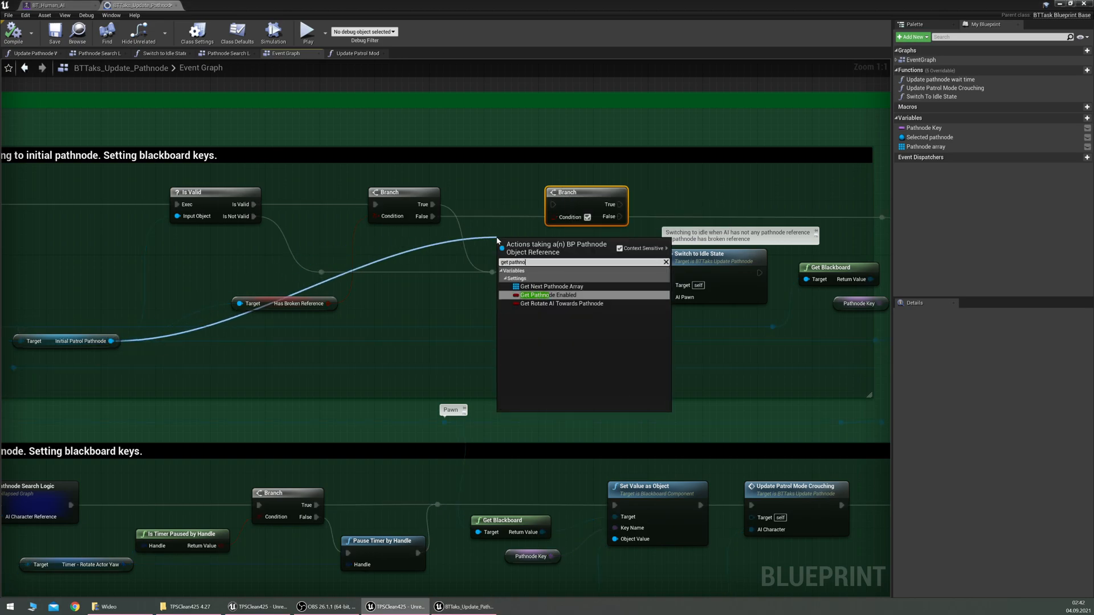
click(539, 294)
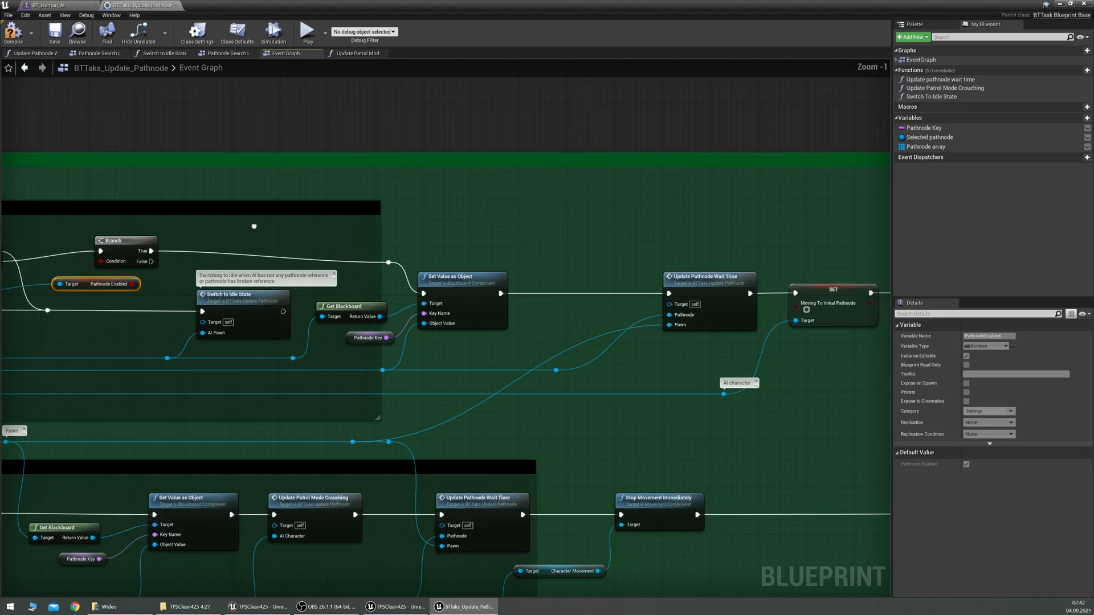
scroll(down, 3)
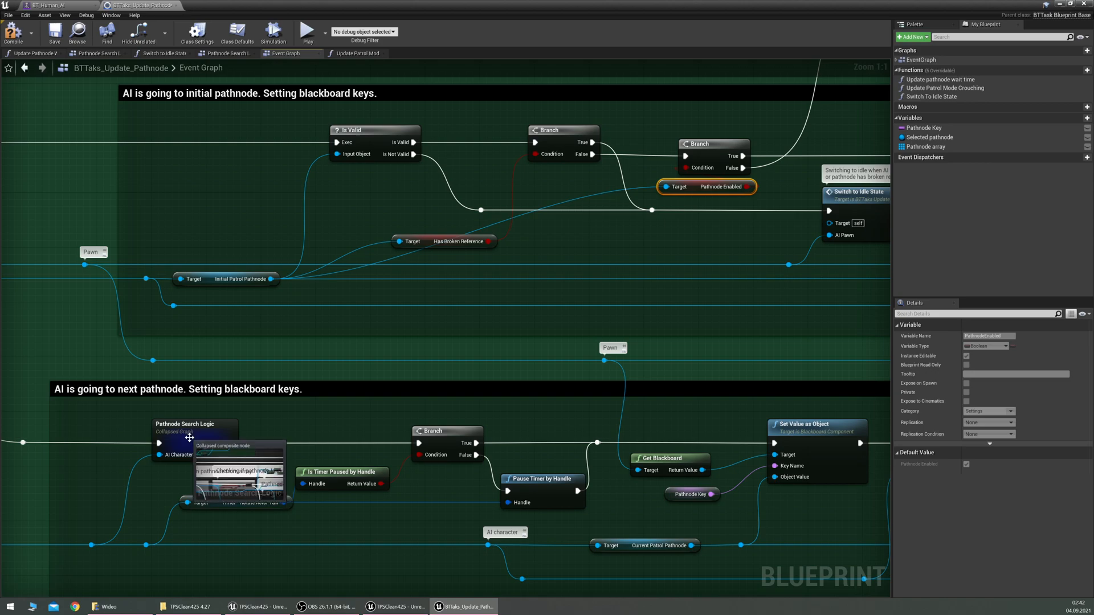
Step: In Pathnode Search Logic, feed a Pathnode Enabled getter into a new AND pin
double_click(194, 432)
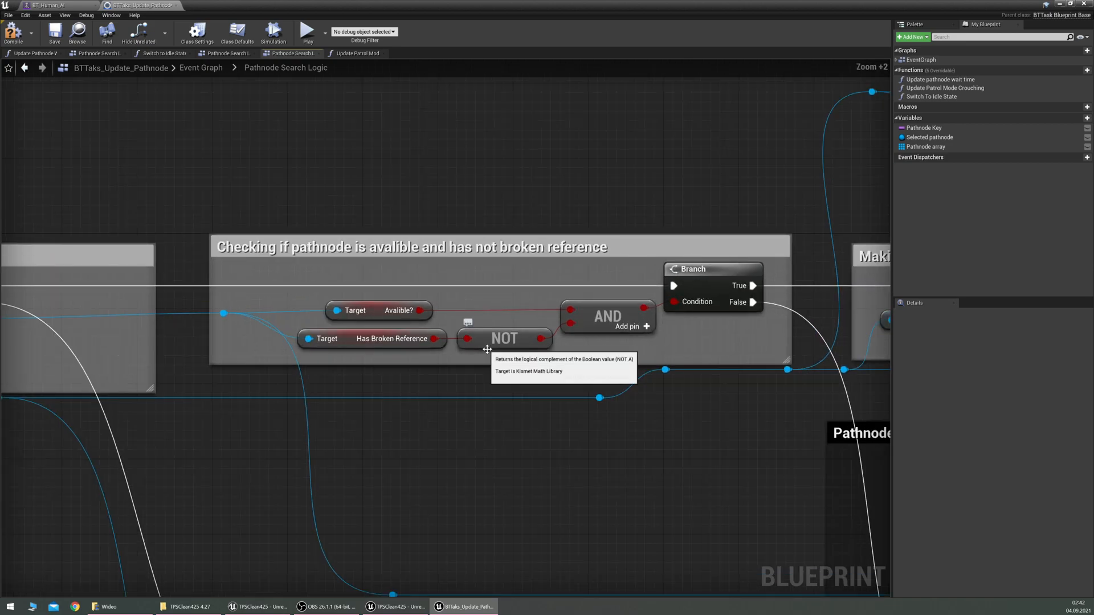
mouse_move(398, 316)
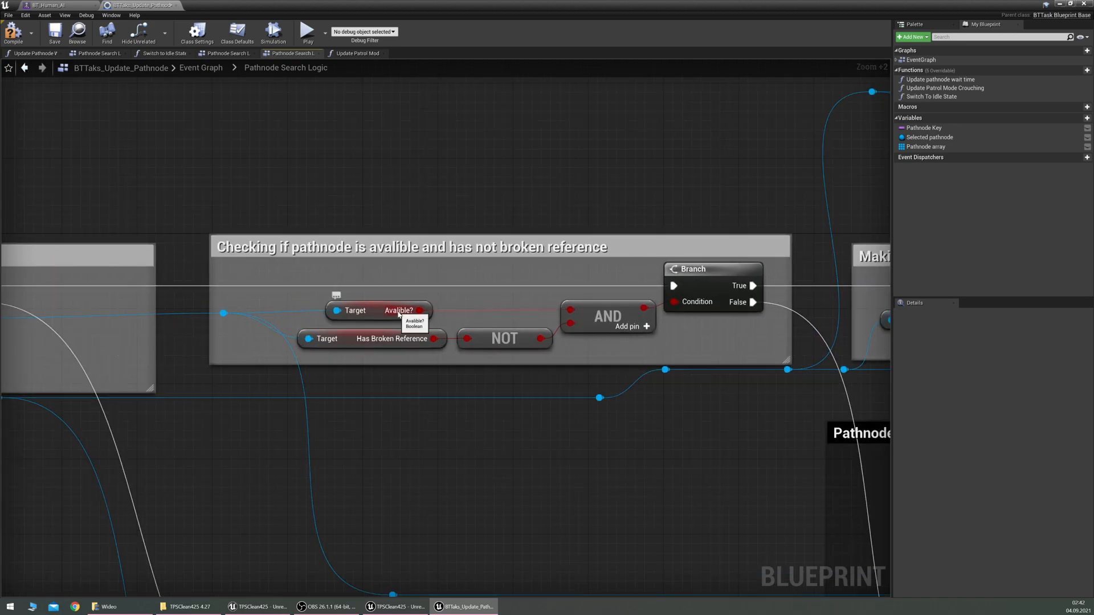
mouse_move(482, 440)
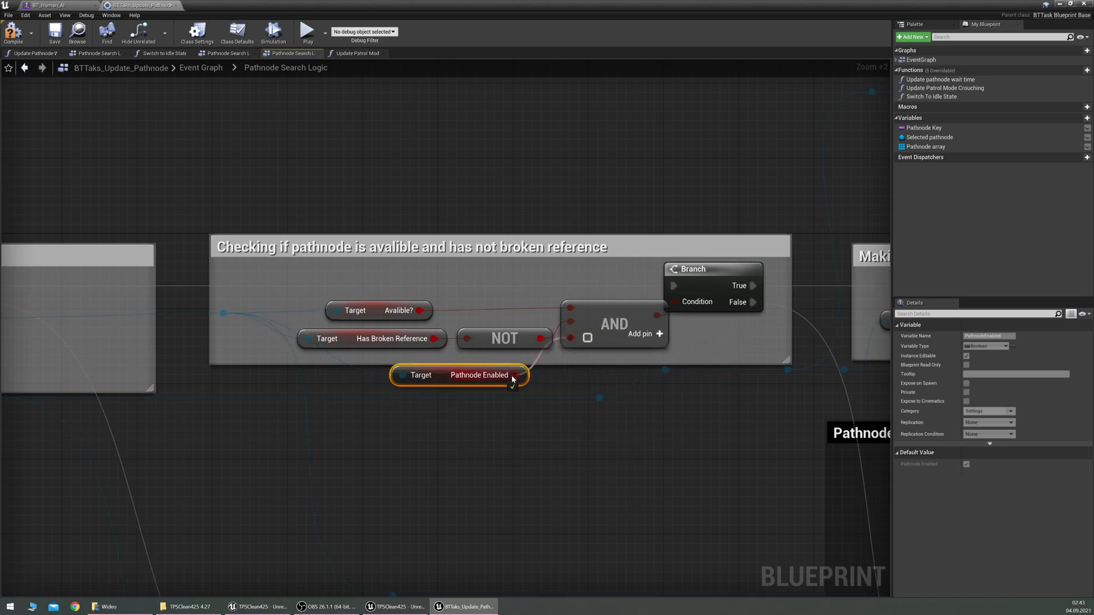
click(105, 89)
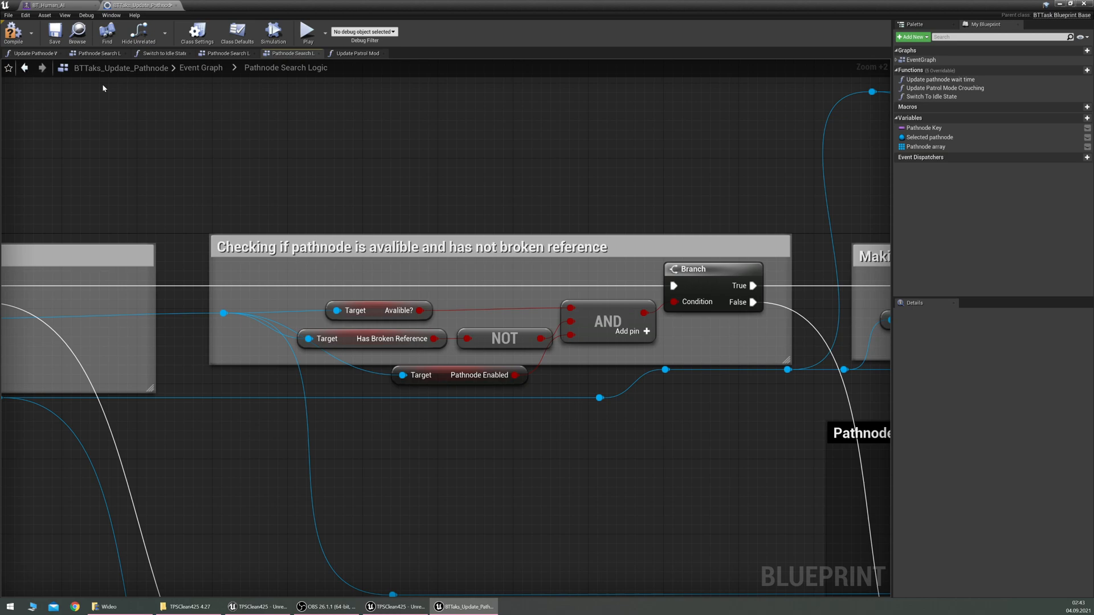
mouse_move(405, 132)
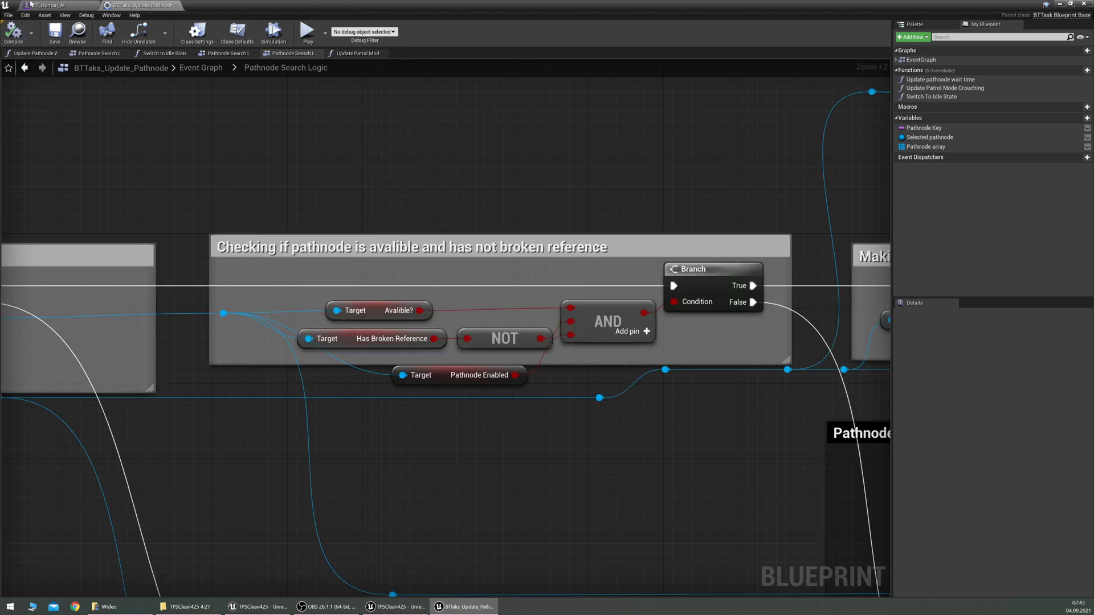
mouse_move(132, 6)
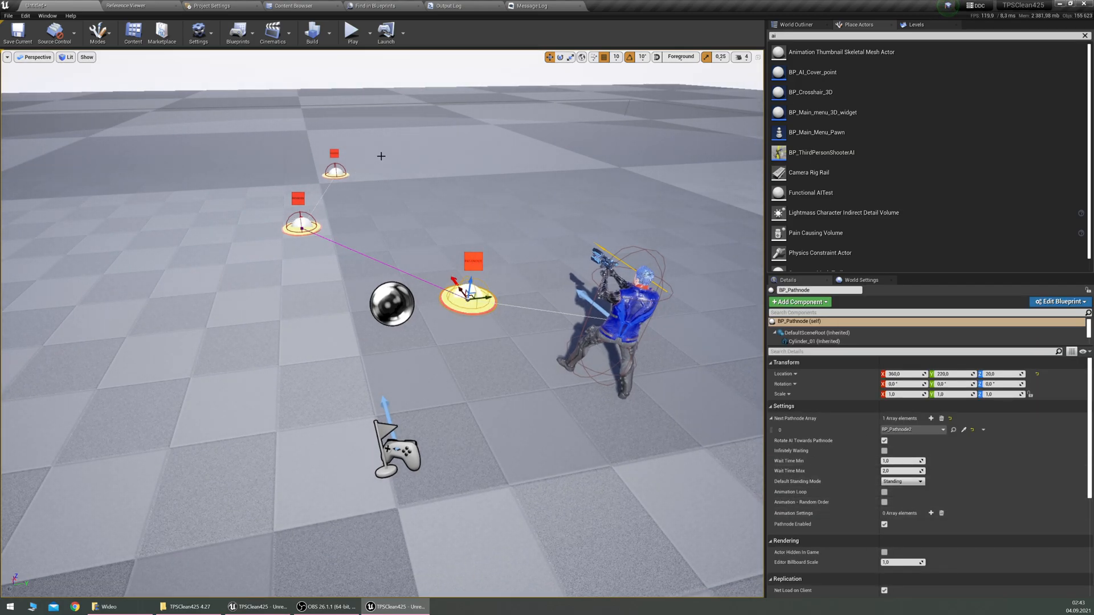
click(352, 32)
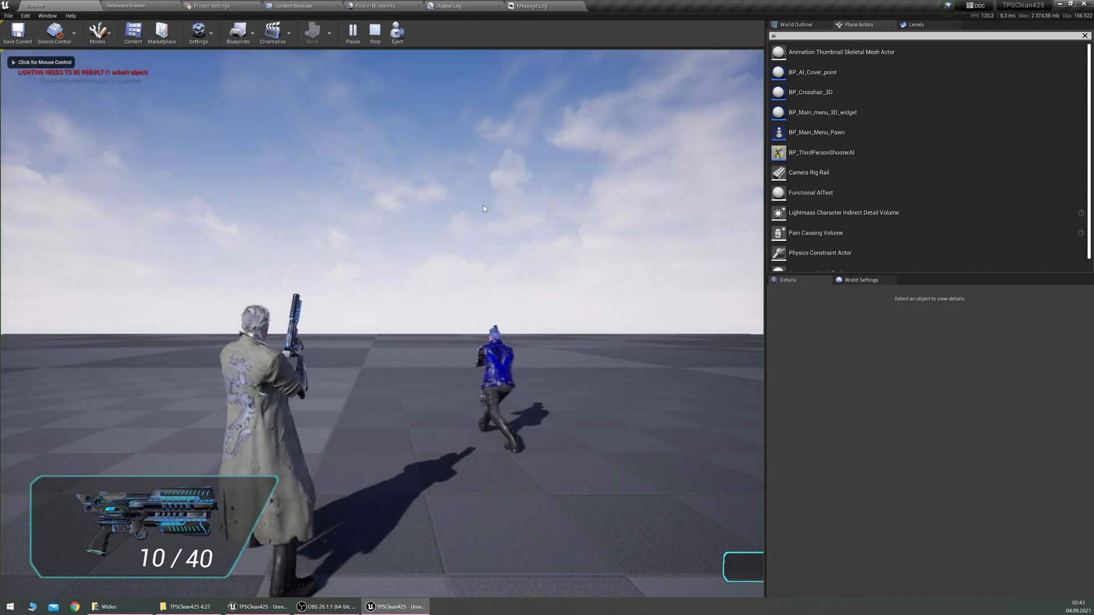
click(375, 30)
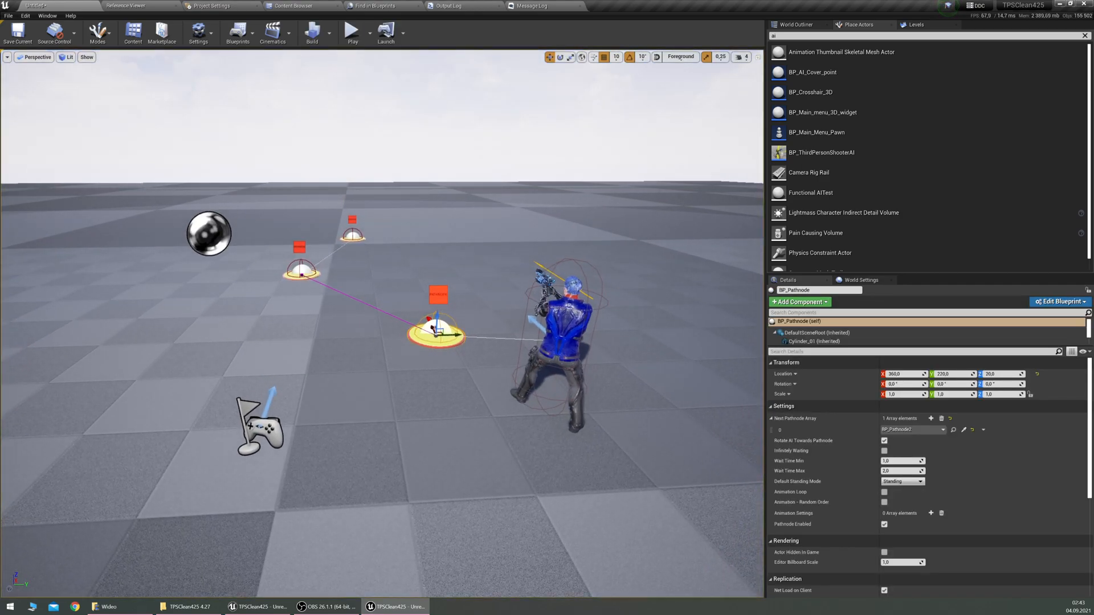
click(352, 237)
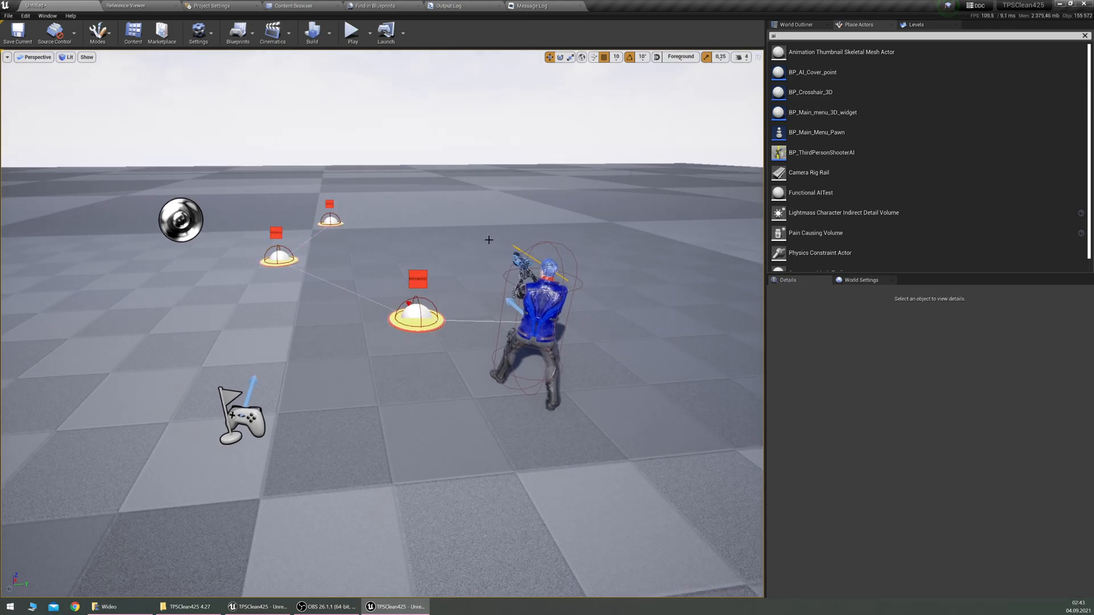
click(352, 28)
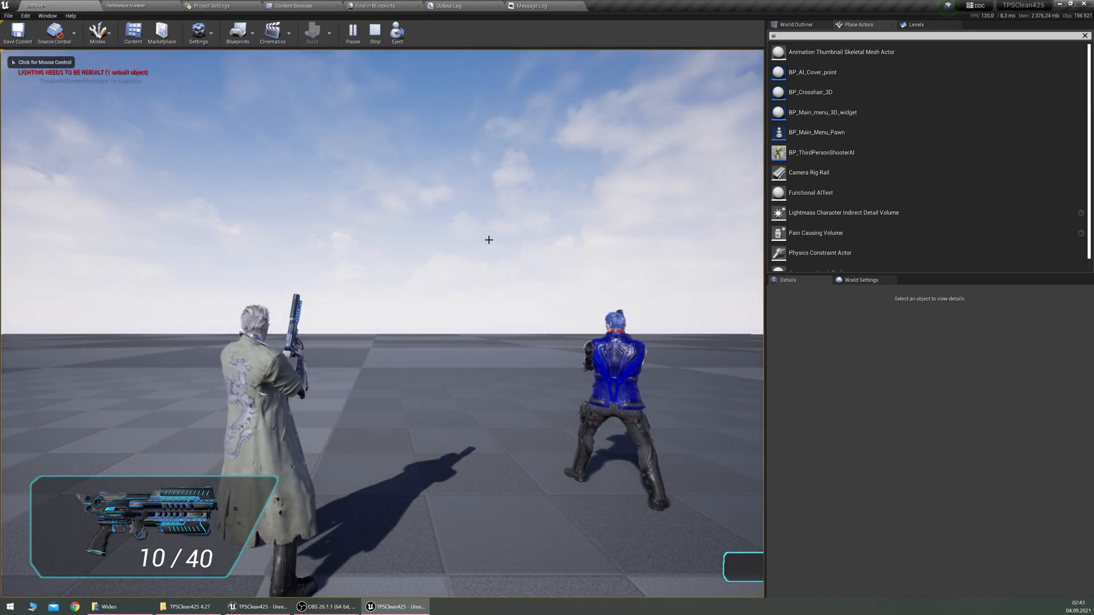
click(375, 32)
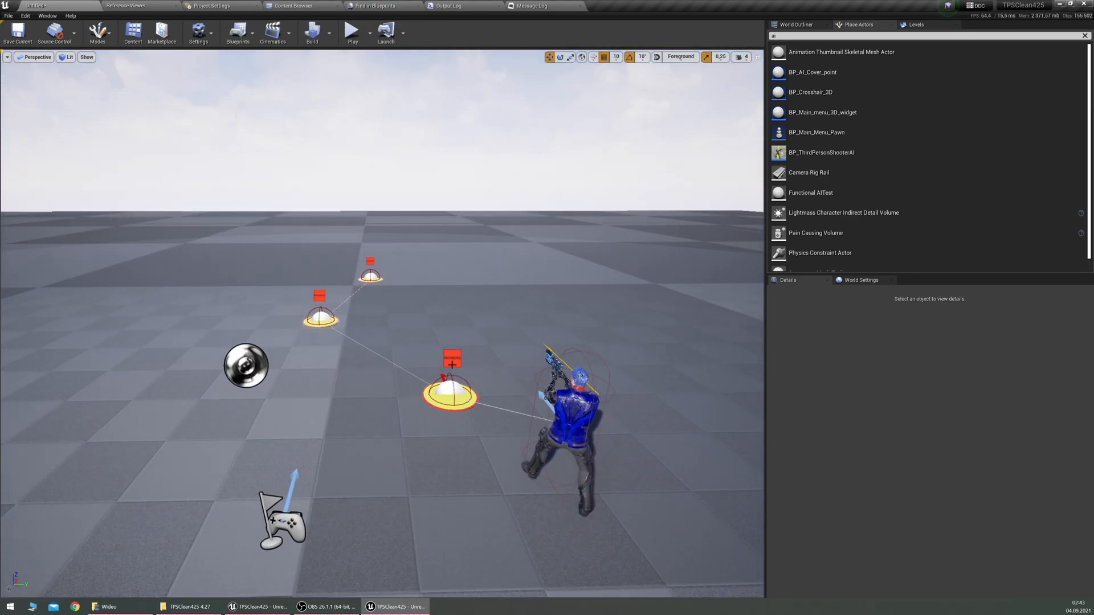
click(450, 397)
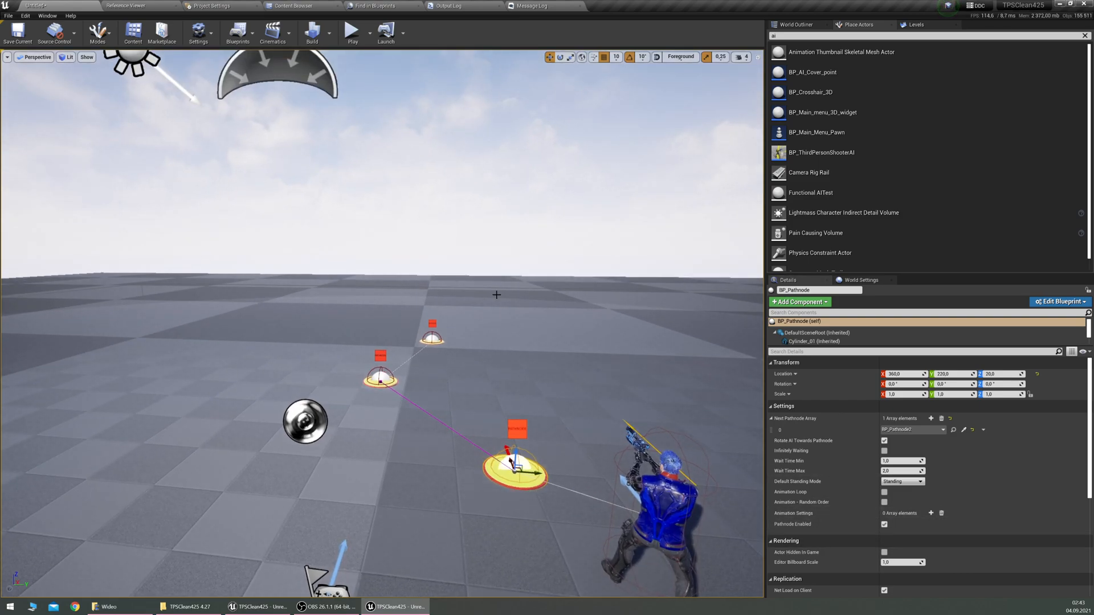
click(352, 32)
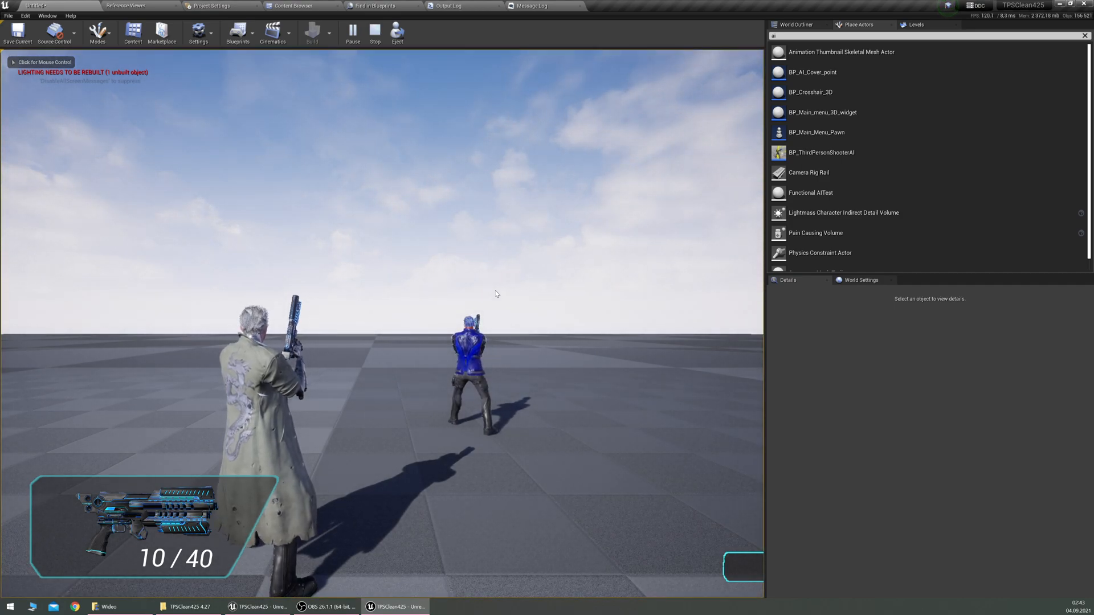
click(375, 31)
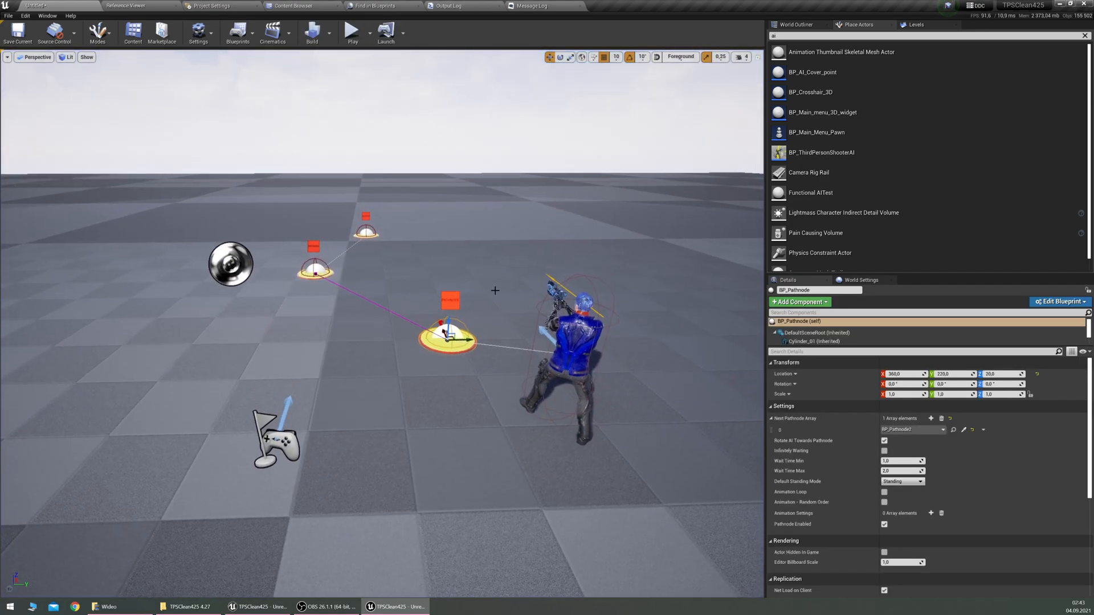
mouse_move(238, 32)
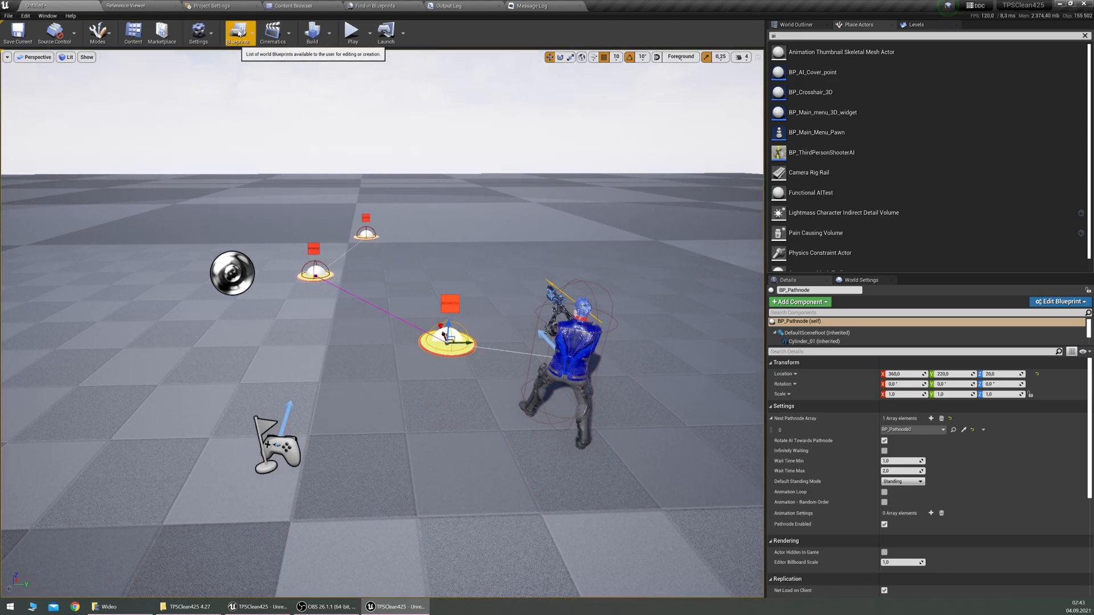
Step: Open the Level Blueprint for the current test level from the Blueprints menu
click(238, 32)
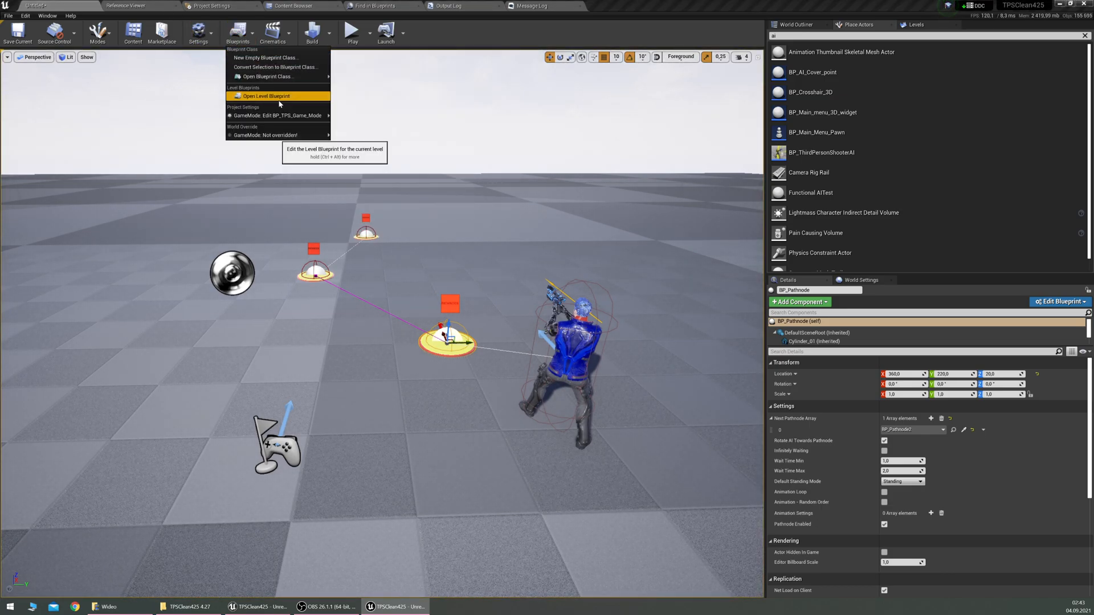
click(262, 96)
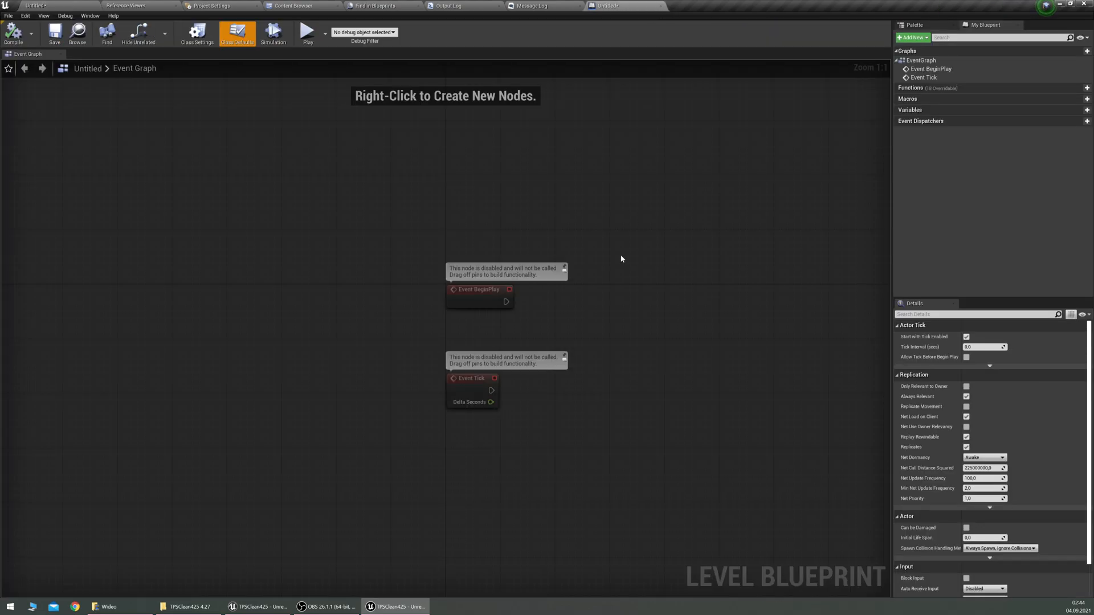
Step: Create reference nodes for the three selected pathnodes BP_Pathnode, BP_Pathnode2 and BP_Pathnode3
right_click(621, 259)
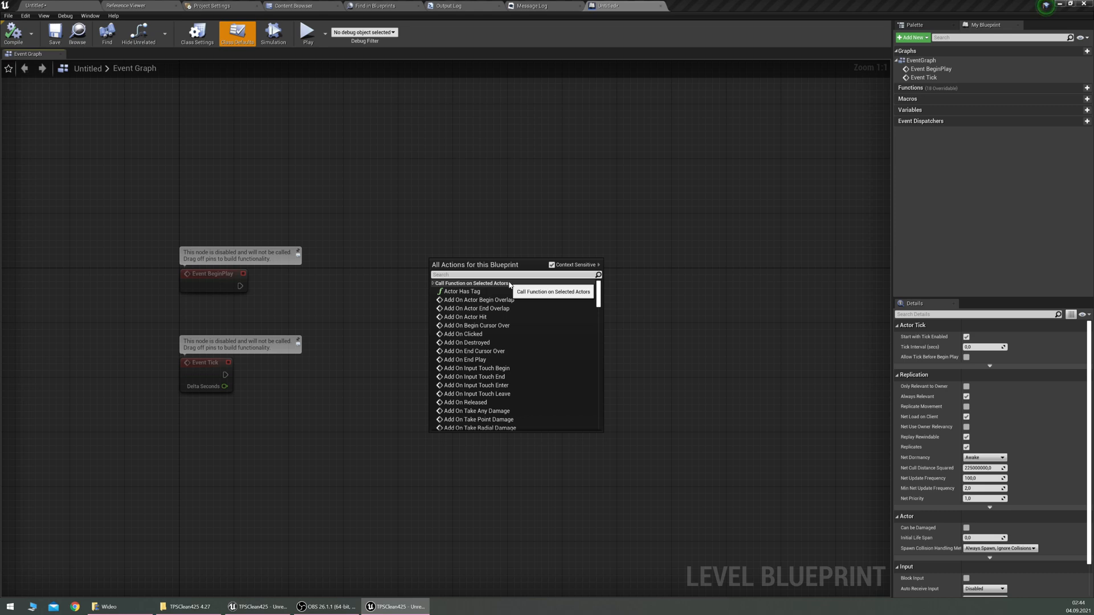
text(ref)
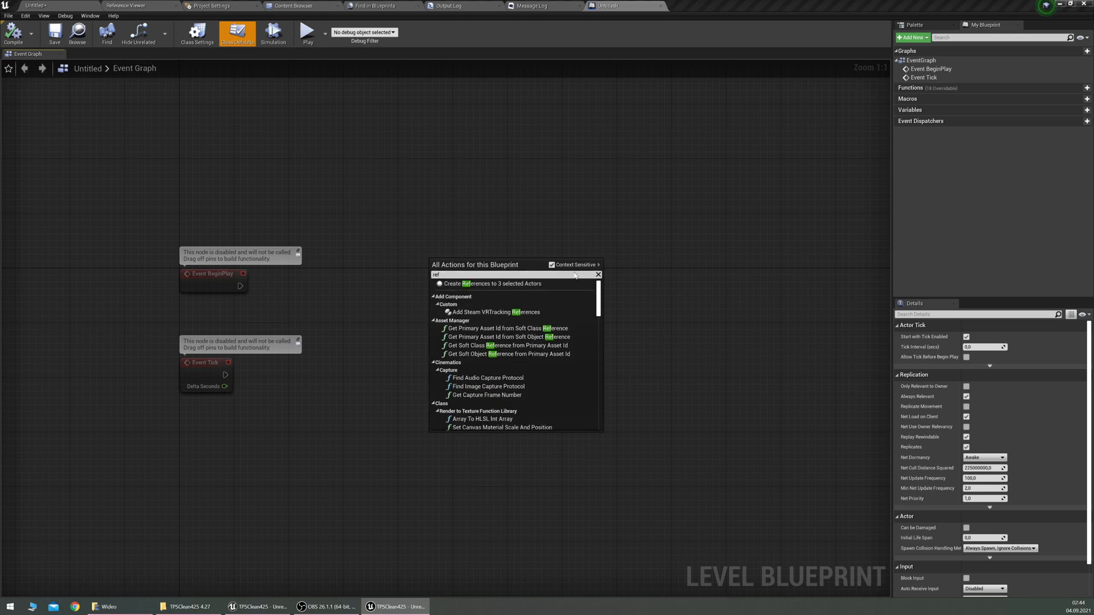
click(496, 284)
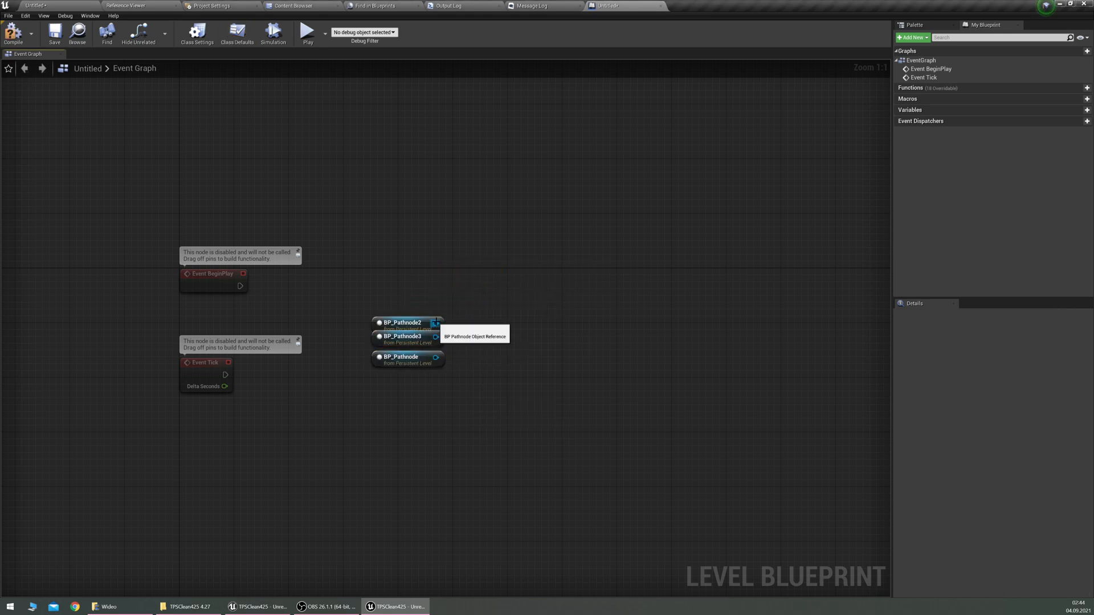
mouse_move(430, 354)
text(set pathn)
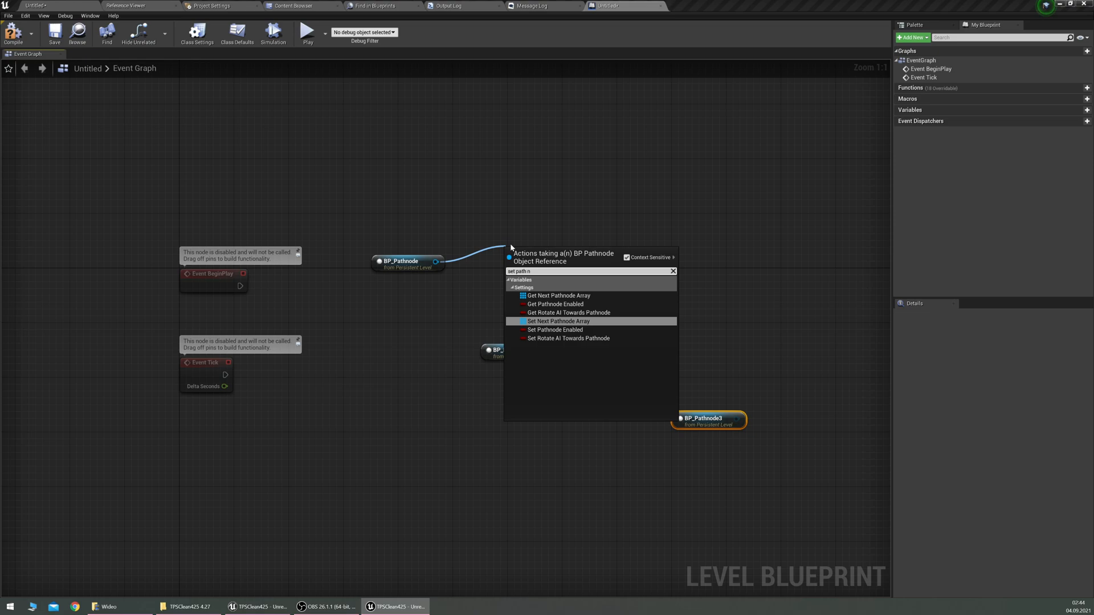
Step: Add a SET Pathnode Enabled node for BP_Pathnode and a Print String after it in the BeginPlay chain
click(554, 329)
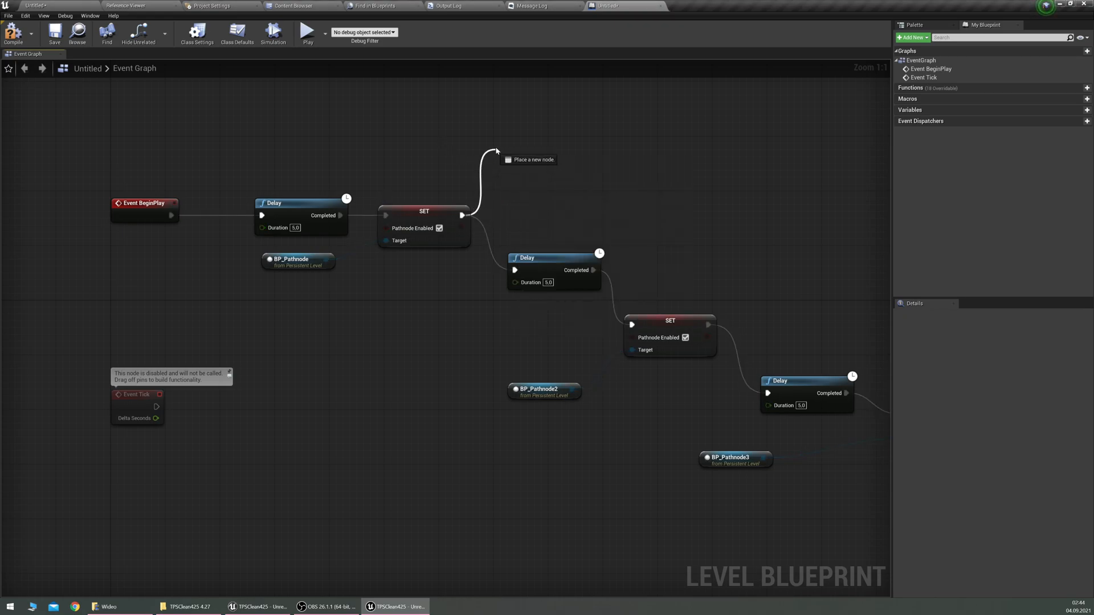
click(530, 159)
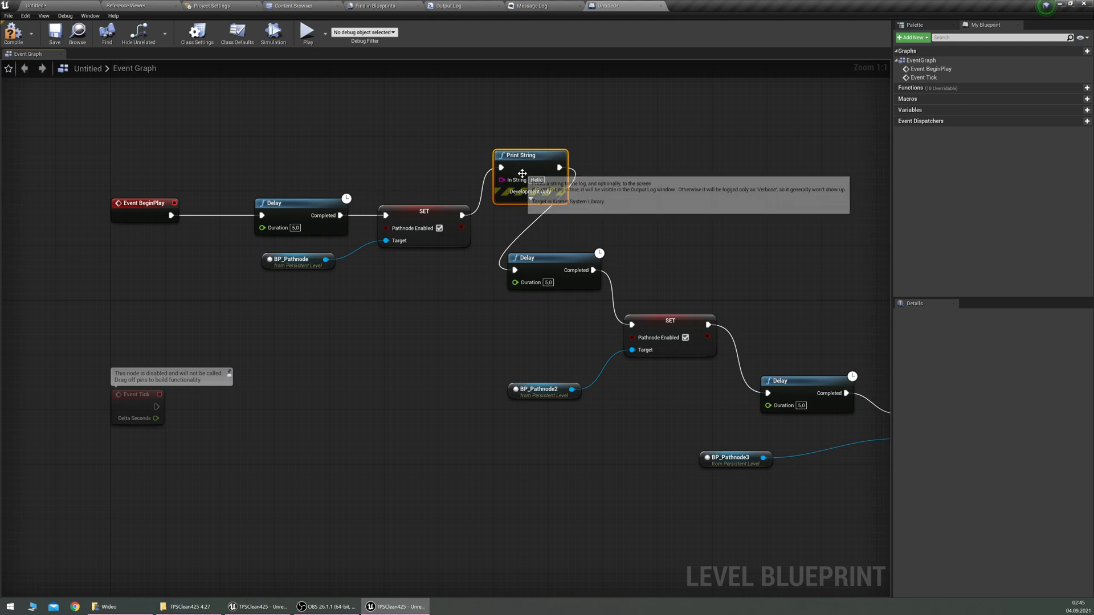
mouse_move(780, 103)
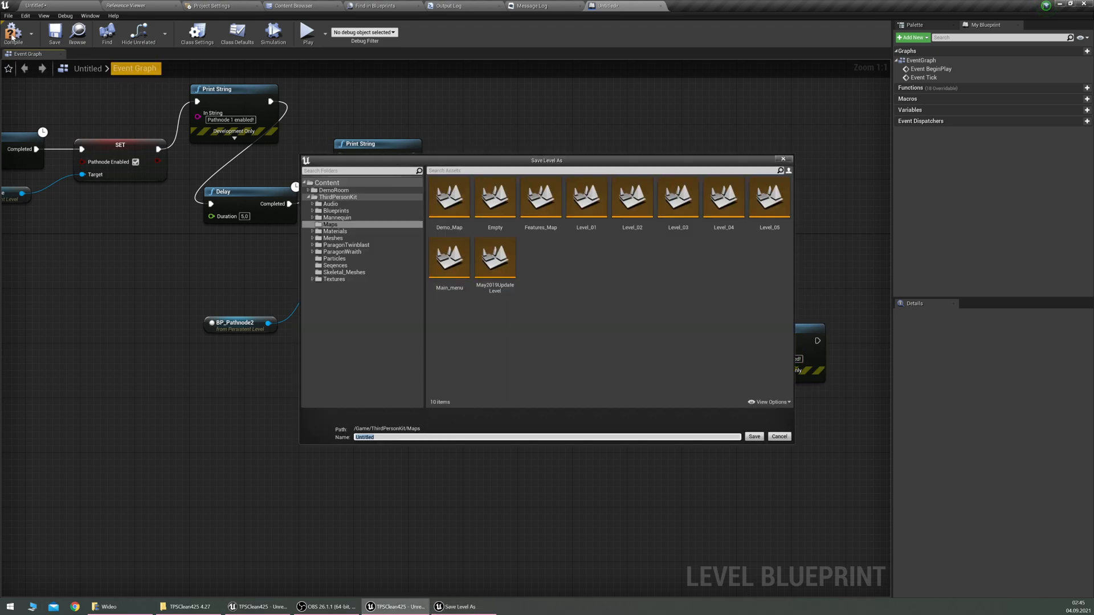
Step: Cancel the Save Level As prompt and clear the pathnode selection in the level
click(779, 436)
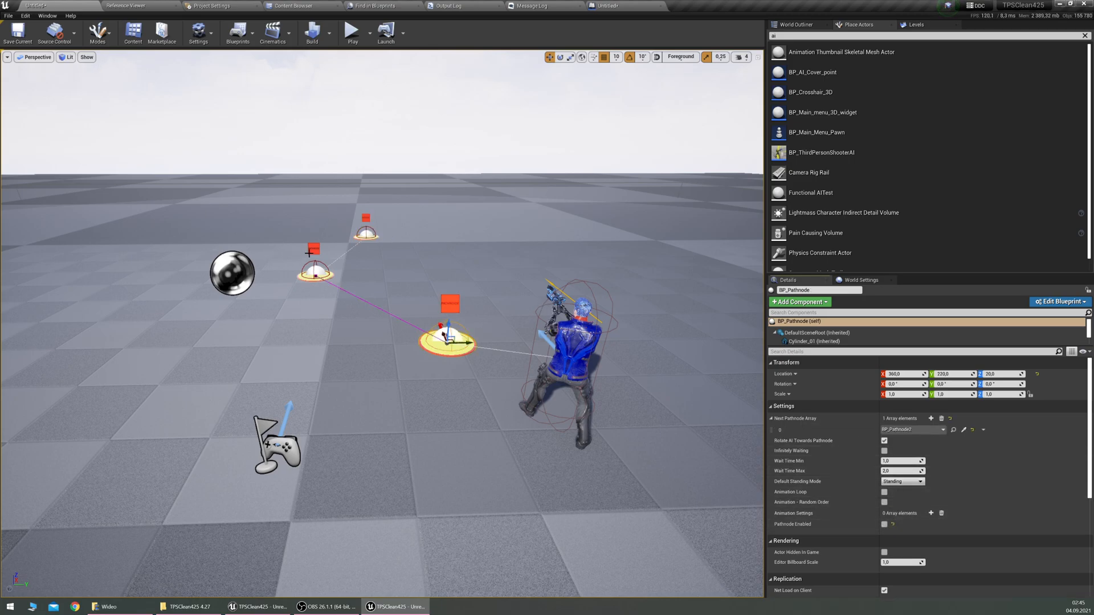
click(366, 234)
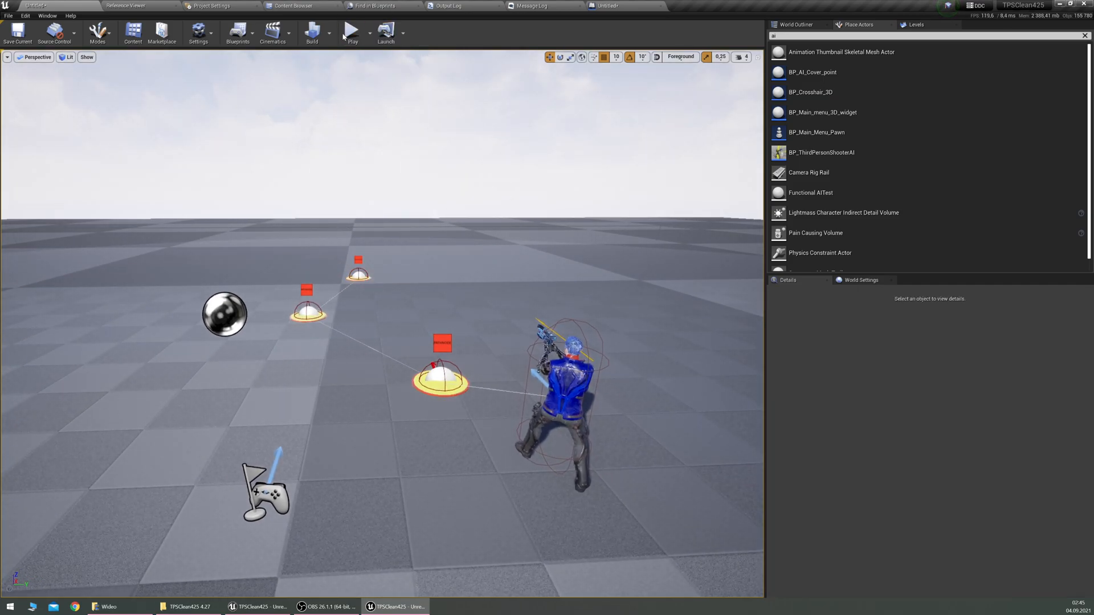
Step: Play the level to watch the pathnode-enabled messages, then stop the play test
click(351, 31)
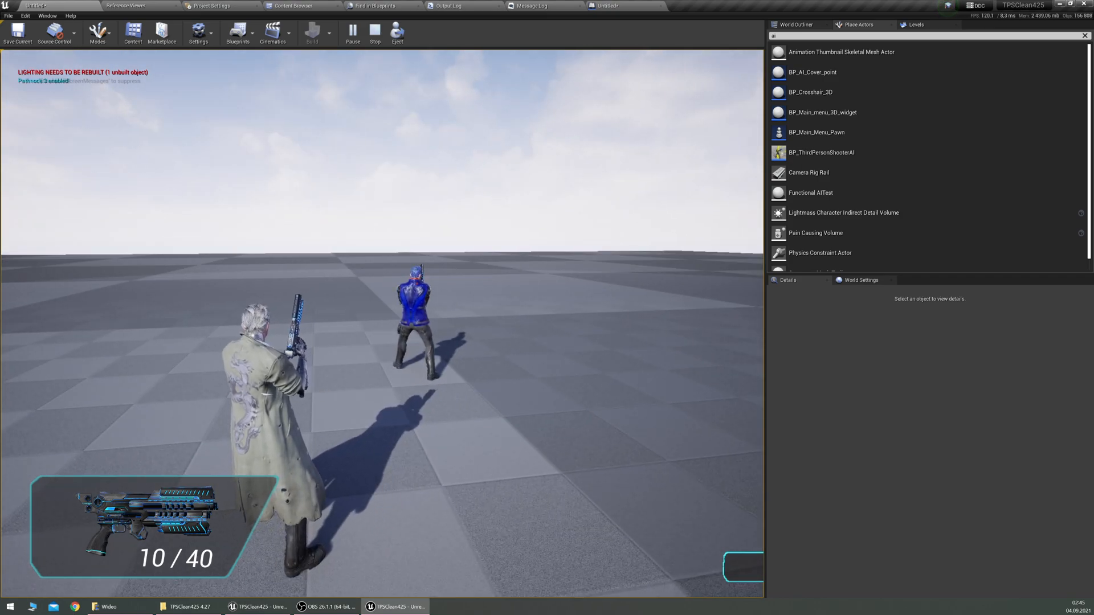
click(375, 32)
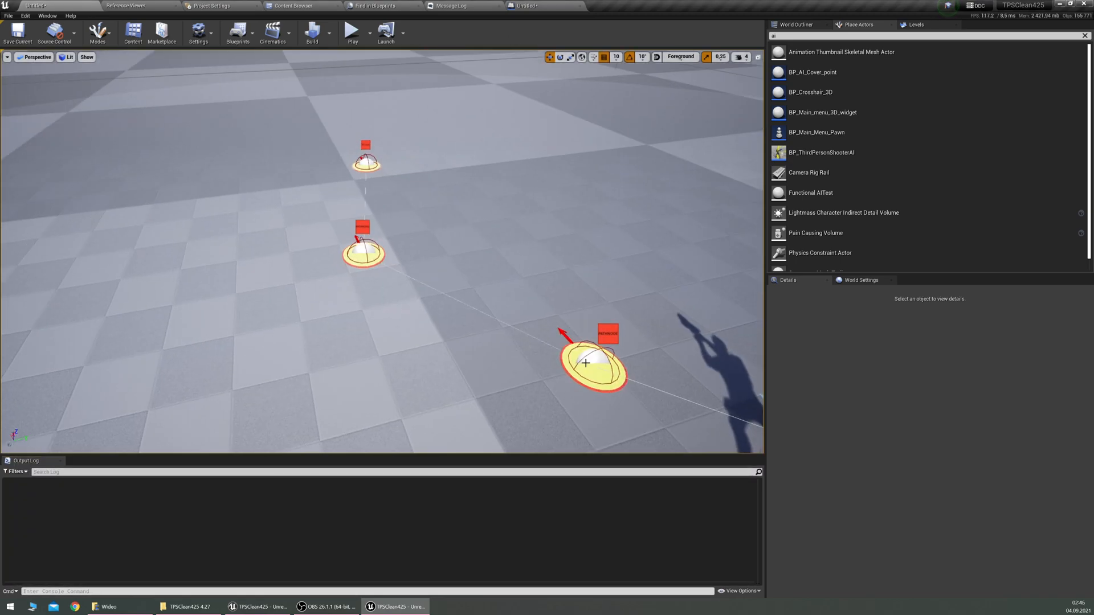
Step: Turn off Hidden in Game on the pathnode's Cylinder_01 marker so it shows during play
click(586, 363)
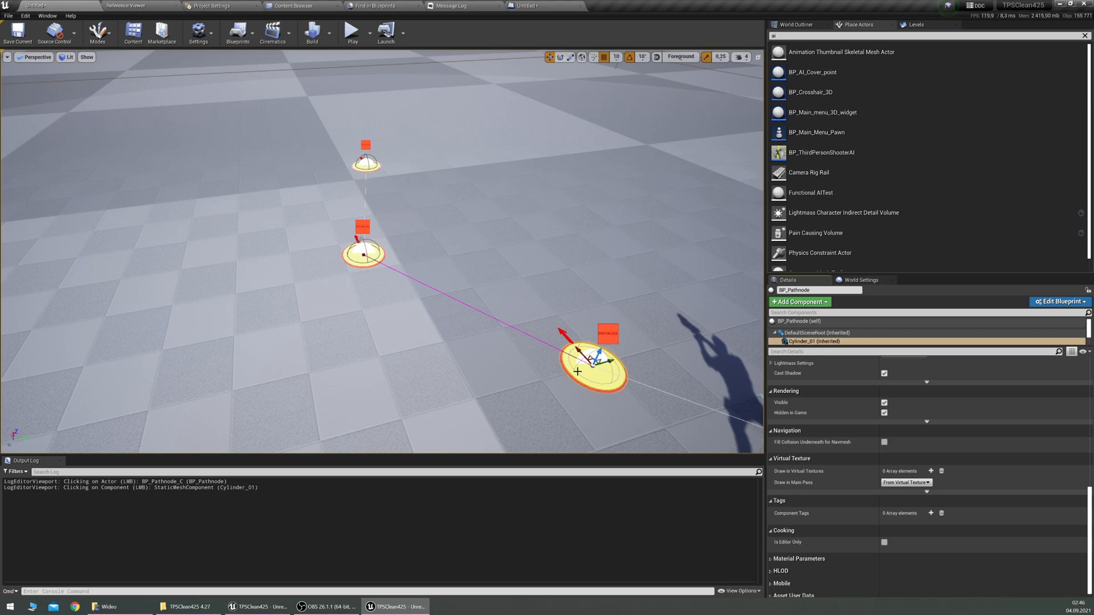
mouse_move(884, 413)
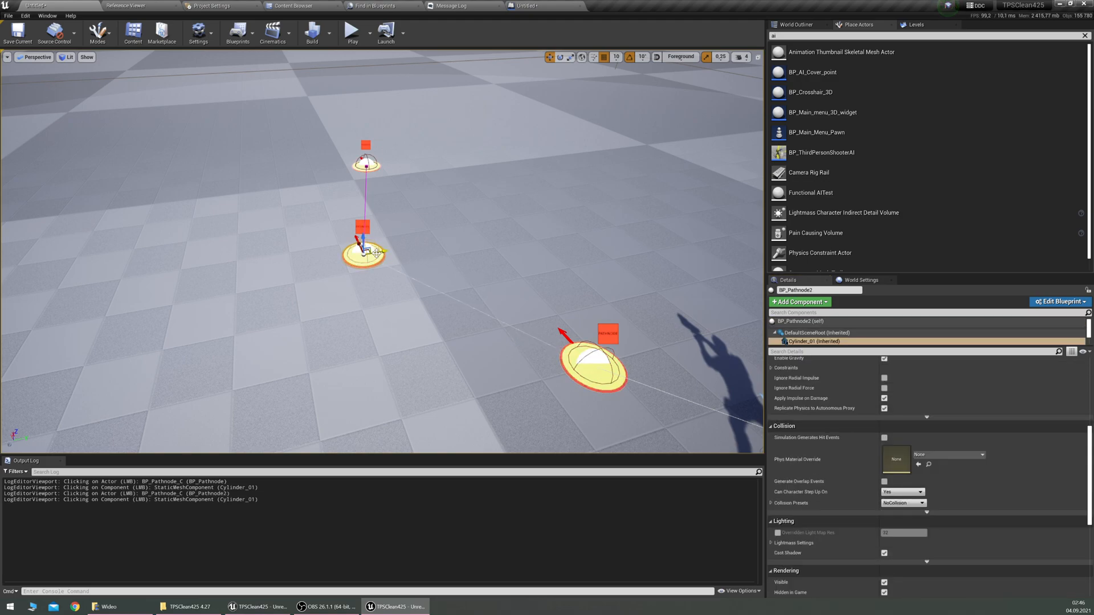
scroll(down, 3)
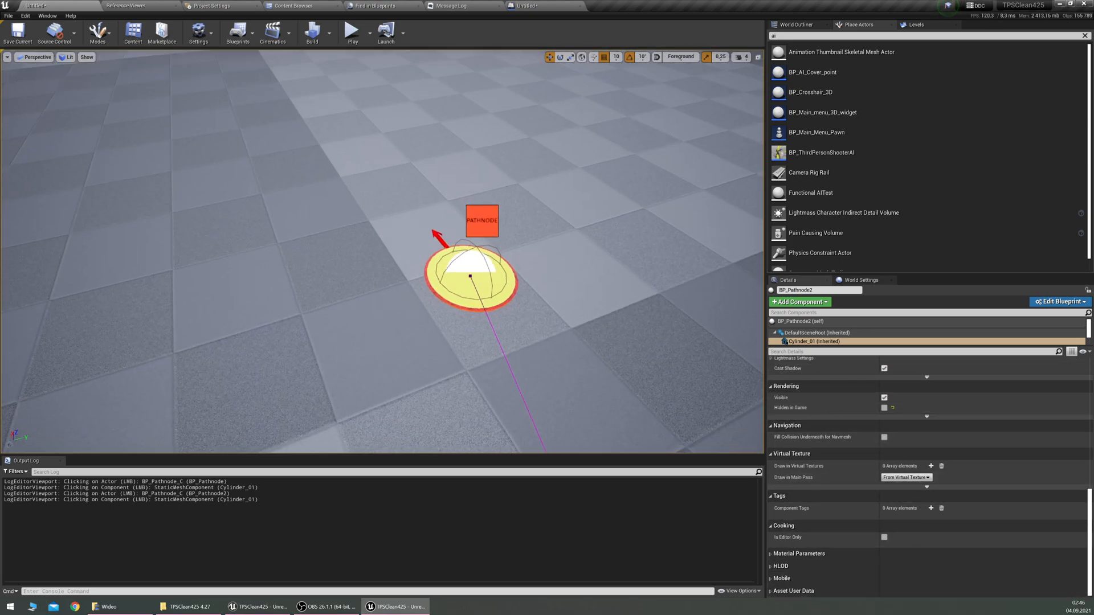
click(480, 272)
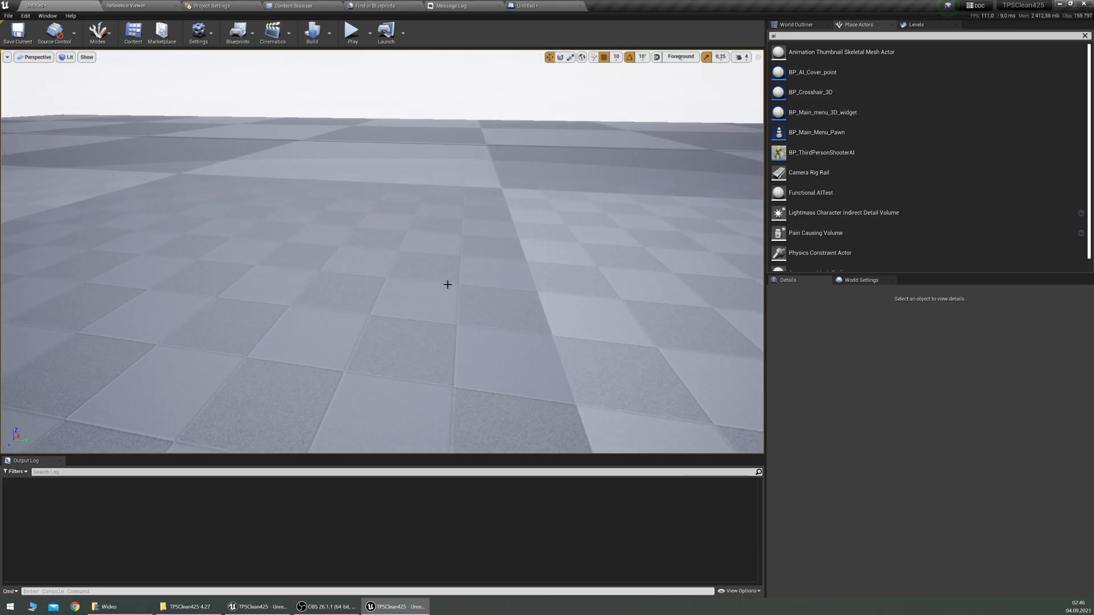
Step: Run a play test to see the AI walk to the yellow pathnode markers, then stop it
click(352, 32)
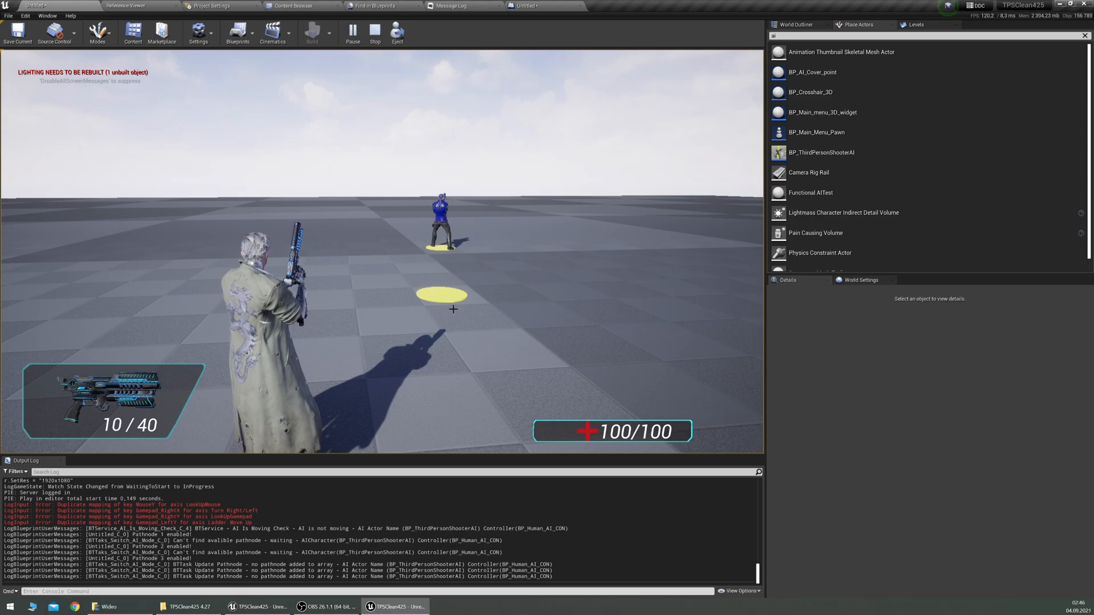
click(375, 33)
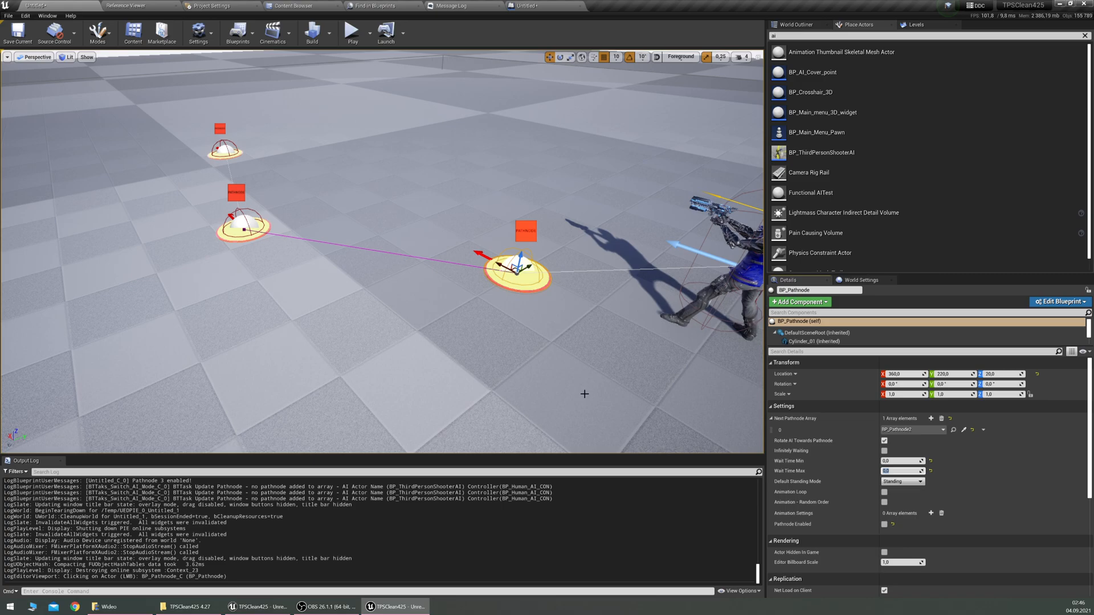
Step: Check the Delay/SET/Print String chain in the Level Blueprint, then play the level again
click(243, 227)
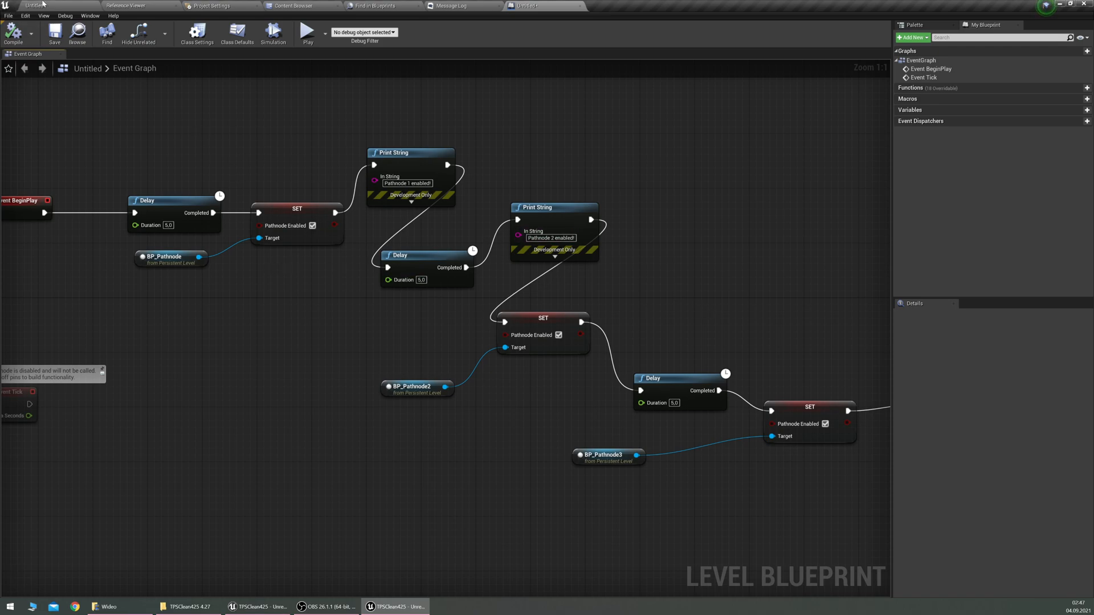
click(307, 30)
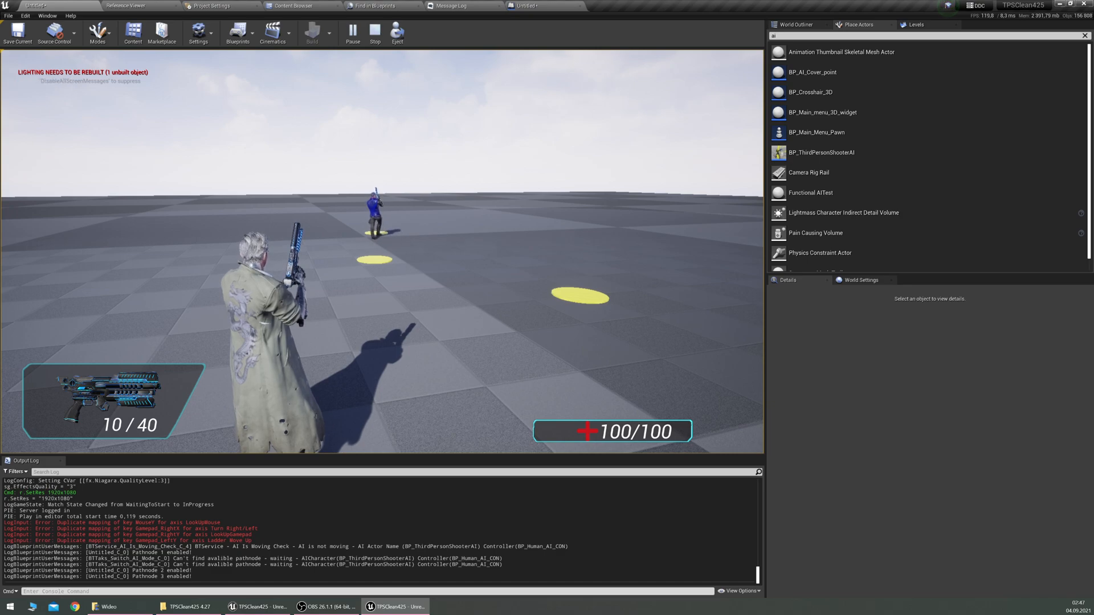
Step: Stop the play test and search 'trigger' in Place Actors to add a Box Trigger
click(375, 32)
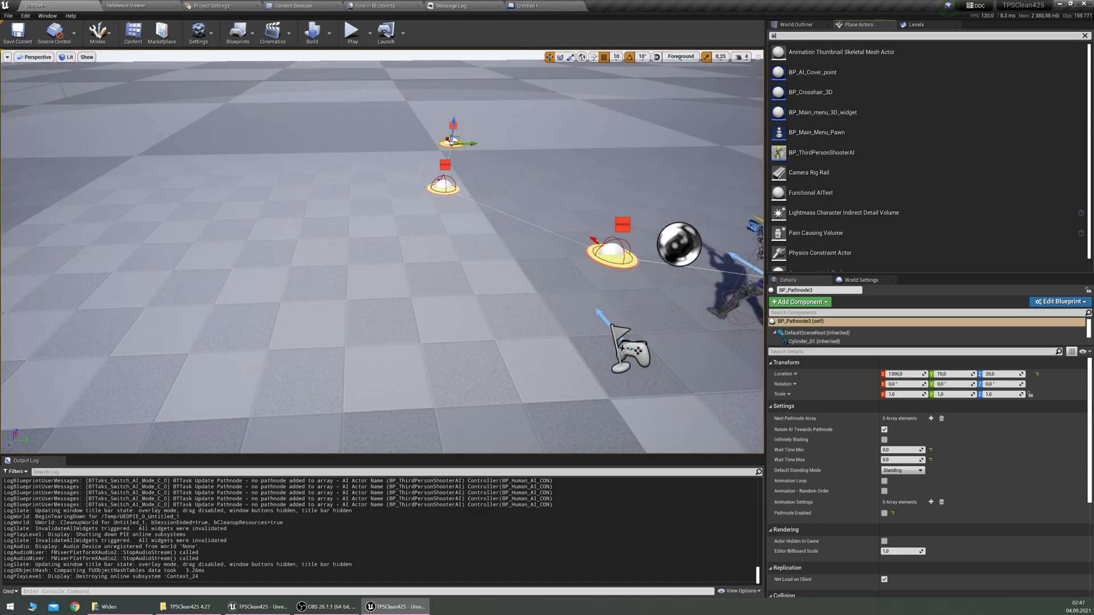
text(trigger)
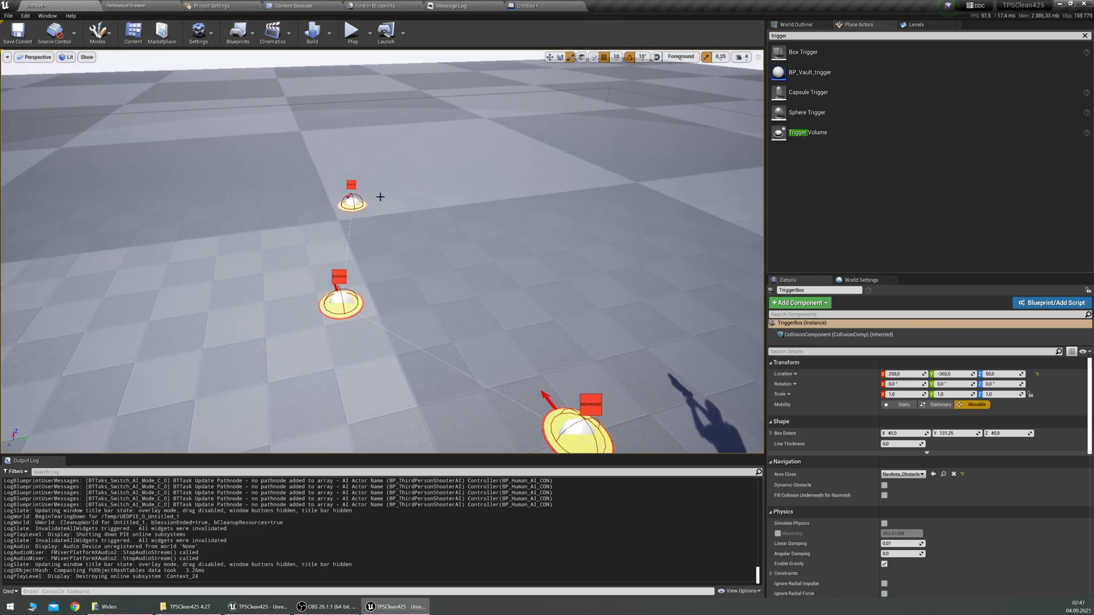
Step: Deselect the trigger and review BP_Pathnode3's settings with Pathnode Enabled off and zero wait times
click(352, 203)
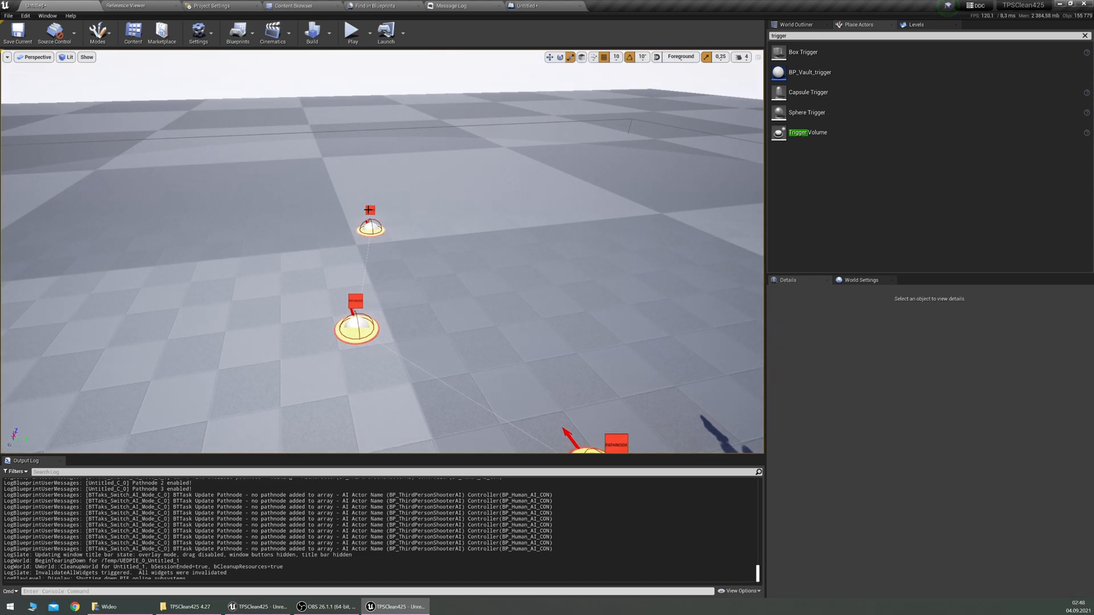
click(369, 227)
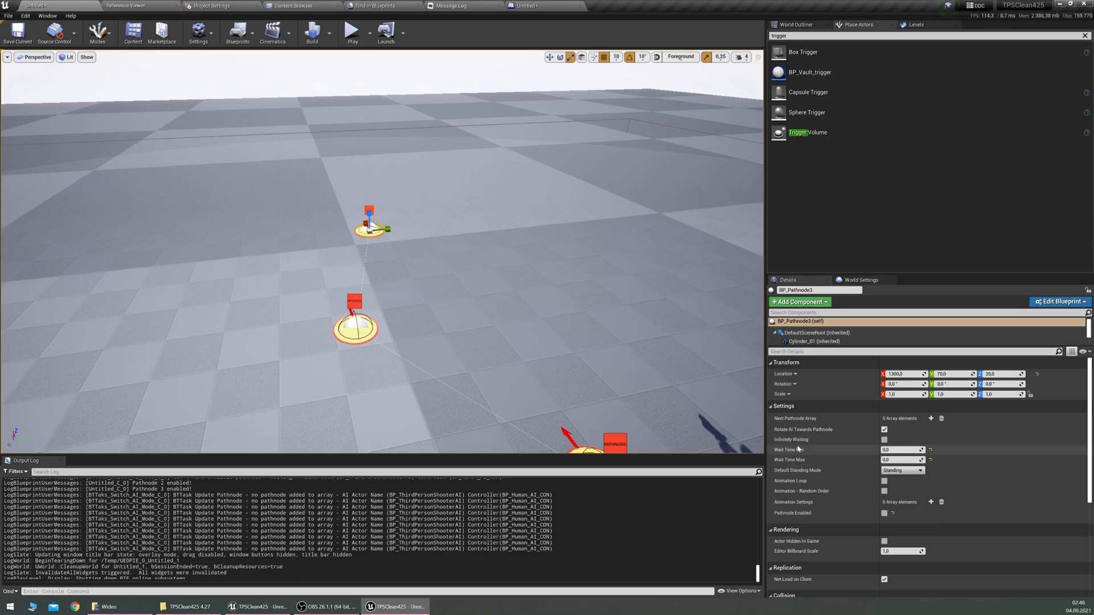
mouse_move(944, 441)
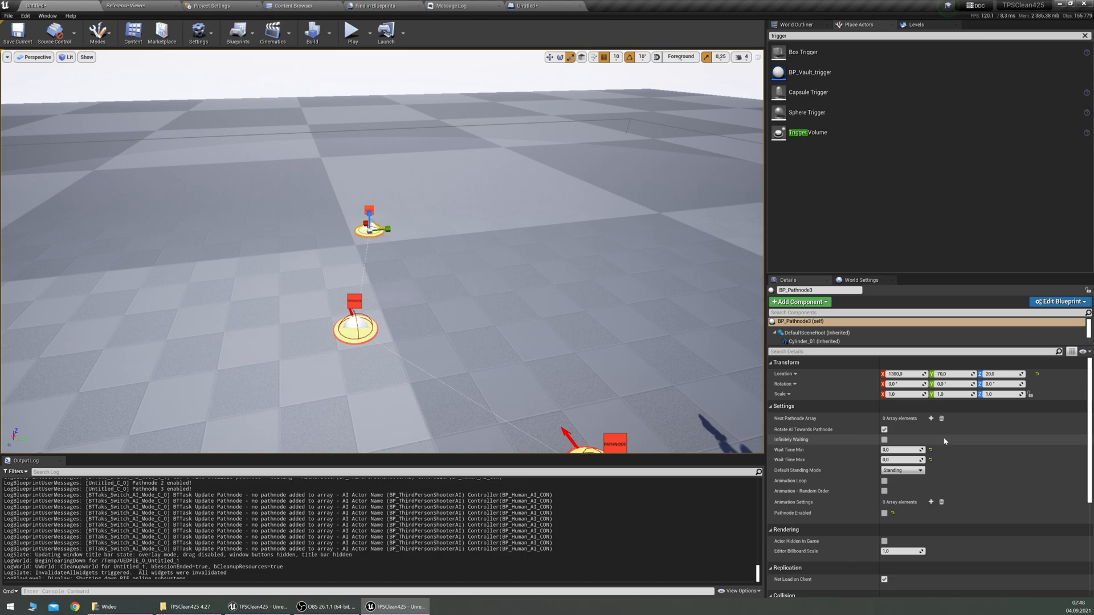
click(884, 429)
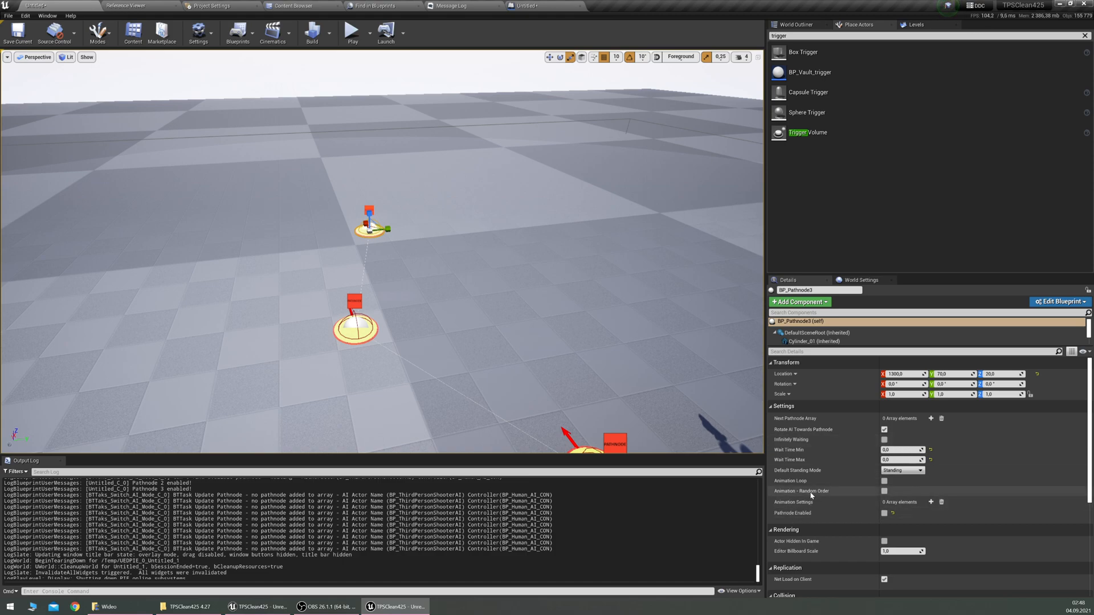
mouse_move(931, 418)
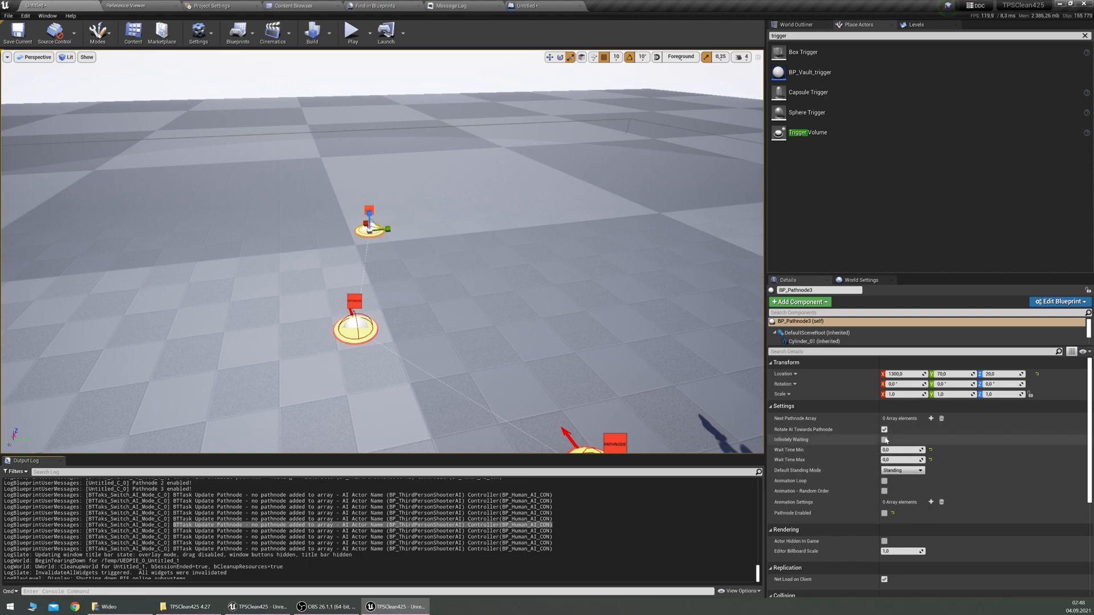
click(884, 430)
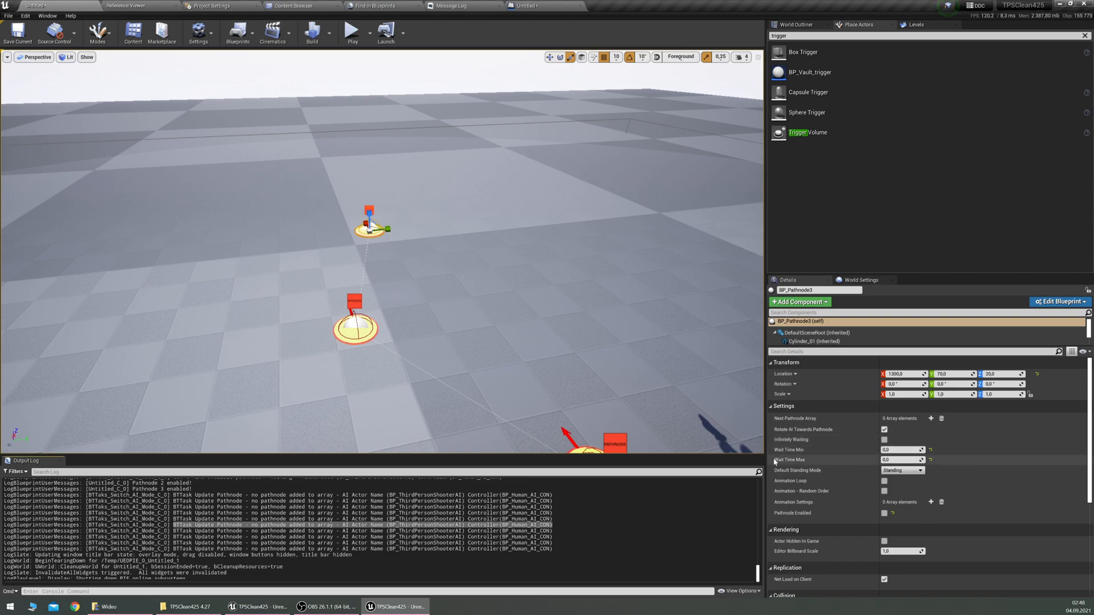
mouse_move(776, 450)
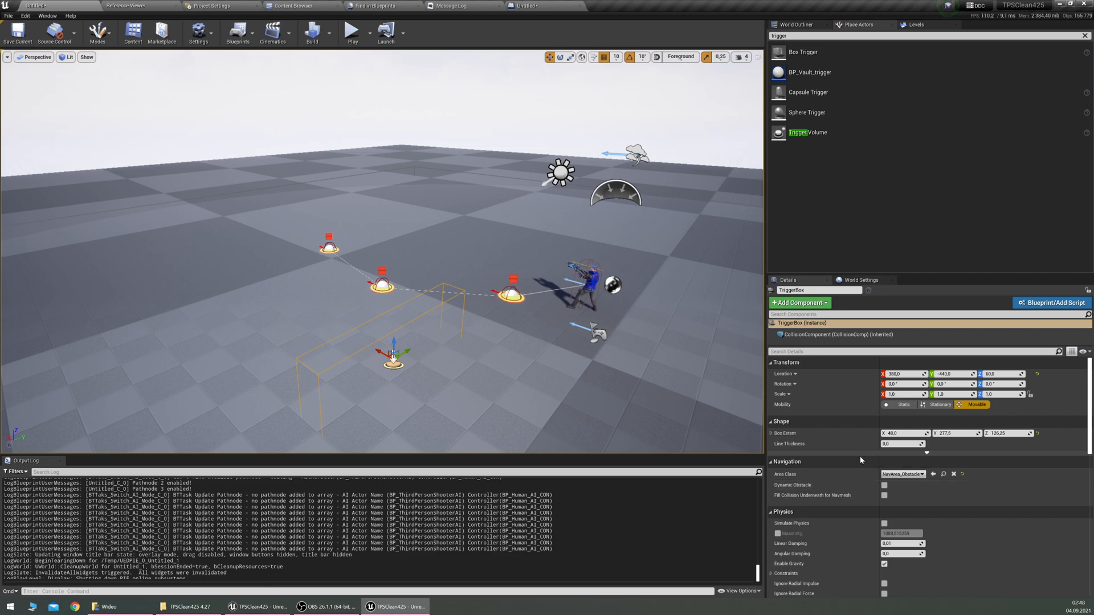
Step: Add an OnActorBeginOverlap event for the Trigger Box via its right-click Add Event menu
scroll(down, 3)
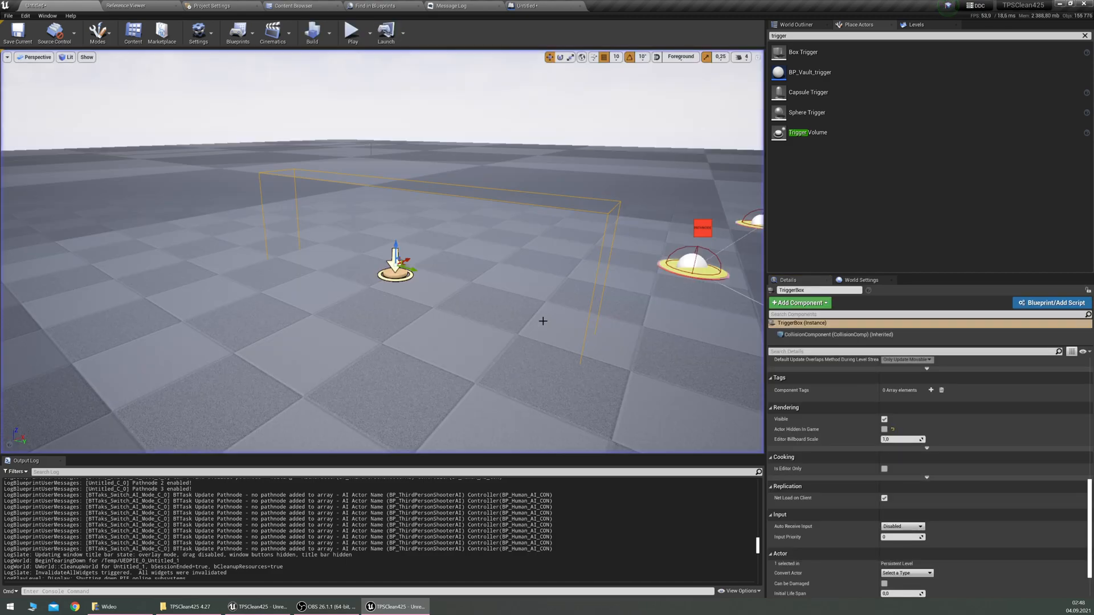
scroll(down, 3)
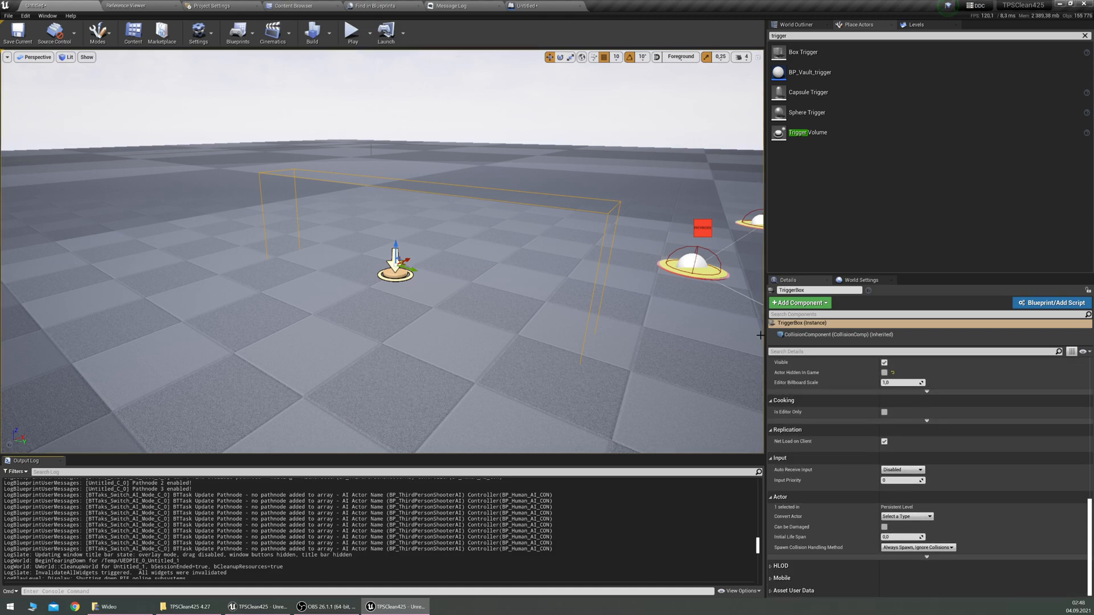
scroll(down, 3)
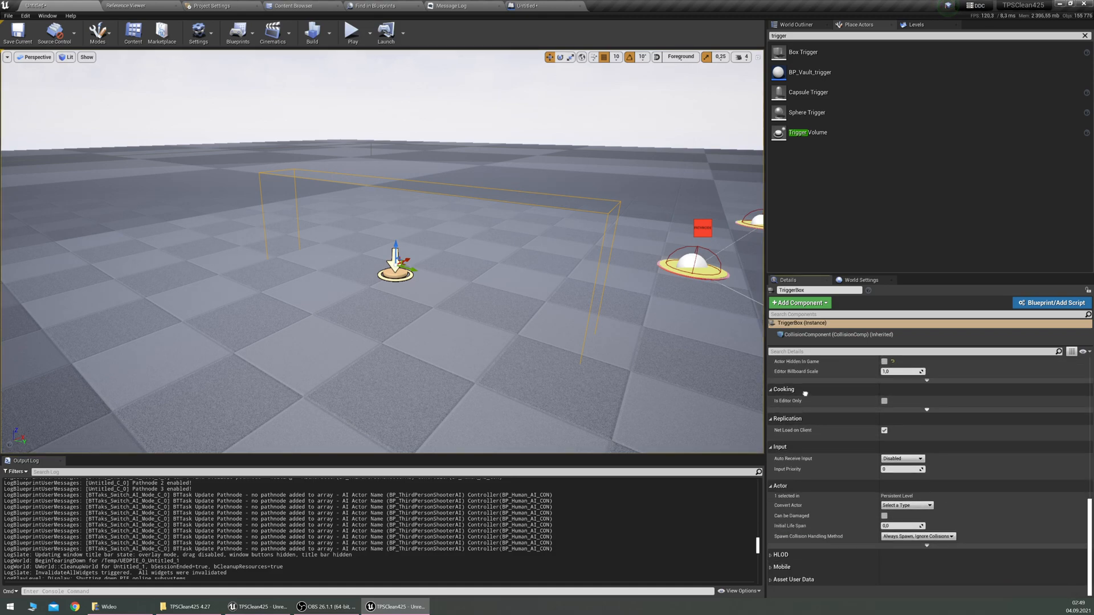
right_click(394, 263)
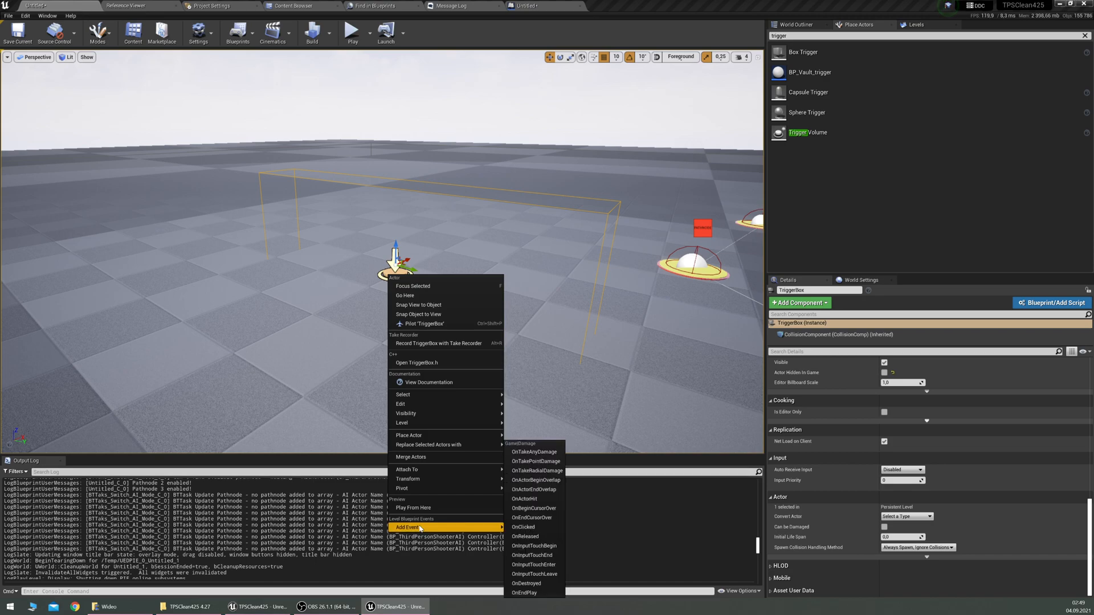
mouse_move(535, 470)
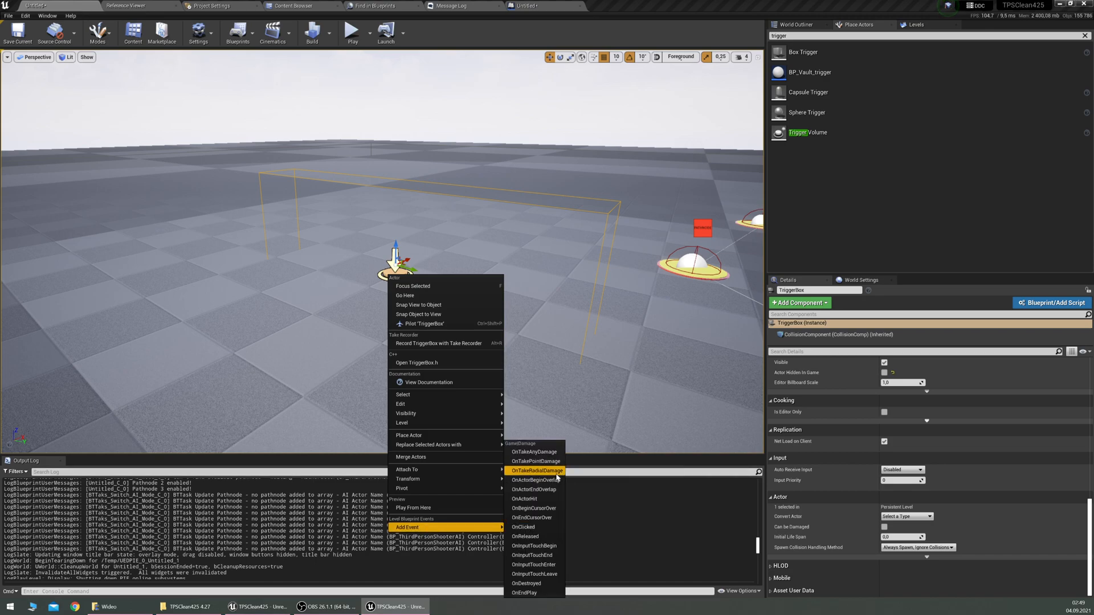
mouse_move(533, 479)
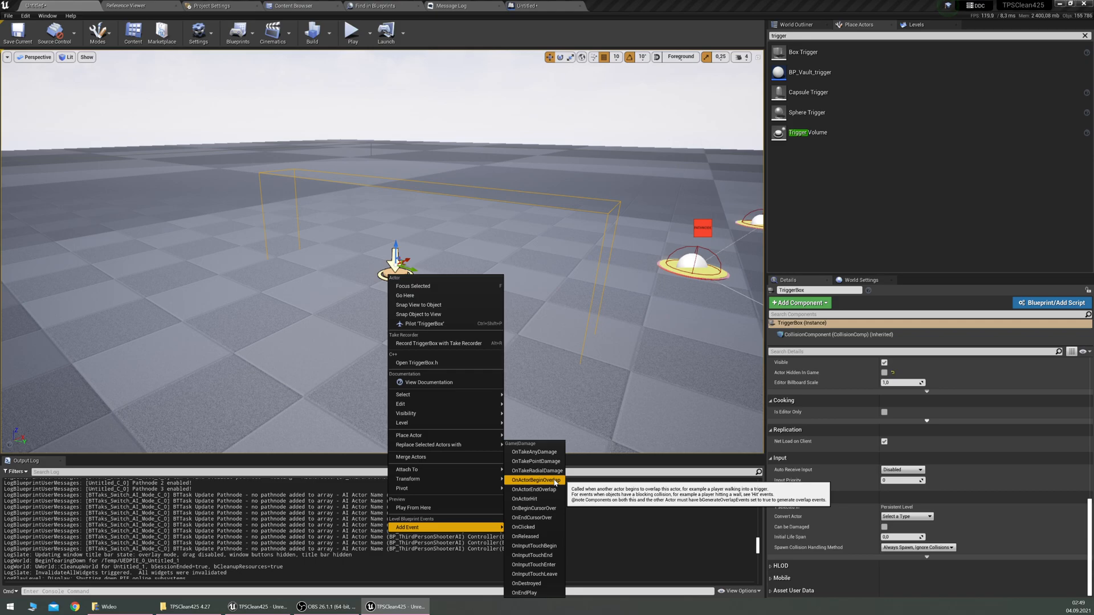
click(535, 480)
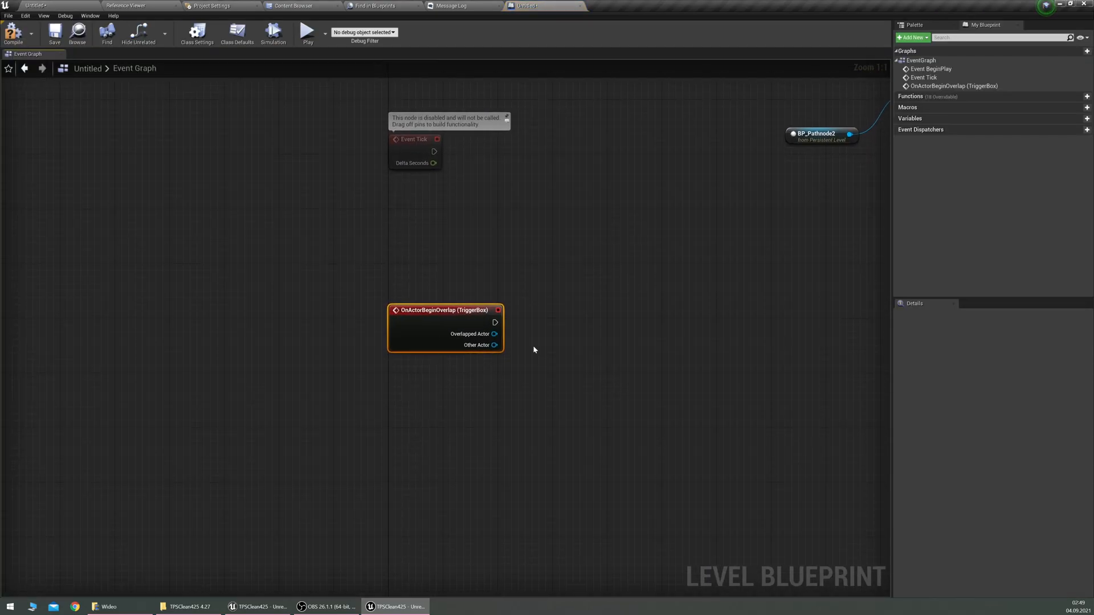
mouse_move(480, 344)
text(get tag)
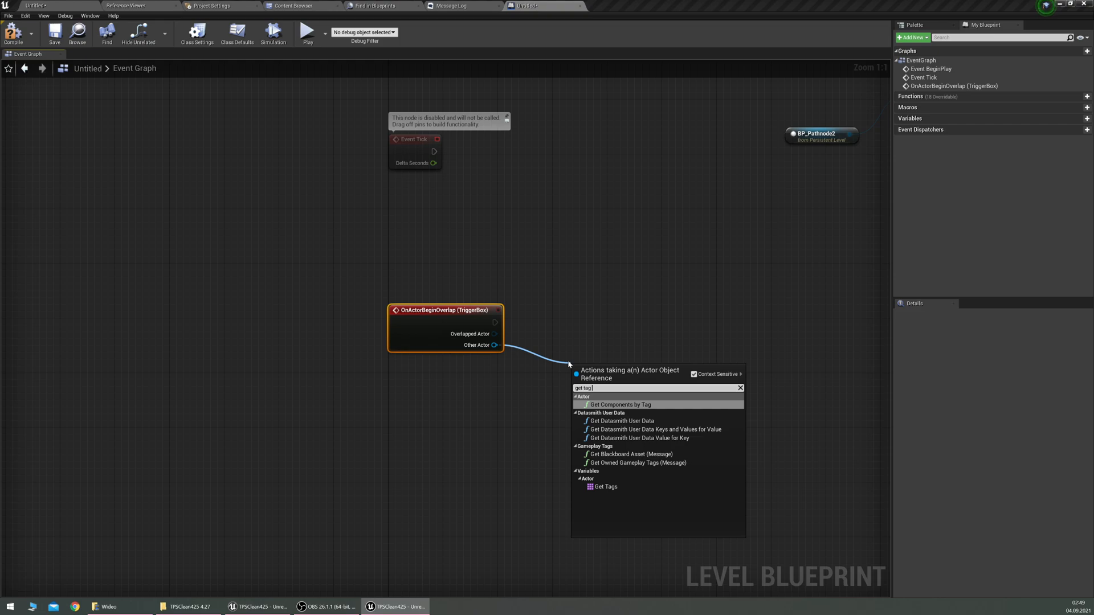
mouse_move(628, 487)
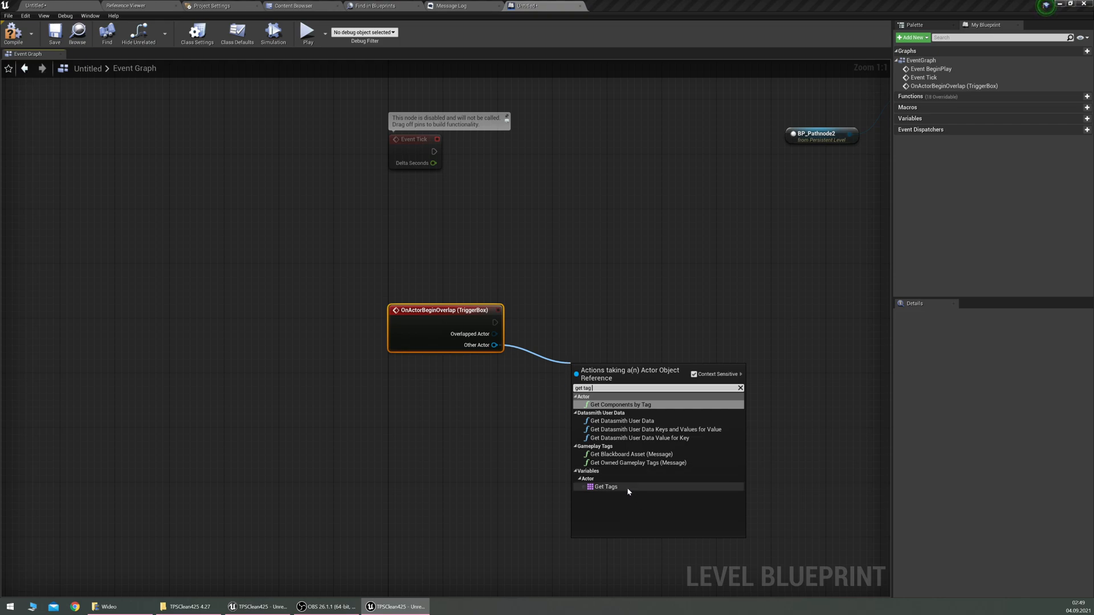
Step: Get the overlapping actor's tags and search them for the 'Player' tag
click(605, 486)
text(find)
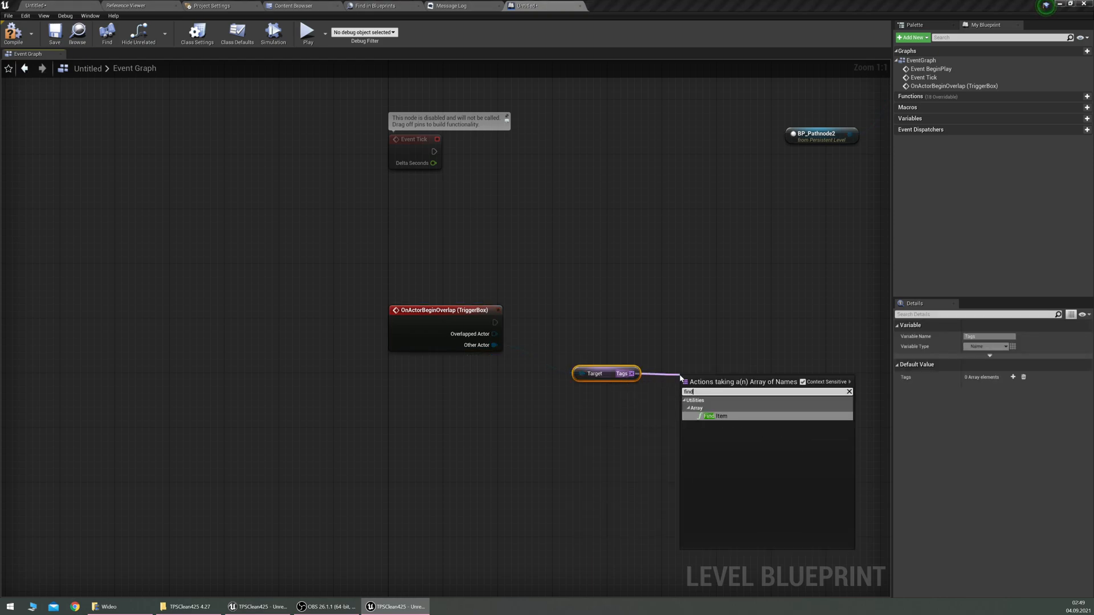
click(717, 416)
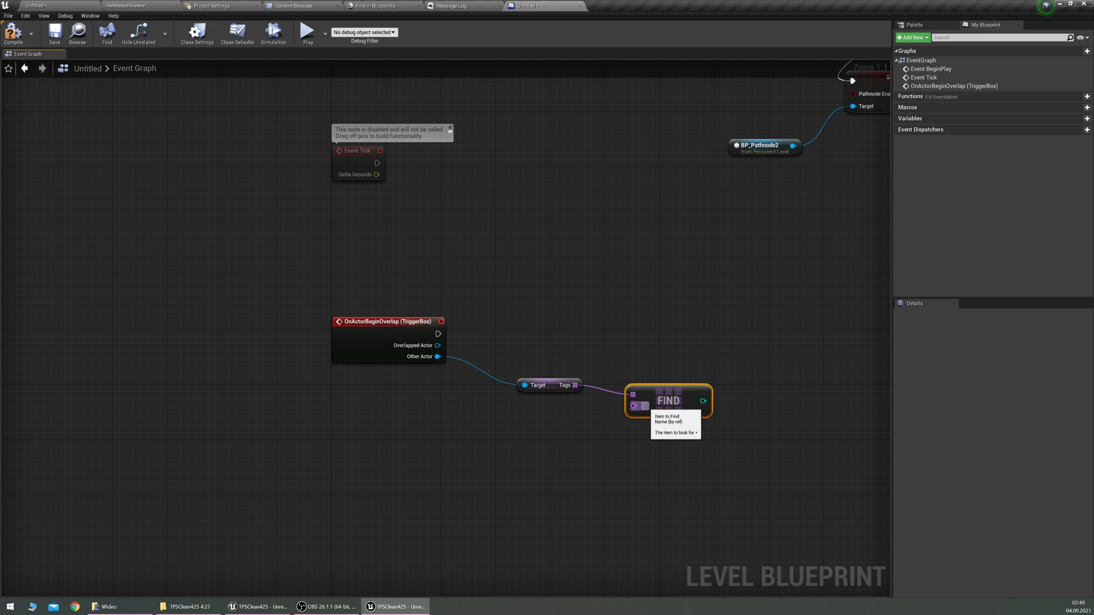
text(Player)
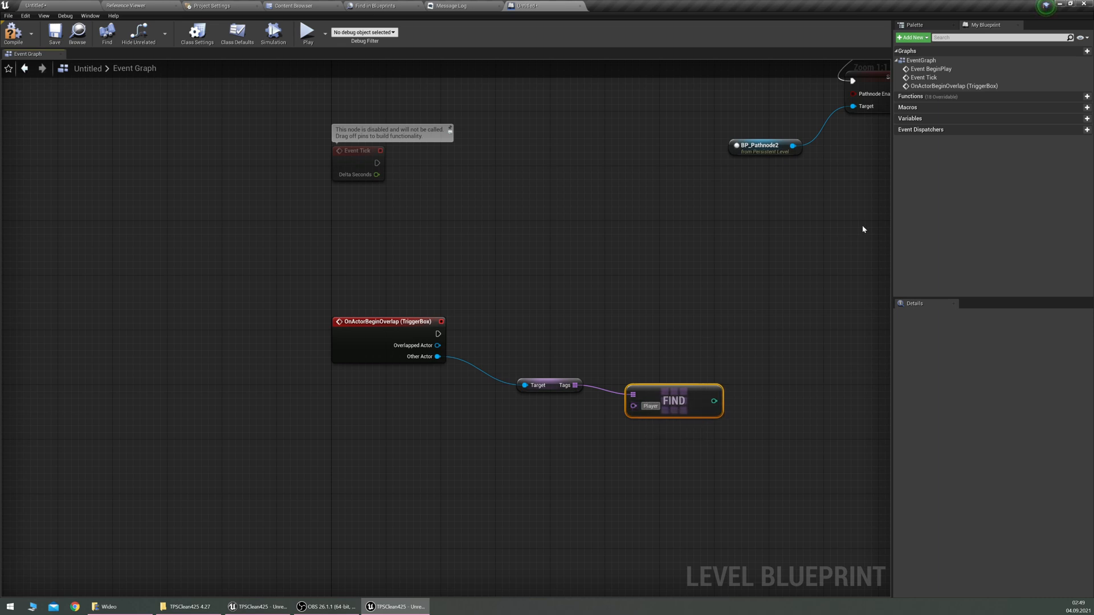
mouse_move(498, 456)
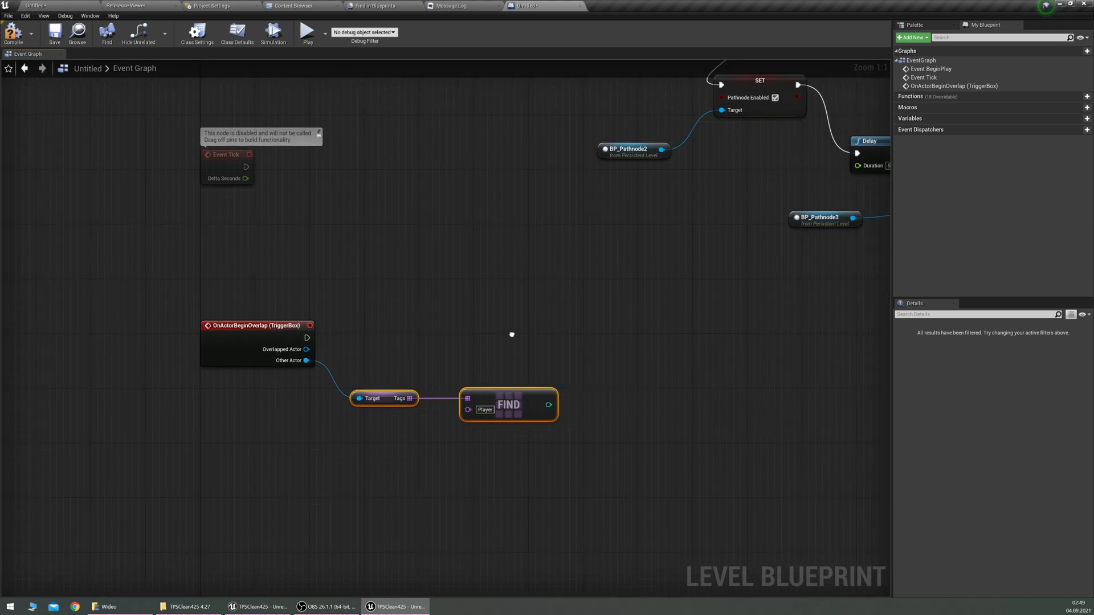
mouse_move(548, 404)
text(array)
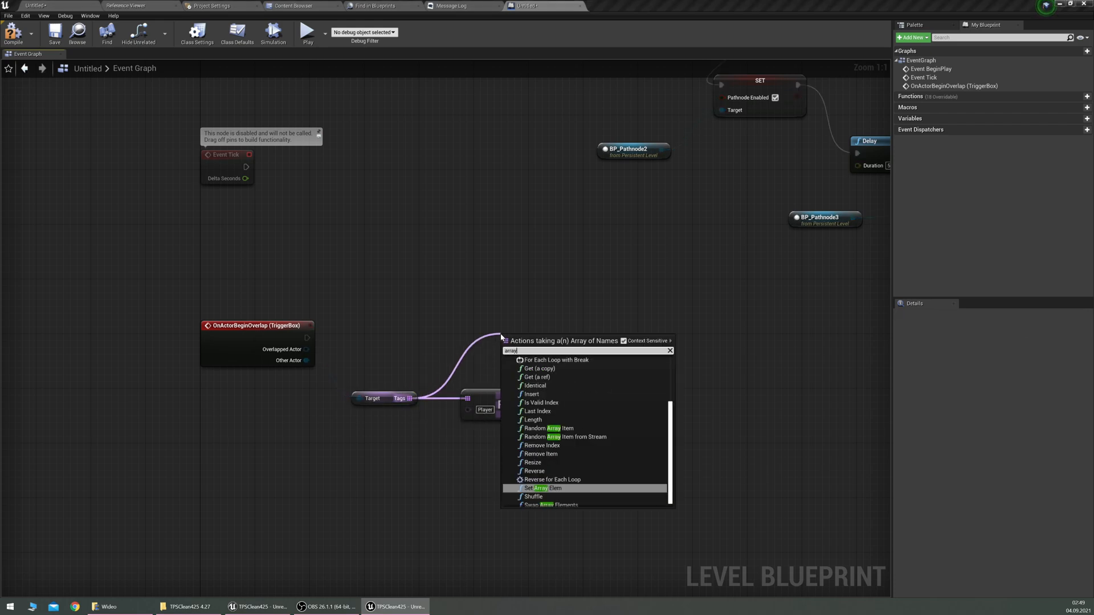
mouse_move(540, 451)
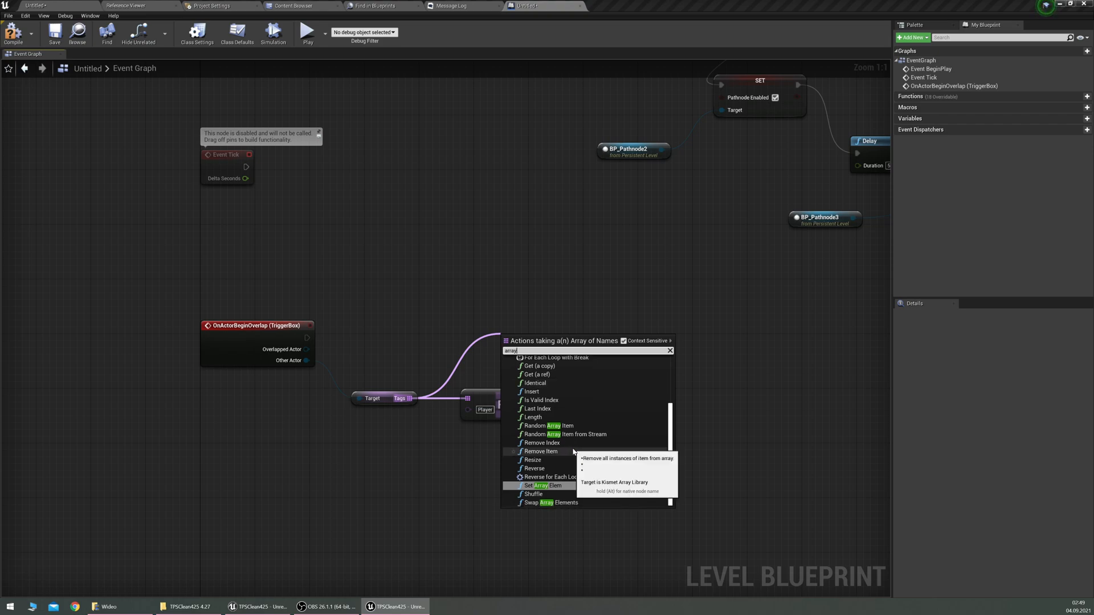
Step: Add a Contains Item check on the tags feeding the branch, then return to the level view
scroll(up, 3)
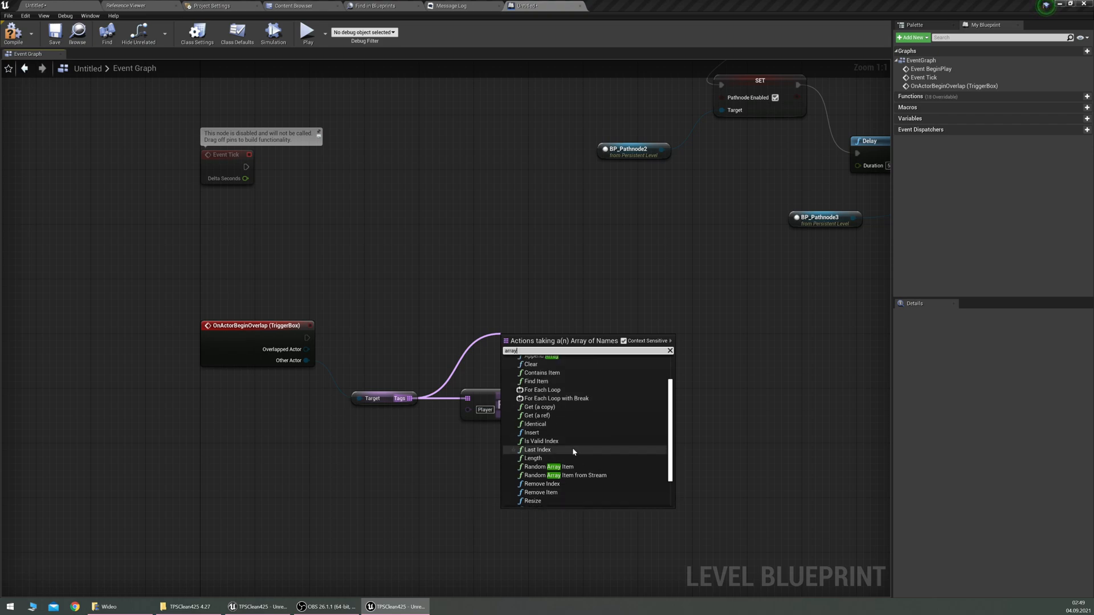
scroll(up, 3)
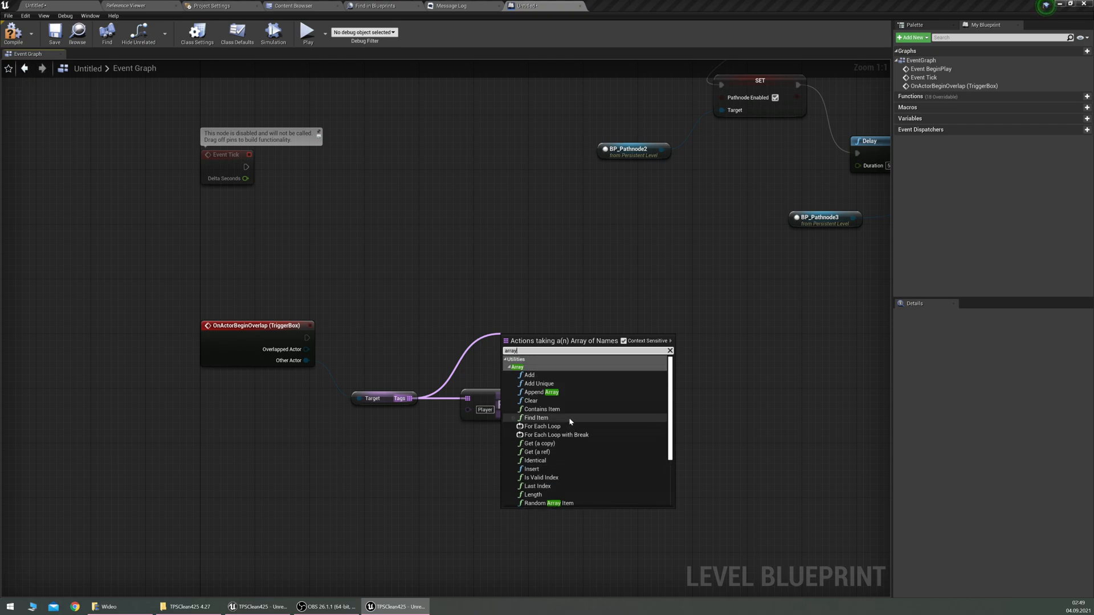
click(542, 409)
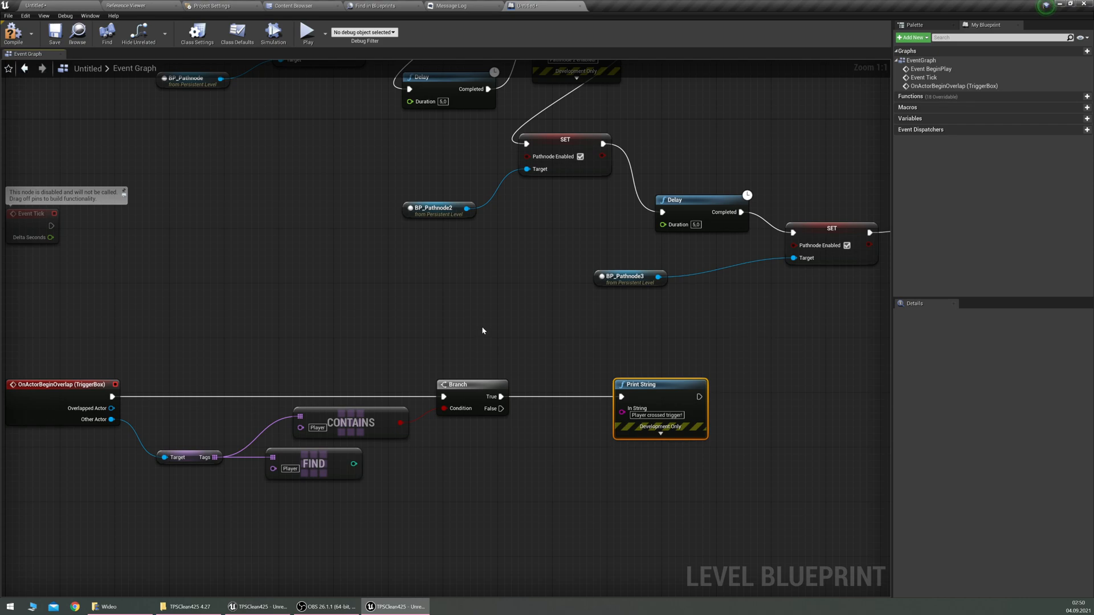
click(313, 464)
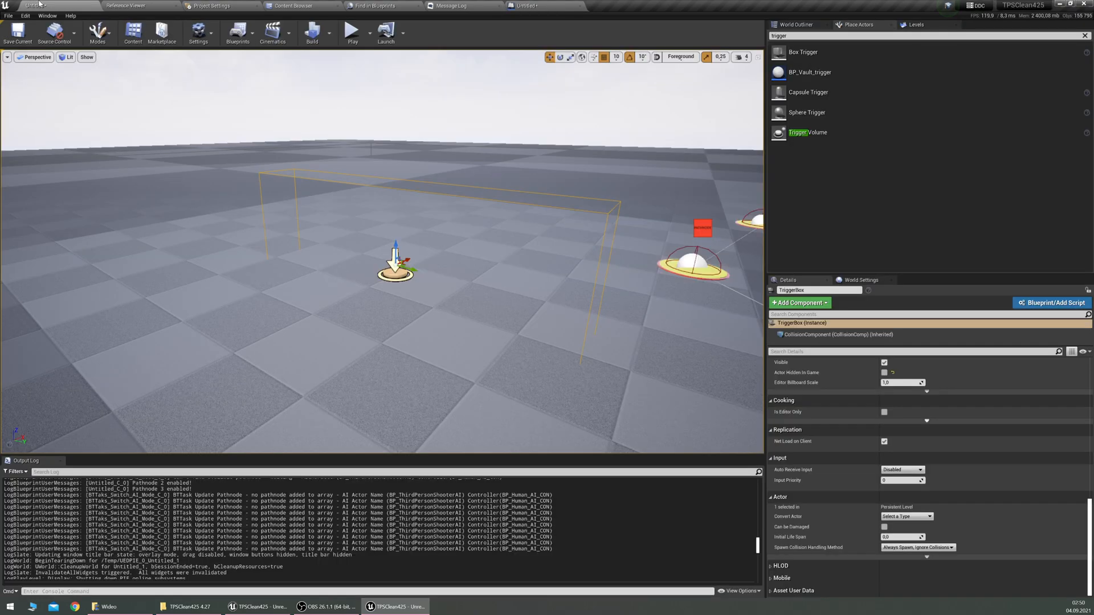
Step: Run a play test that prints 'Player crossed trigger', then stop it
click(352, 32)
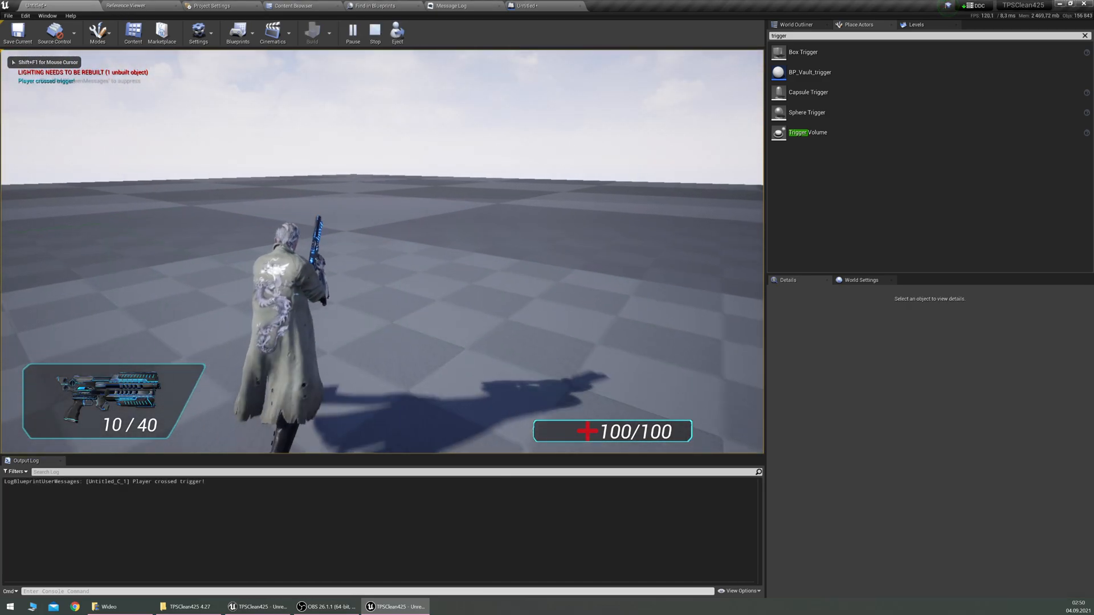
click(375, 31)
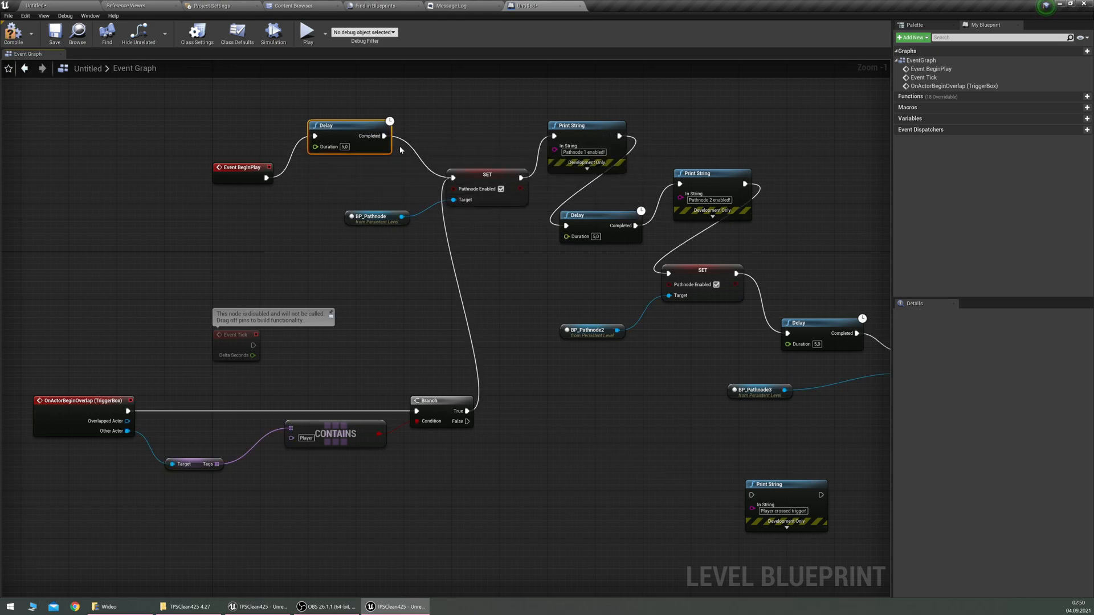
mouse_move(346, 186)
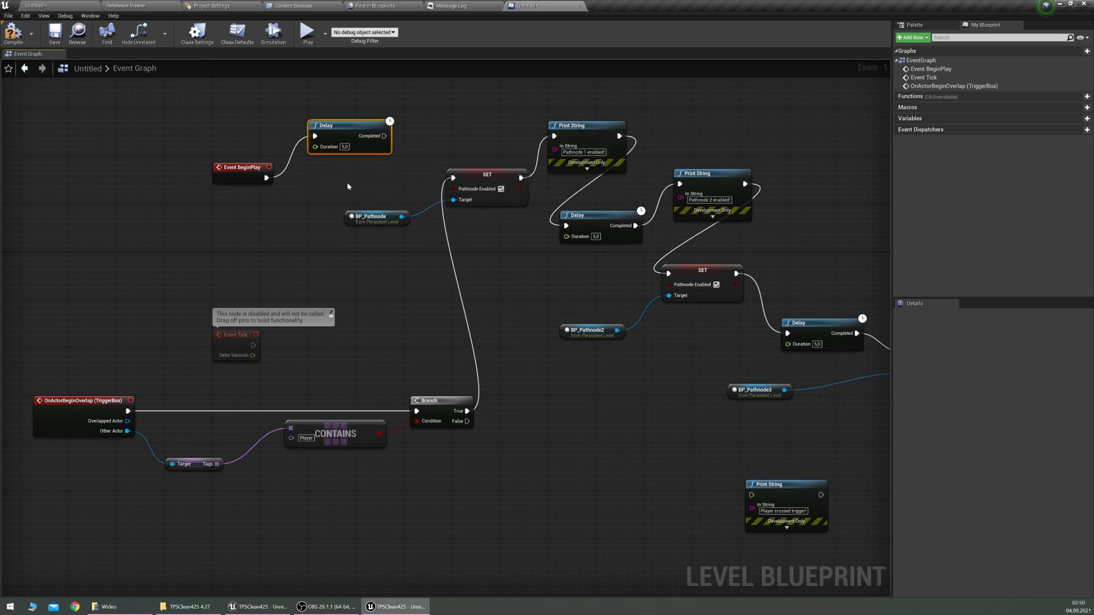
Step: Deselect the Delay node and start a play test to watch the AI move between pathnodes
click(487, 240)
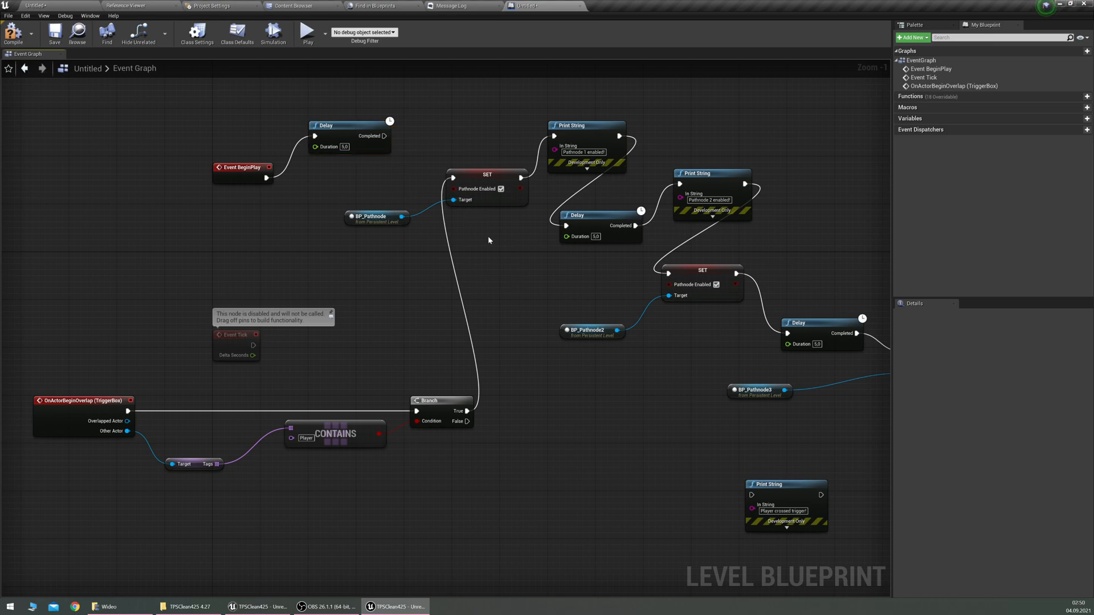
mouse_move(485, 275)
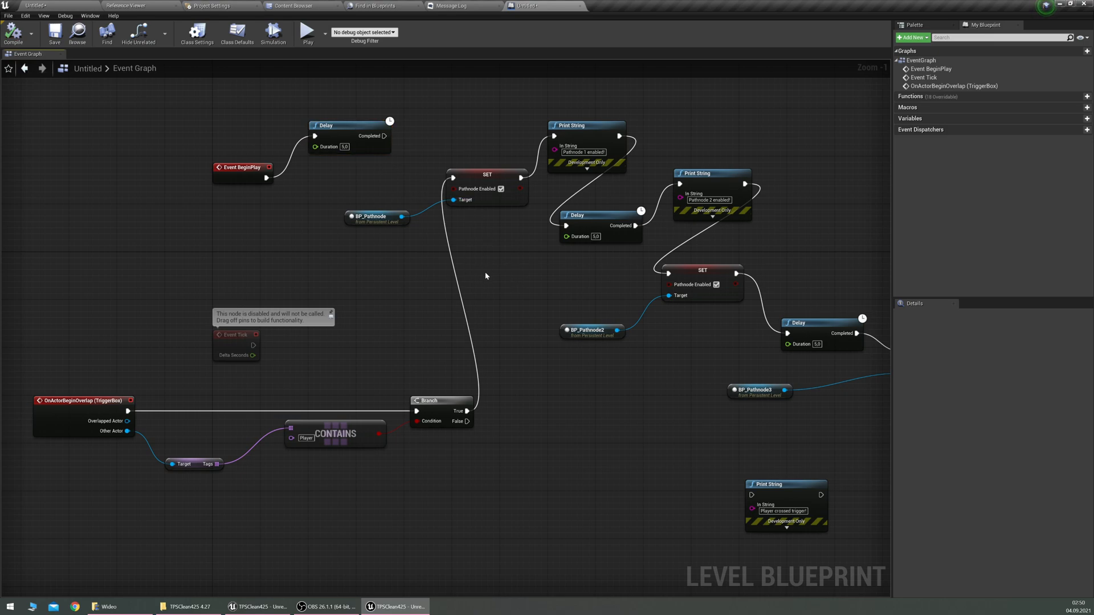
mouse_move(265, 287)
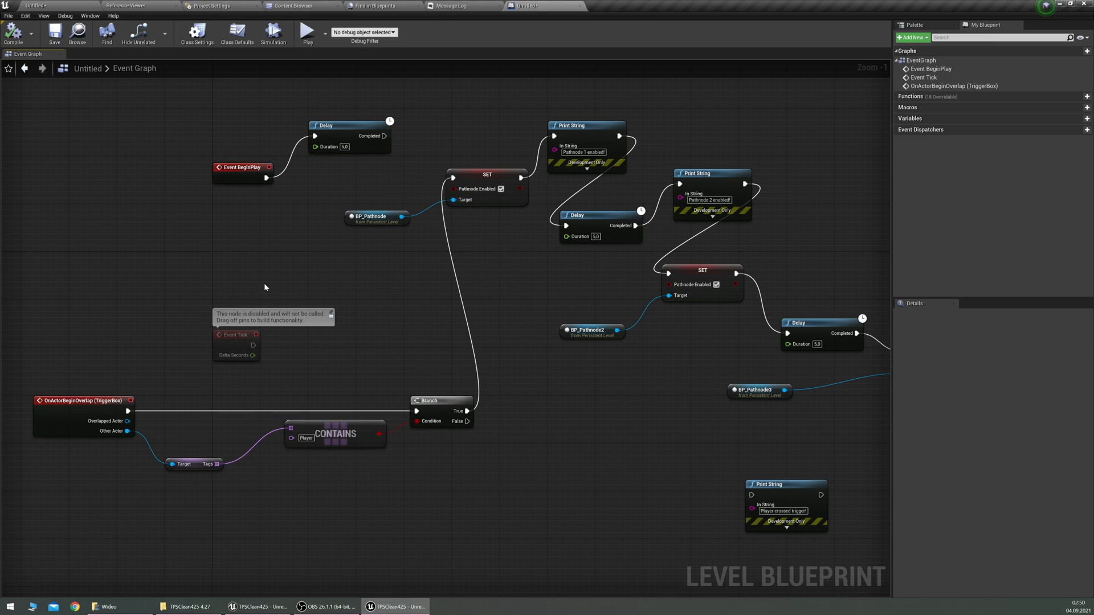
mouse_move(72, 4)
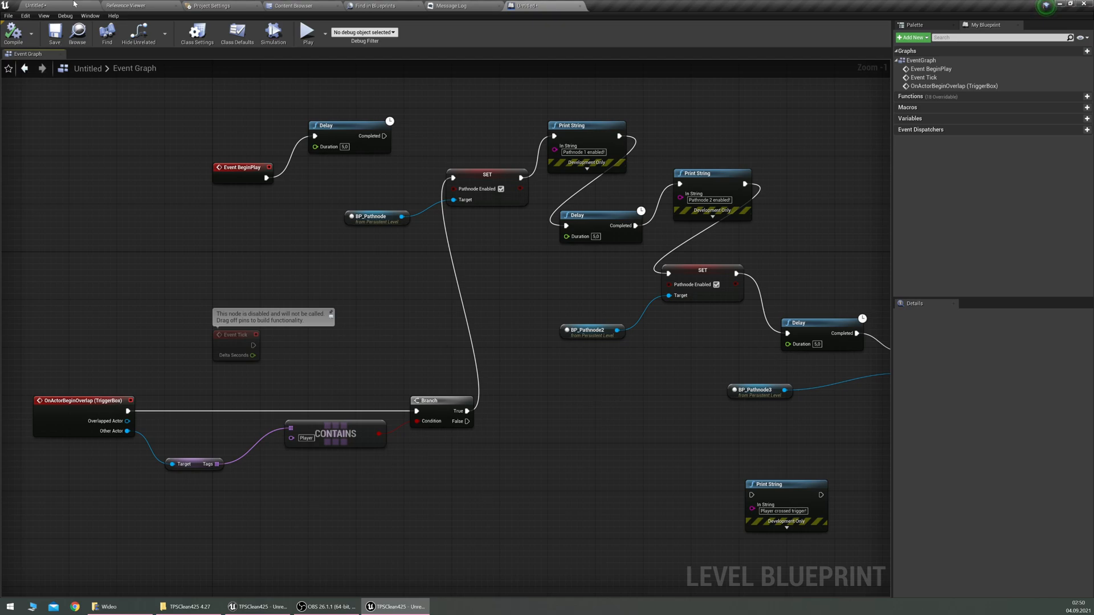
click(306, 32)
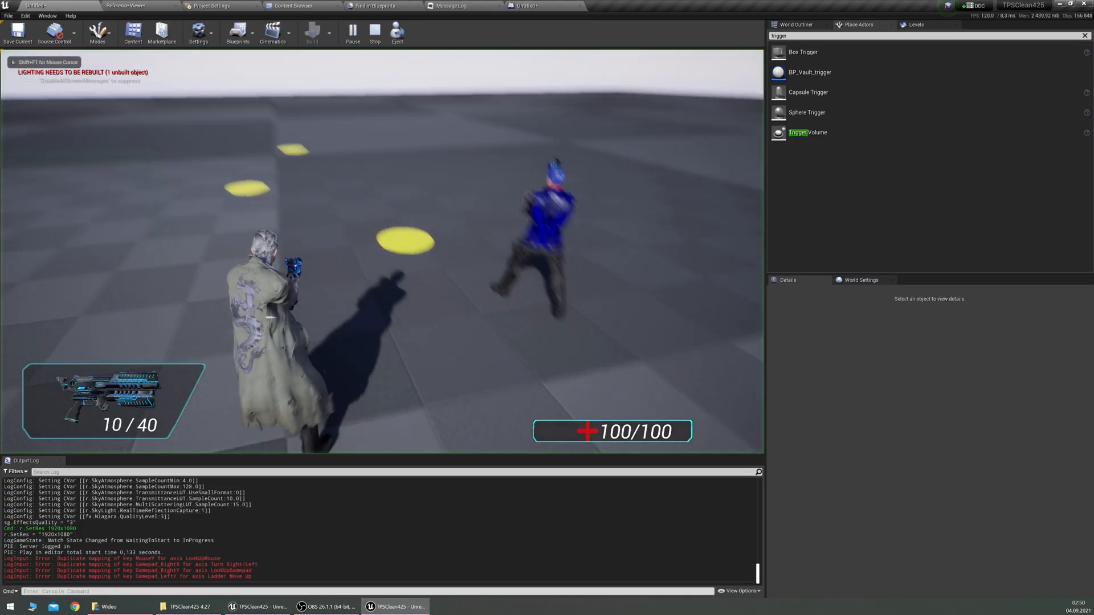